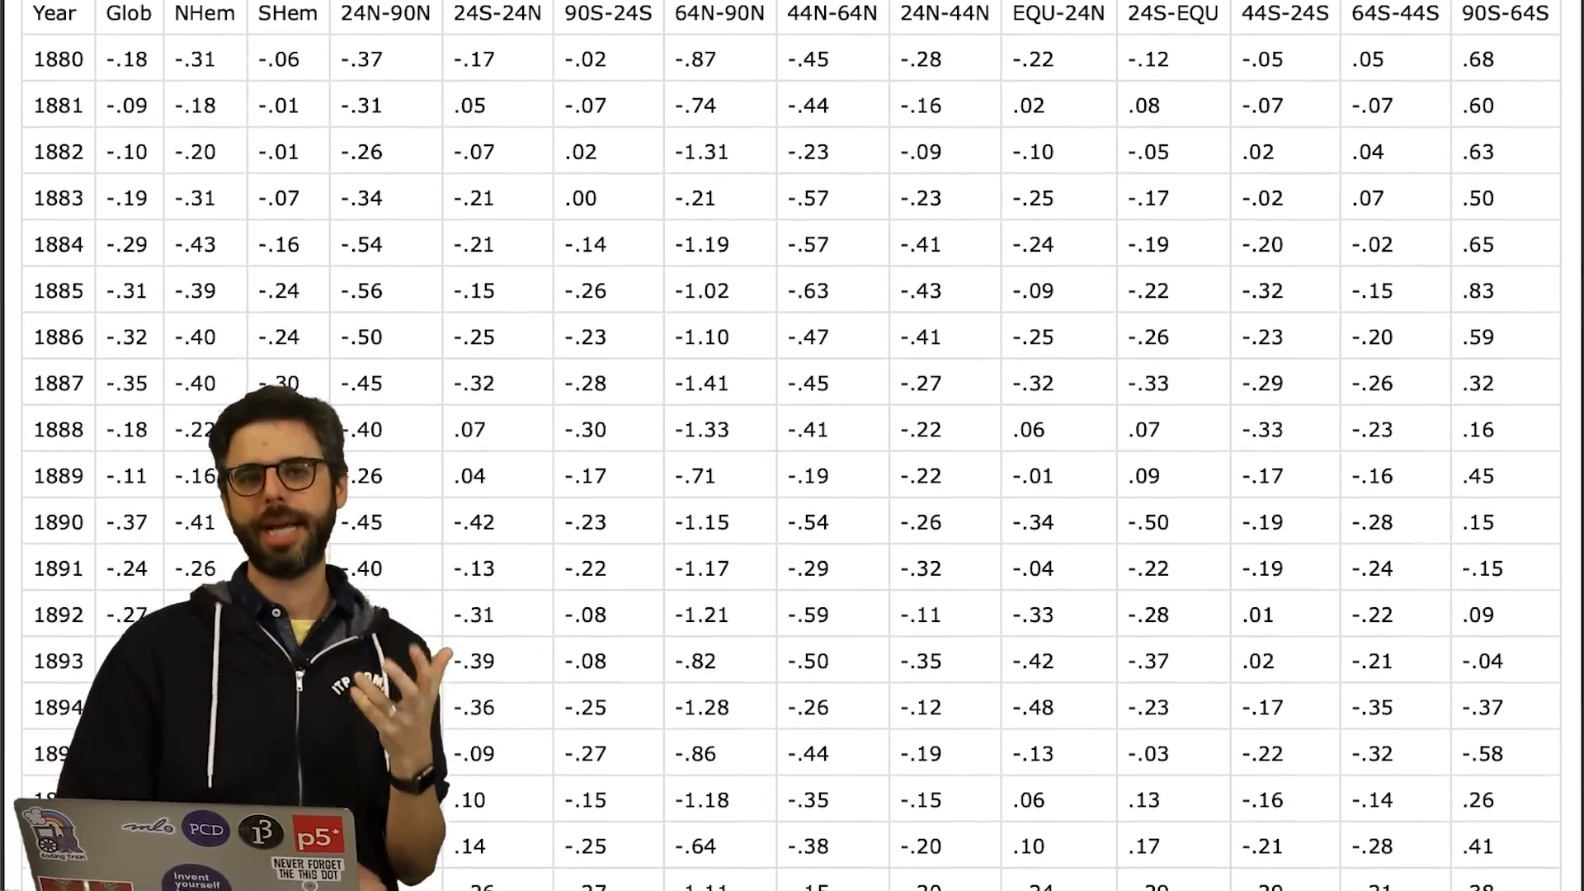
# Write an example CSV with an Item,Cuteness header and dog and cat emoji rows valued 10.
pyautogui.scroll(-3)
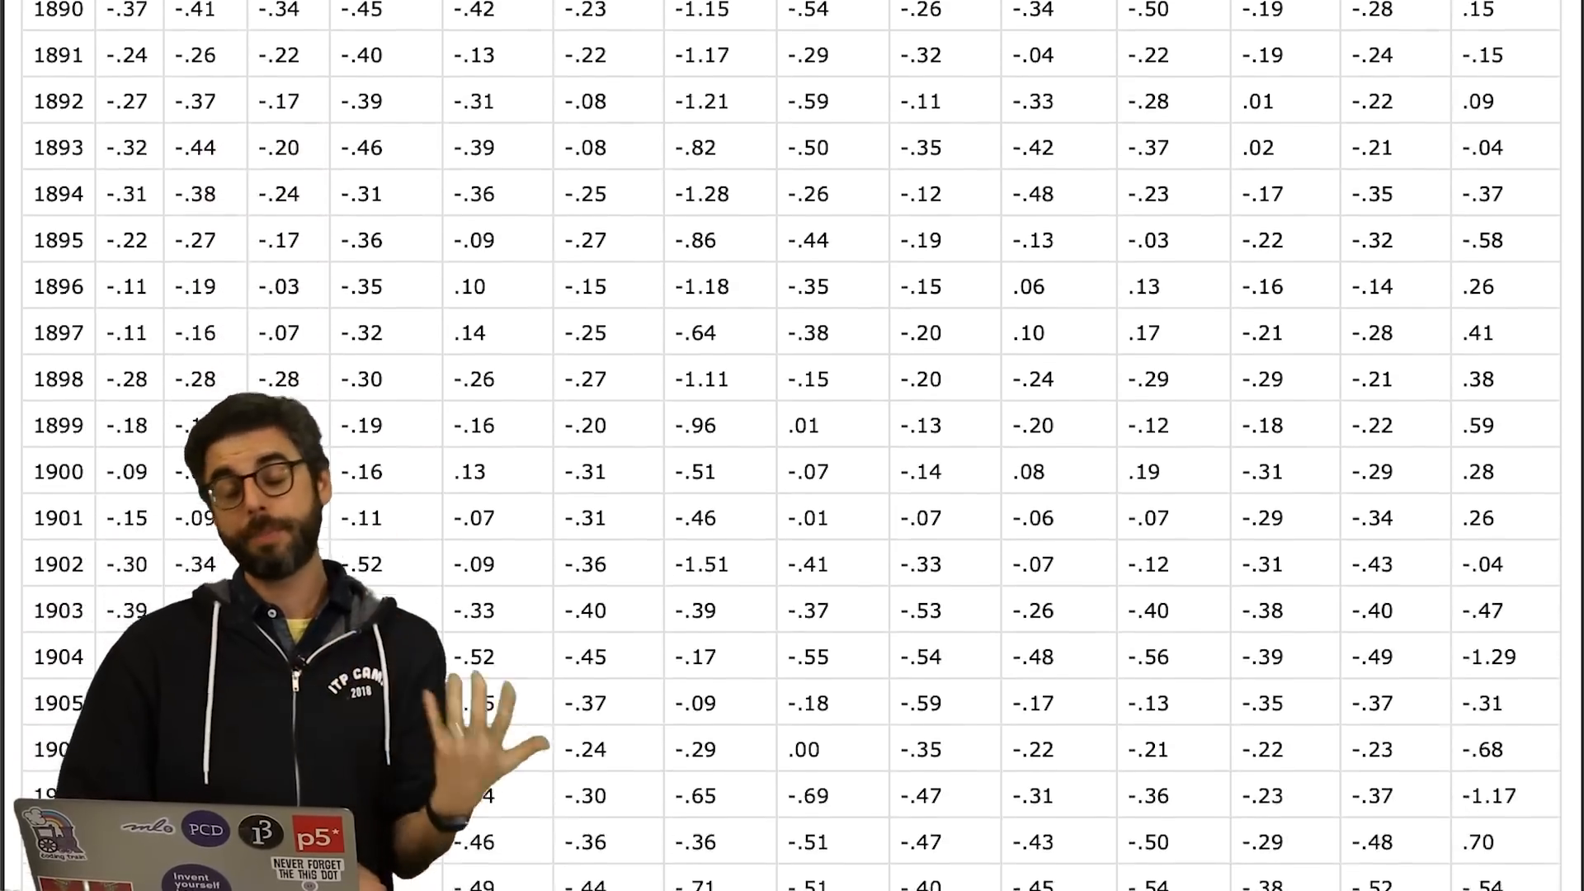
pyautogui.scroll(-3)
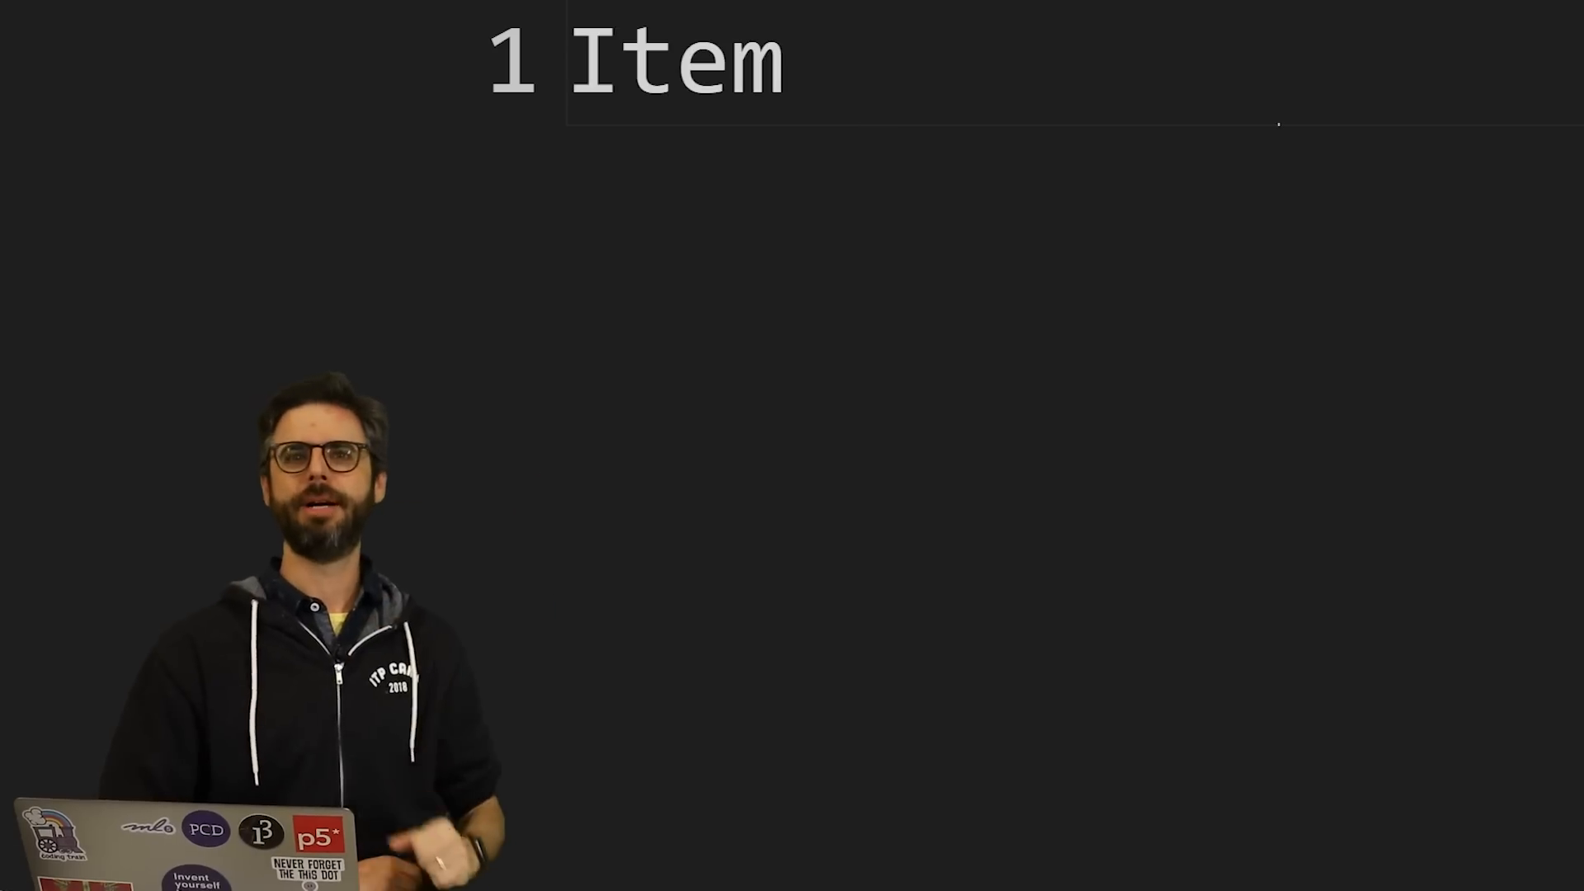
pyautogui.write(',Cuteness')
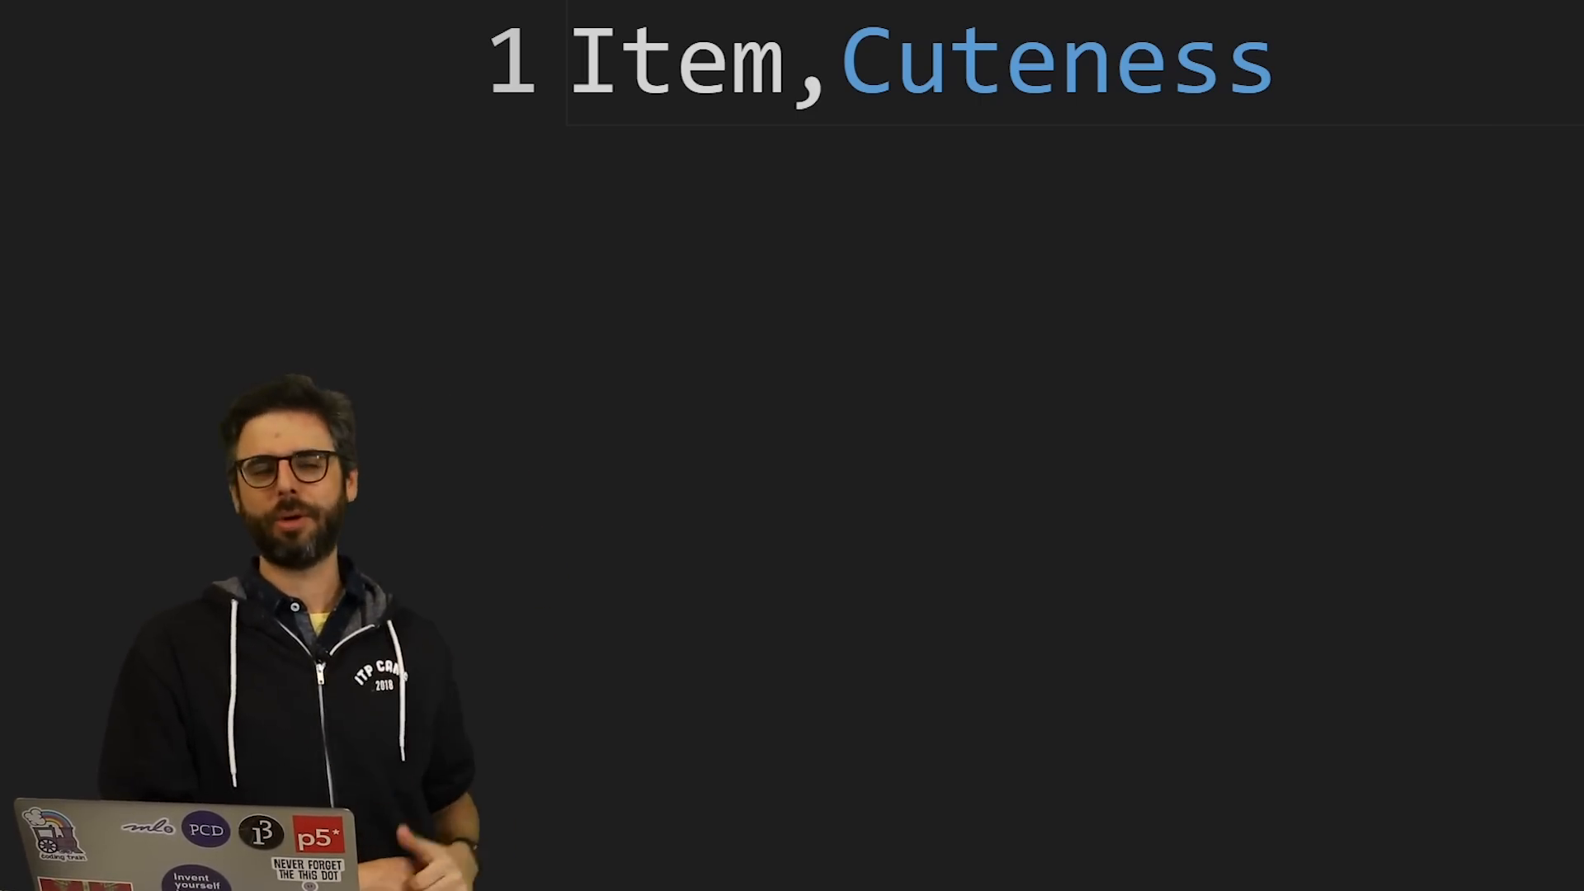
pyautogui.write('🐶')
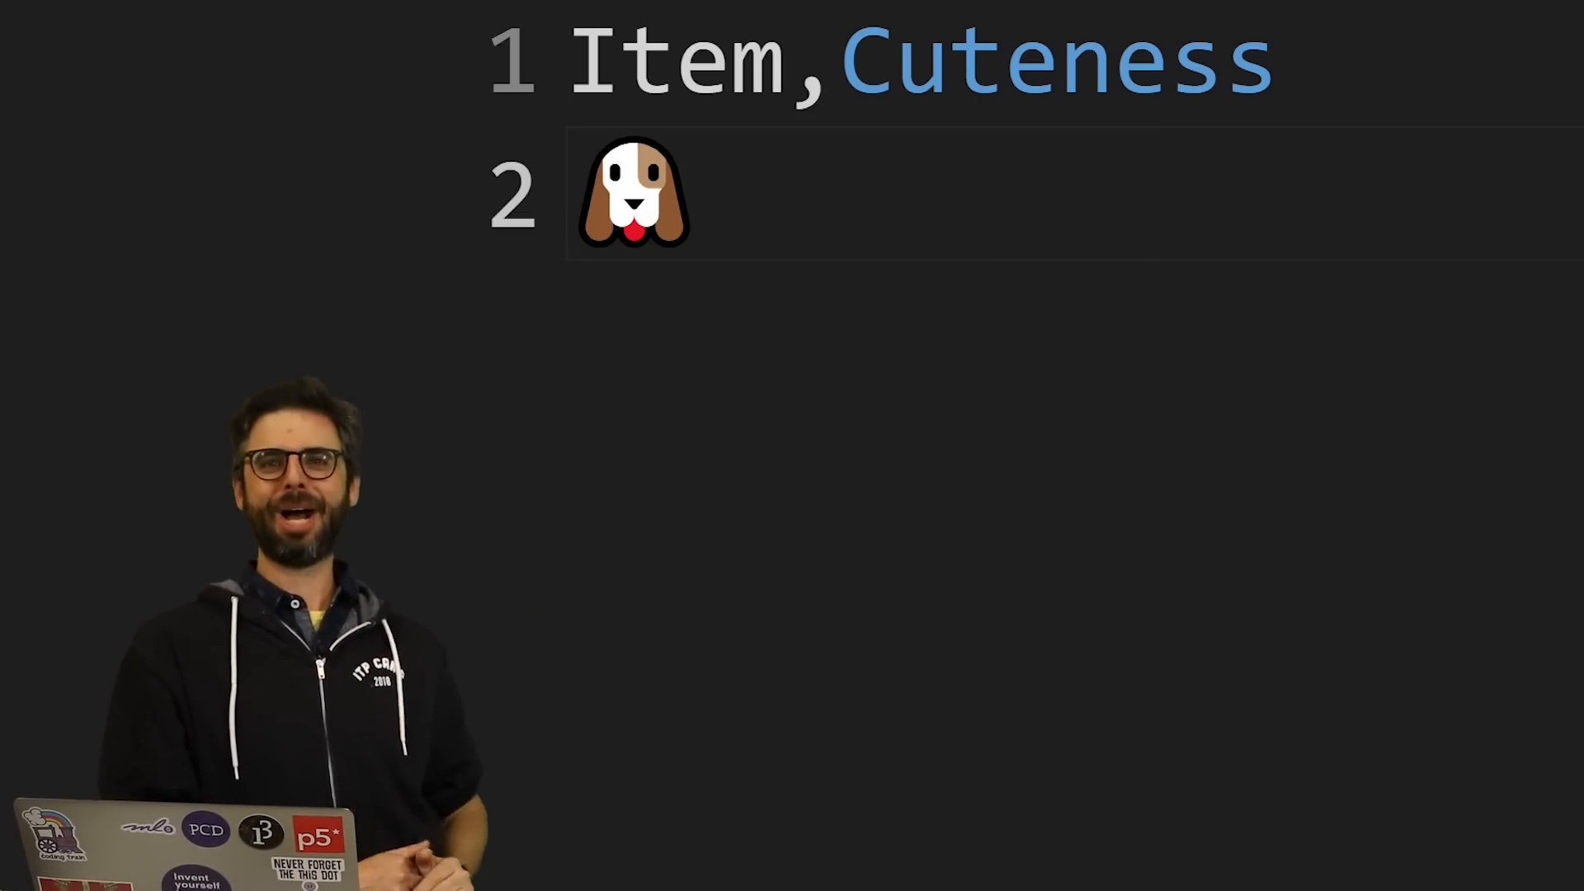
pyautogui.write(',10')
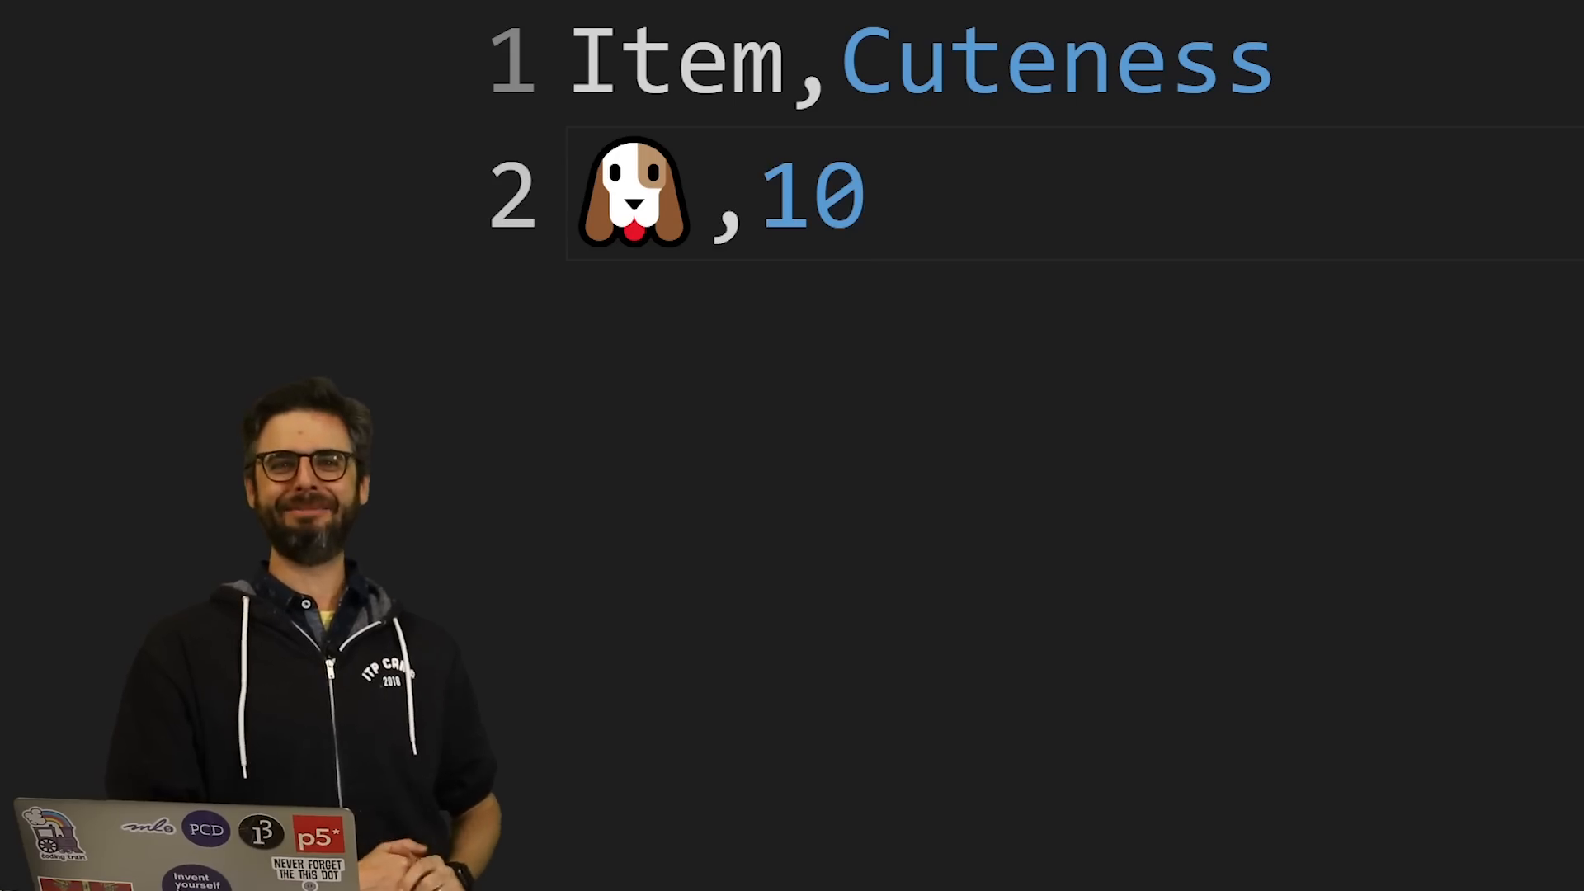
pyautogui.write('🐱,10')
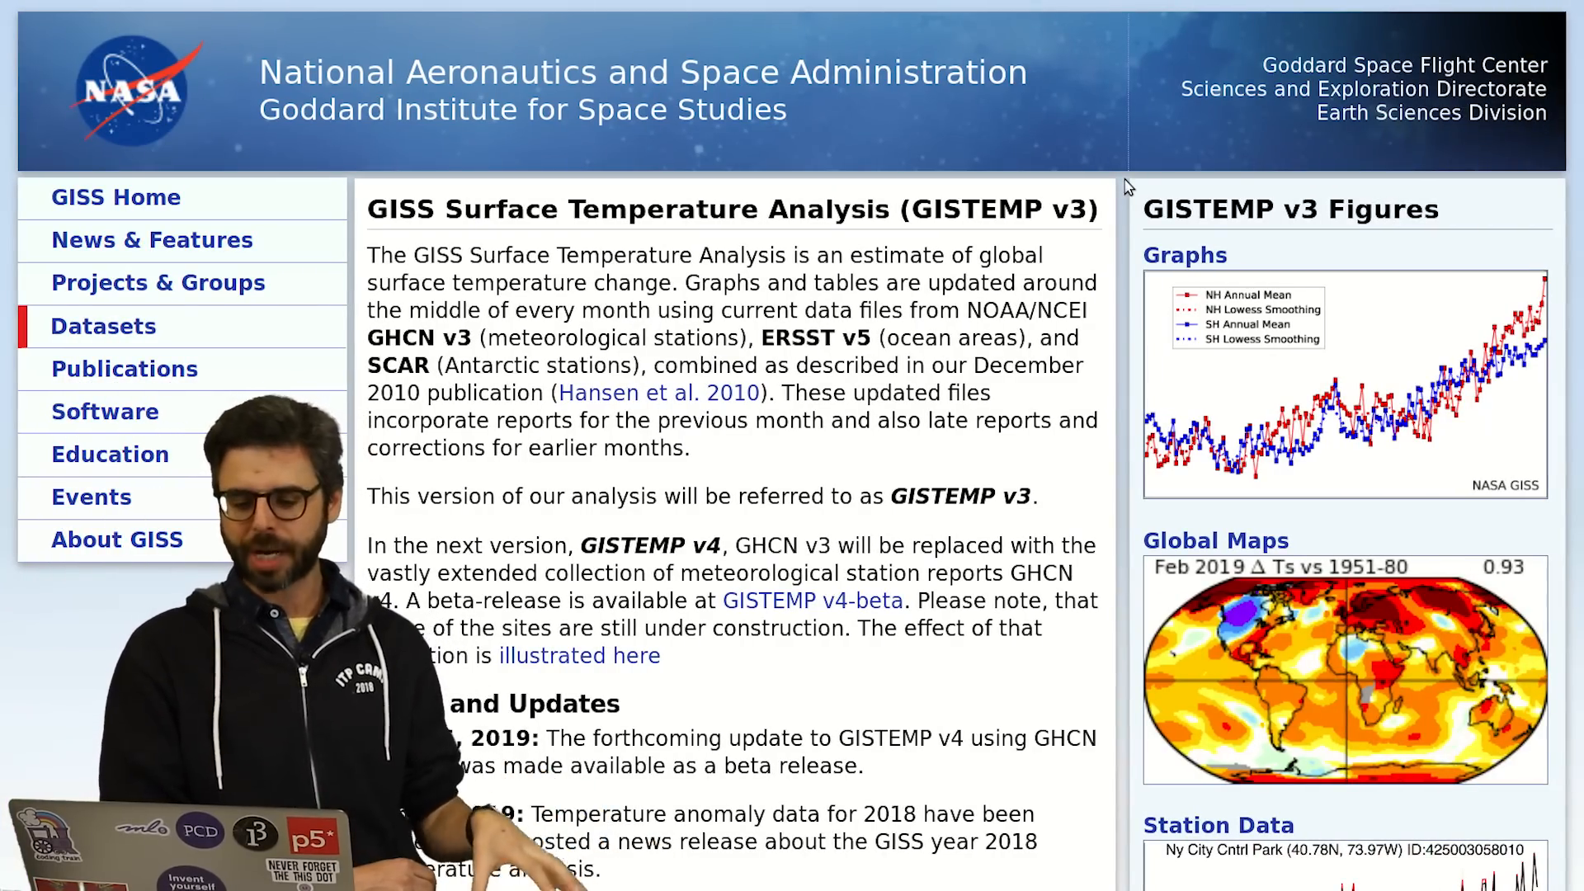
pyautogui.scroll(-3)
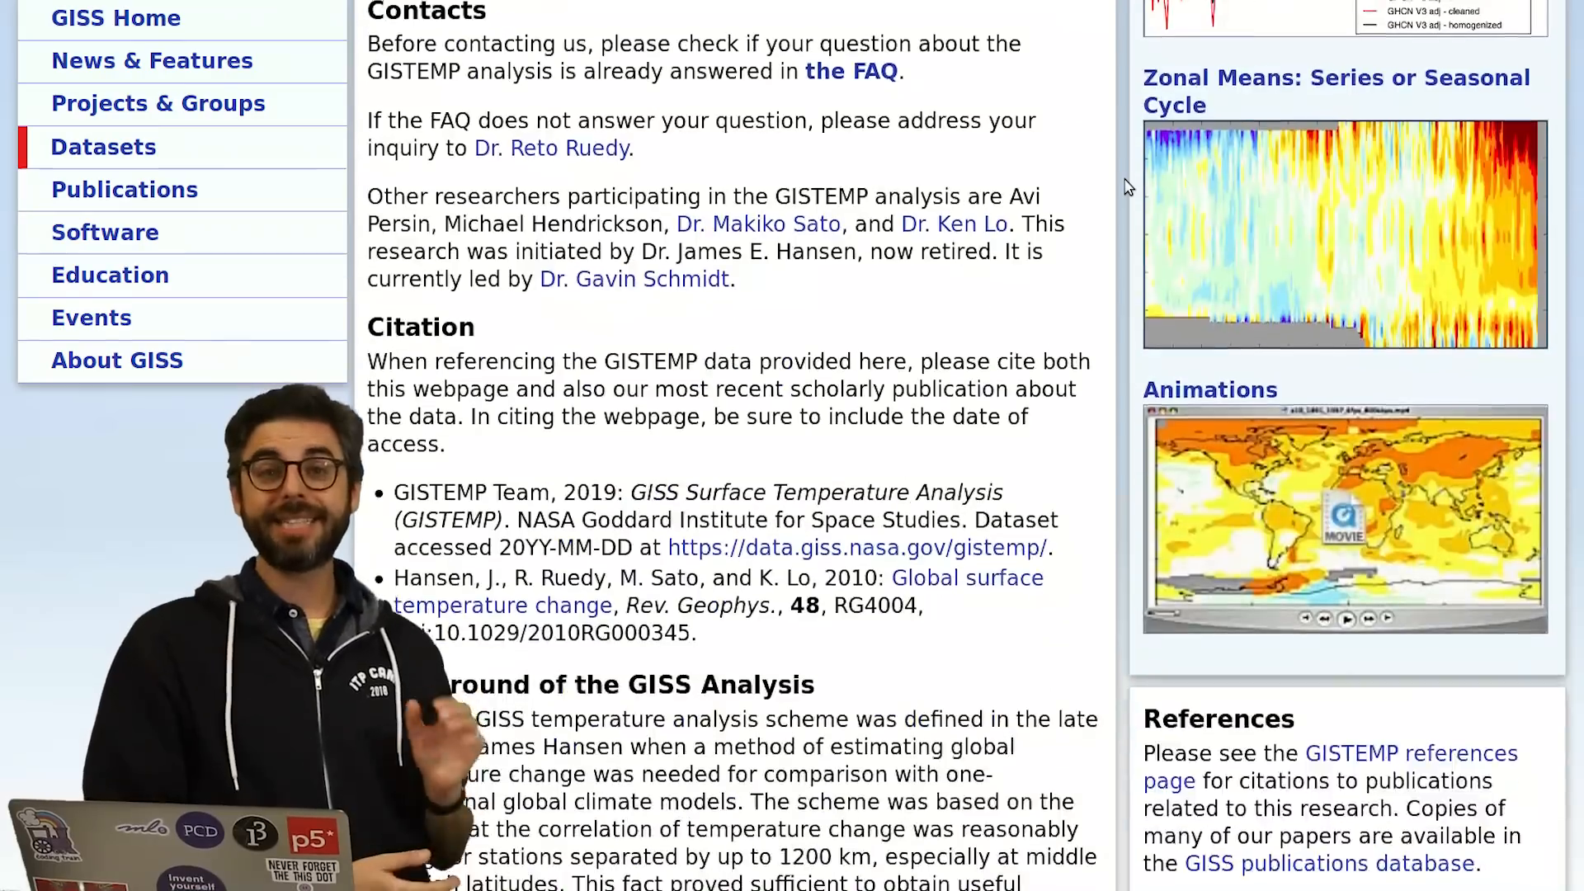
pyautogui.scroll(-3)
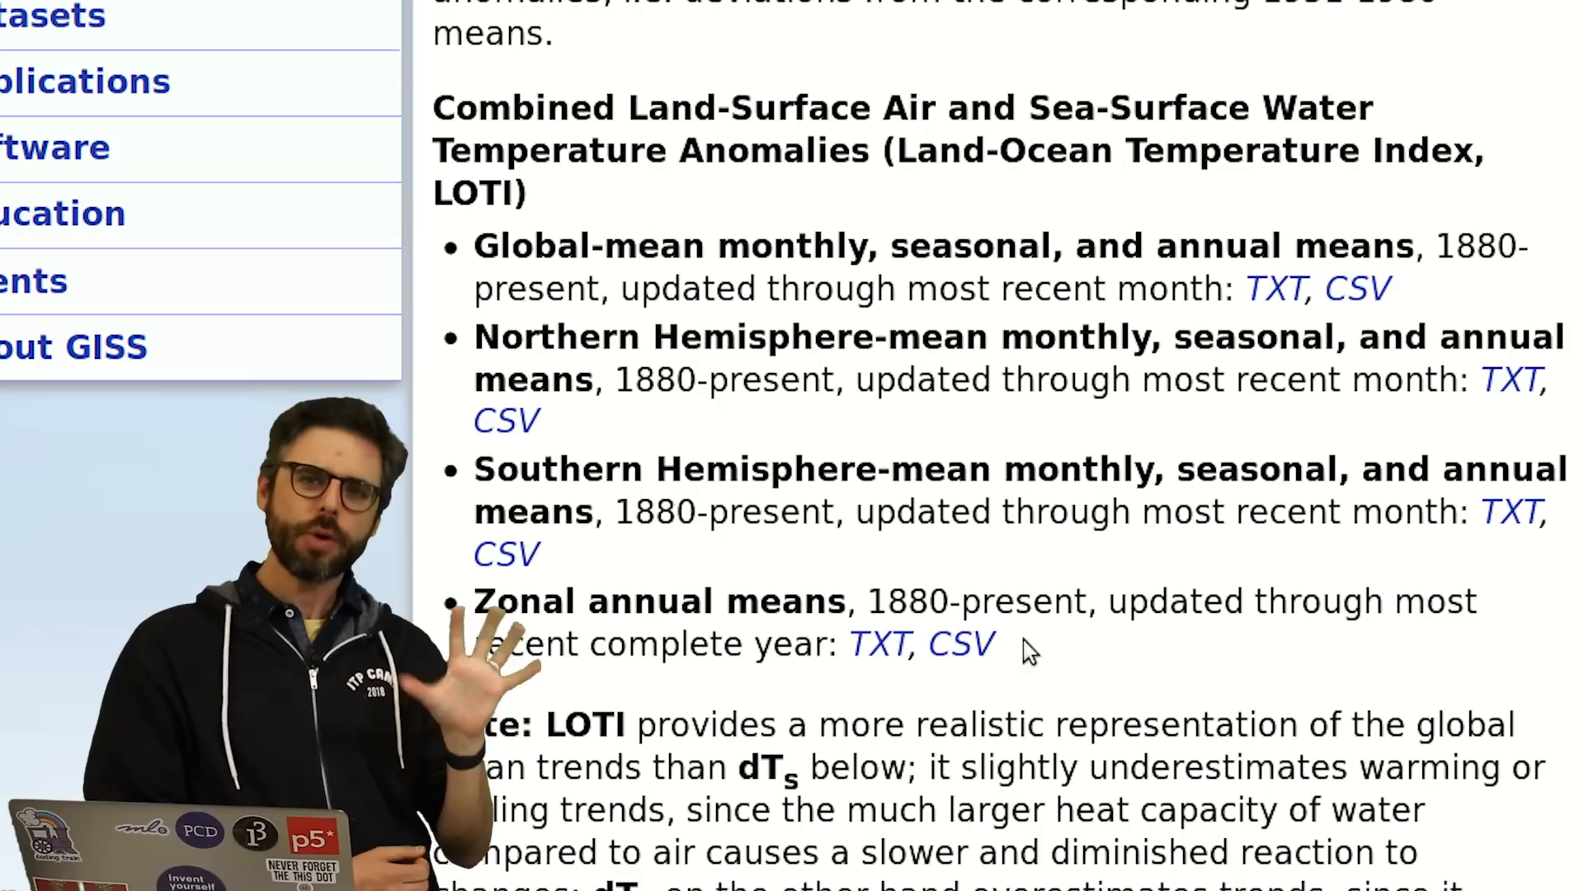
pyautogui.moveTo(482, 600); pyautogui.dragTo(995, 644)
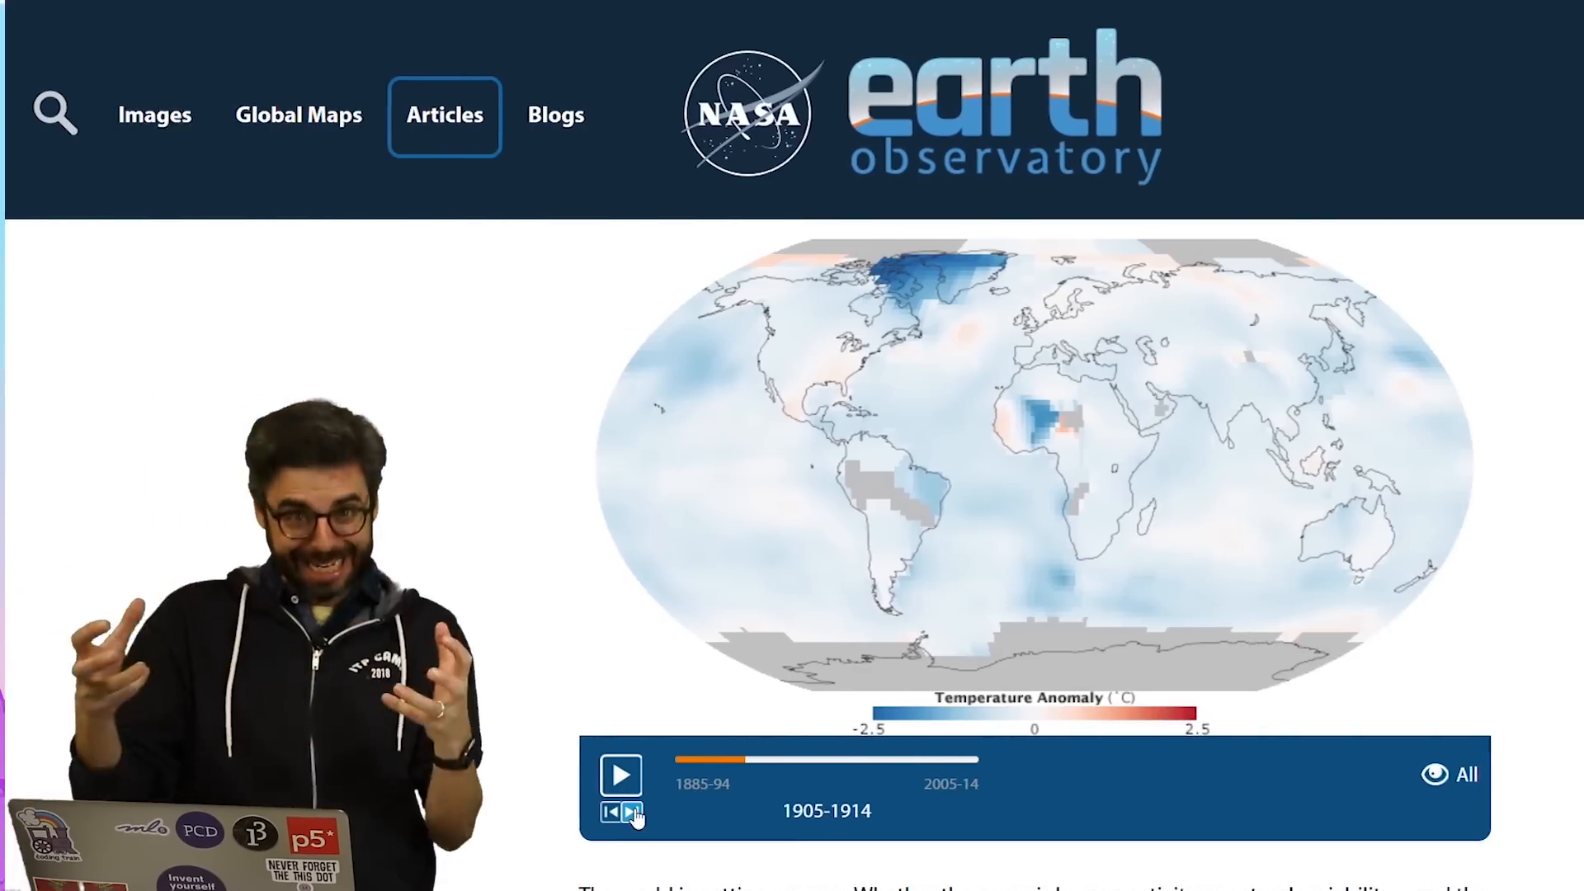
# Advance the temperature anomaly map from 1905-1914 to the 1925-1934 decade.
pyautogui.click(636, 814)
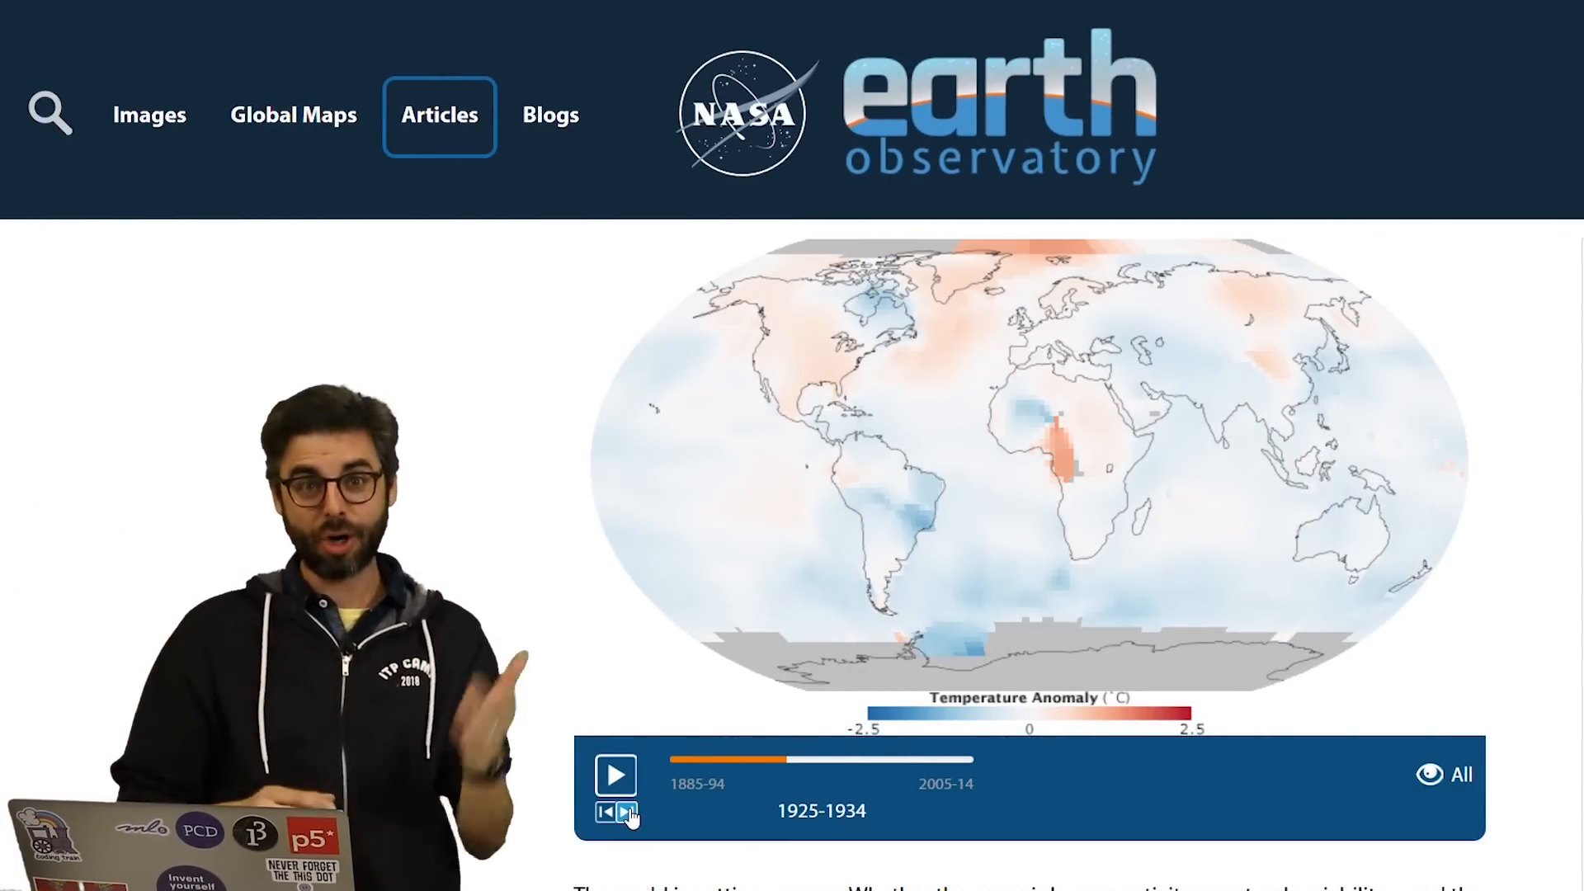
pyautogui.scroll(-3)
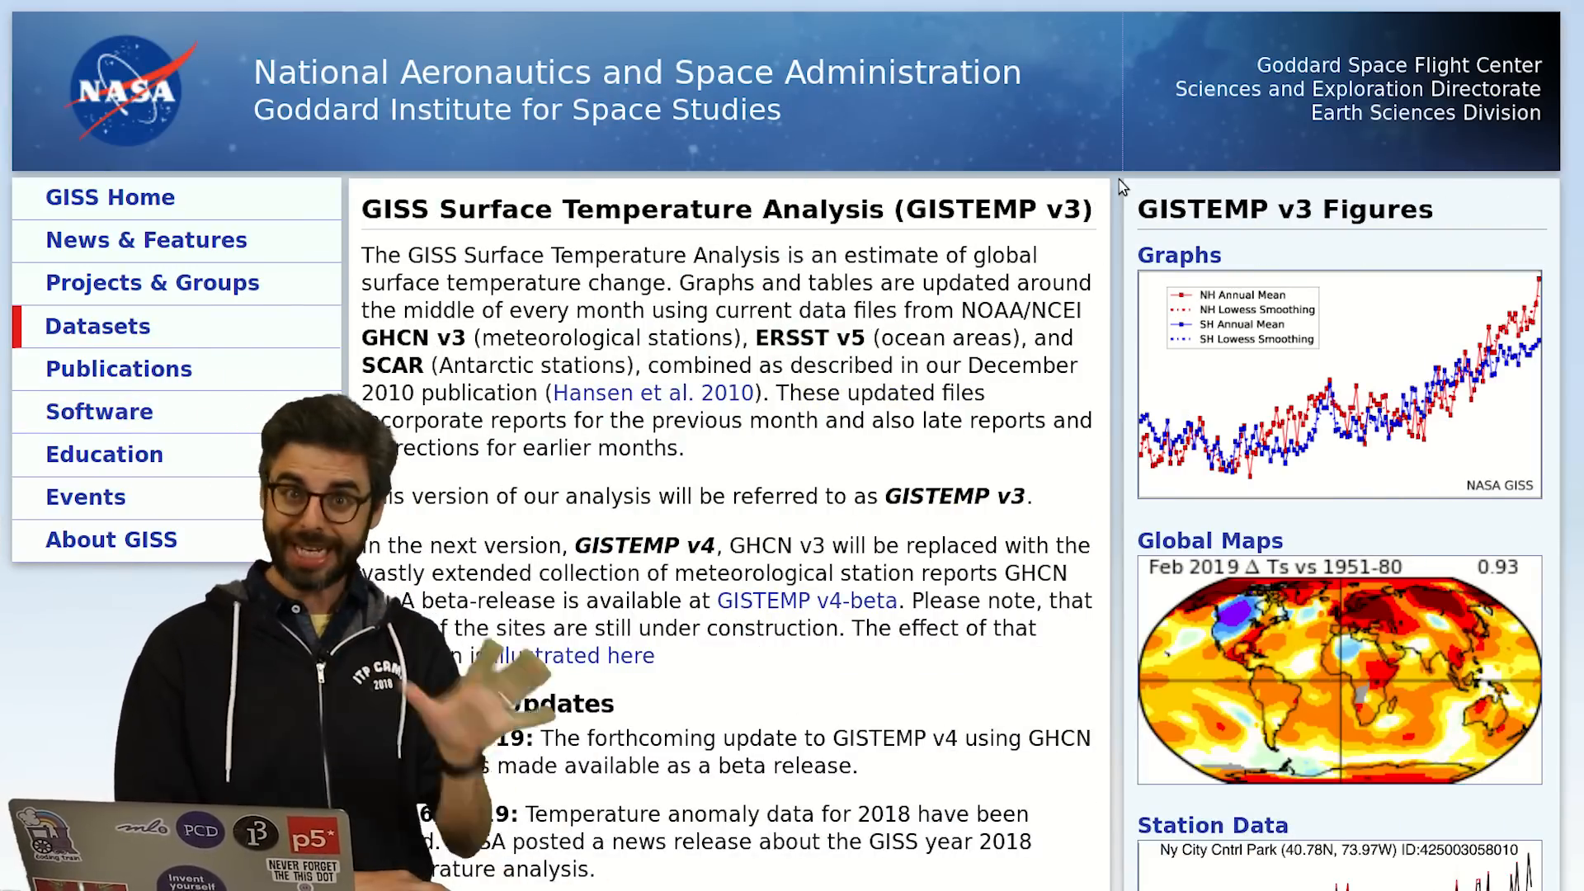
pyautogui.scroll(-3)
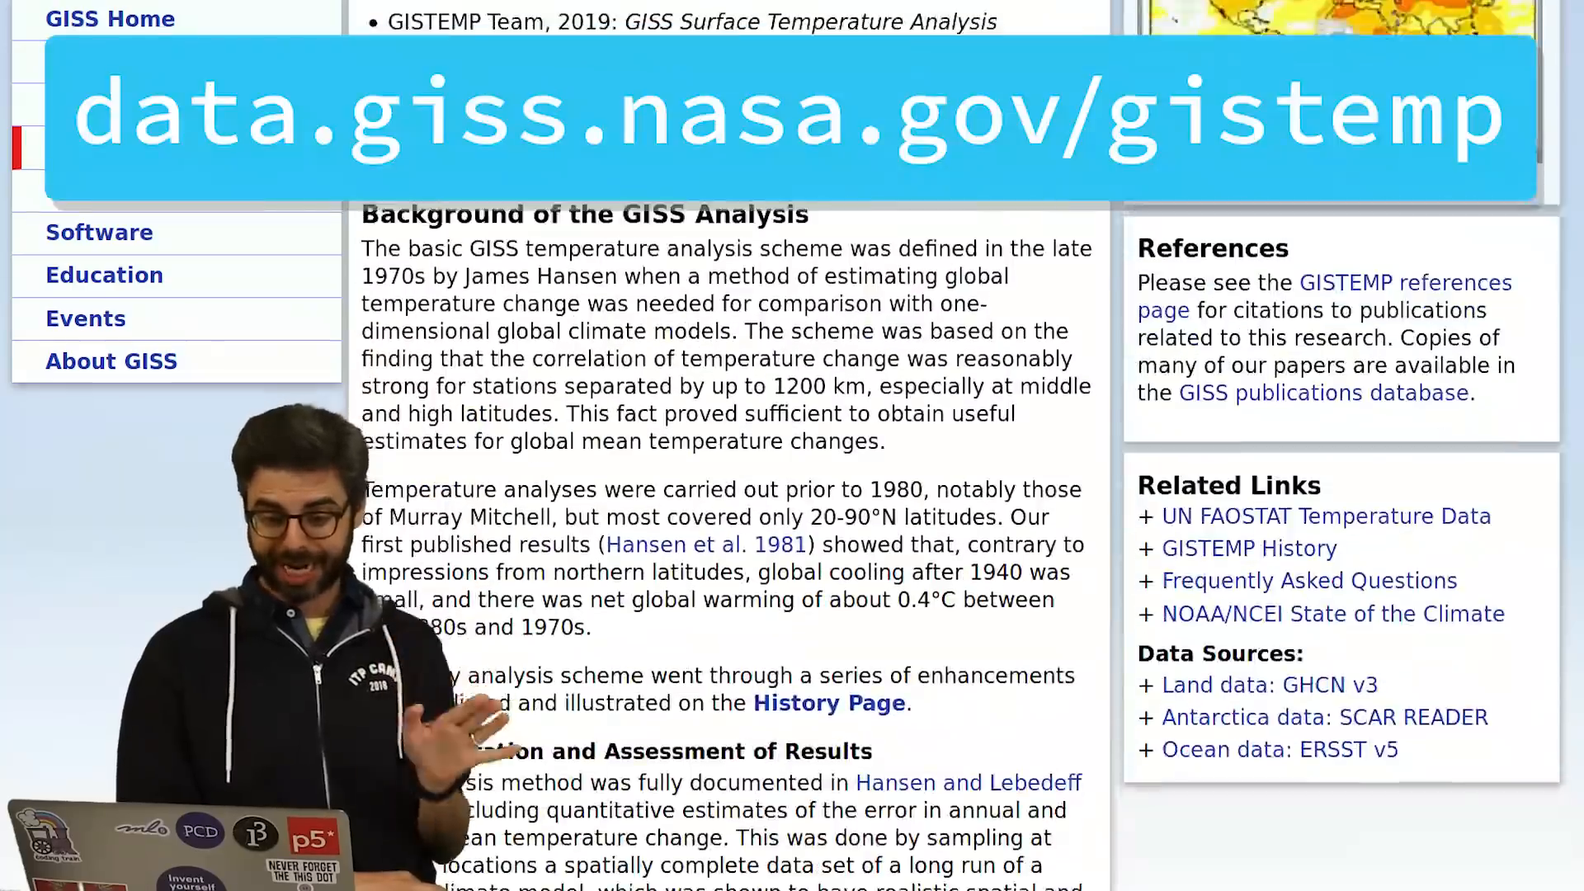
pyautogui.scroll(-3)
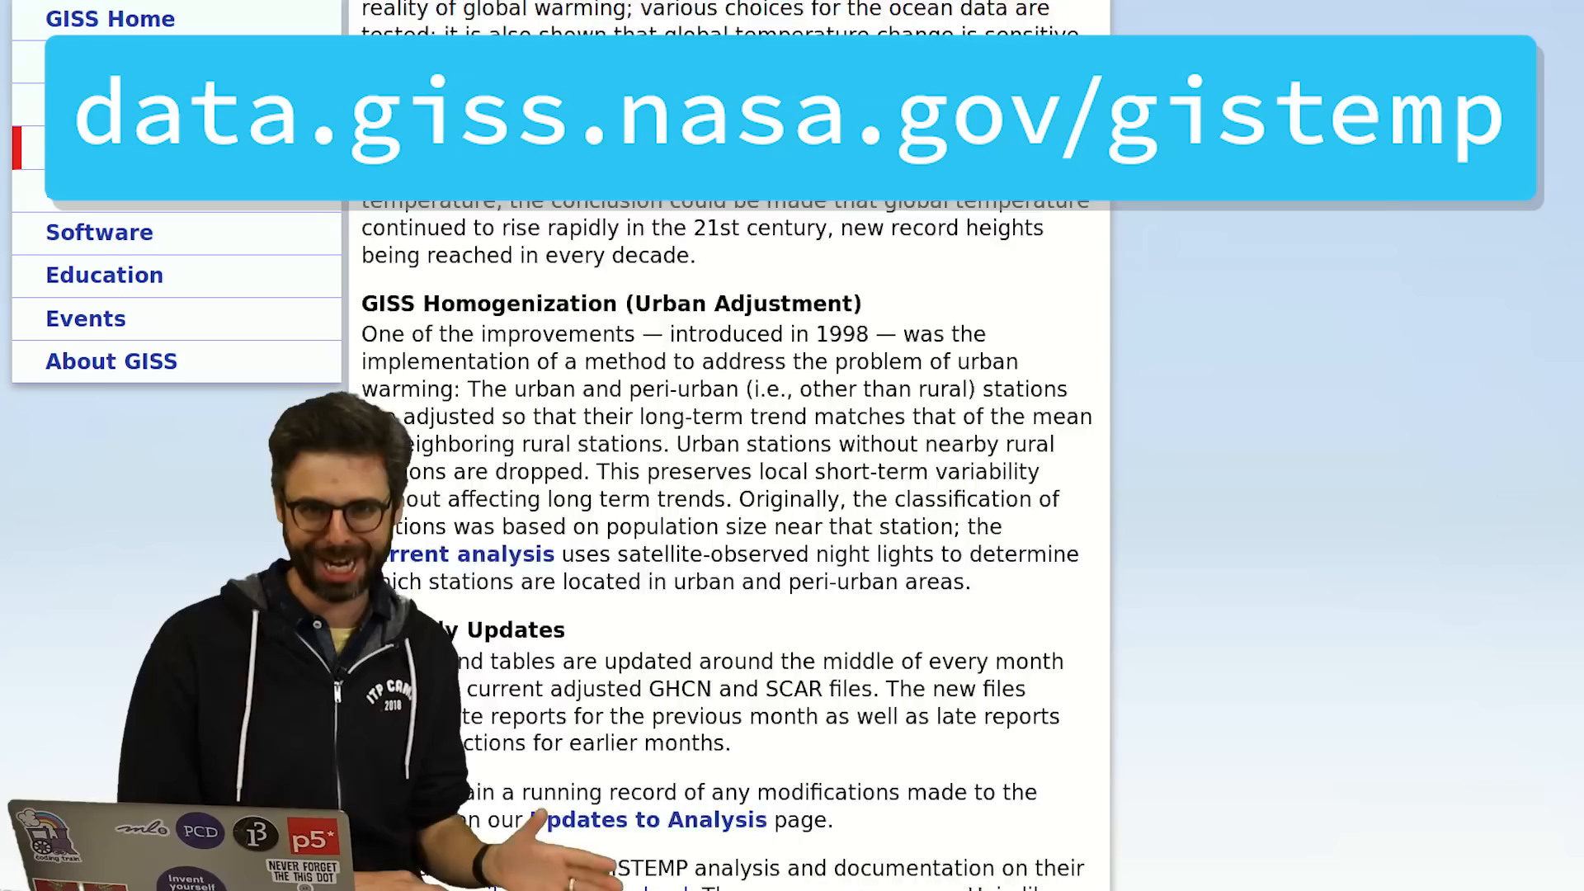
pyautogui.scroll(-3)
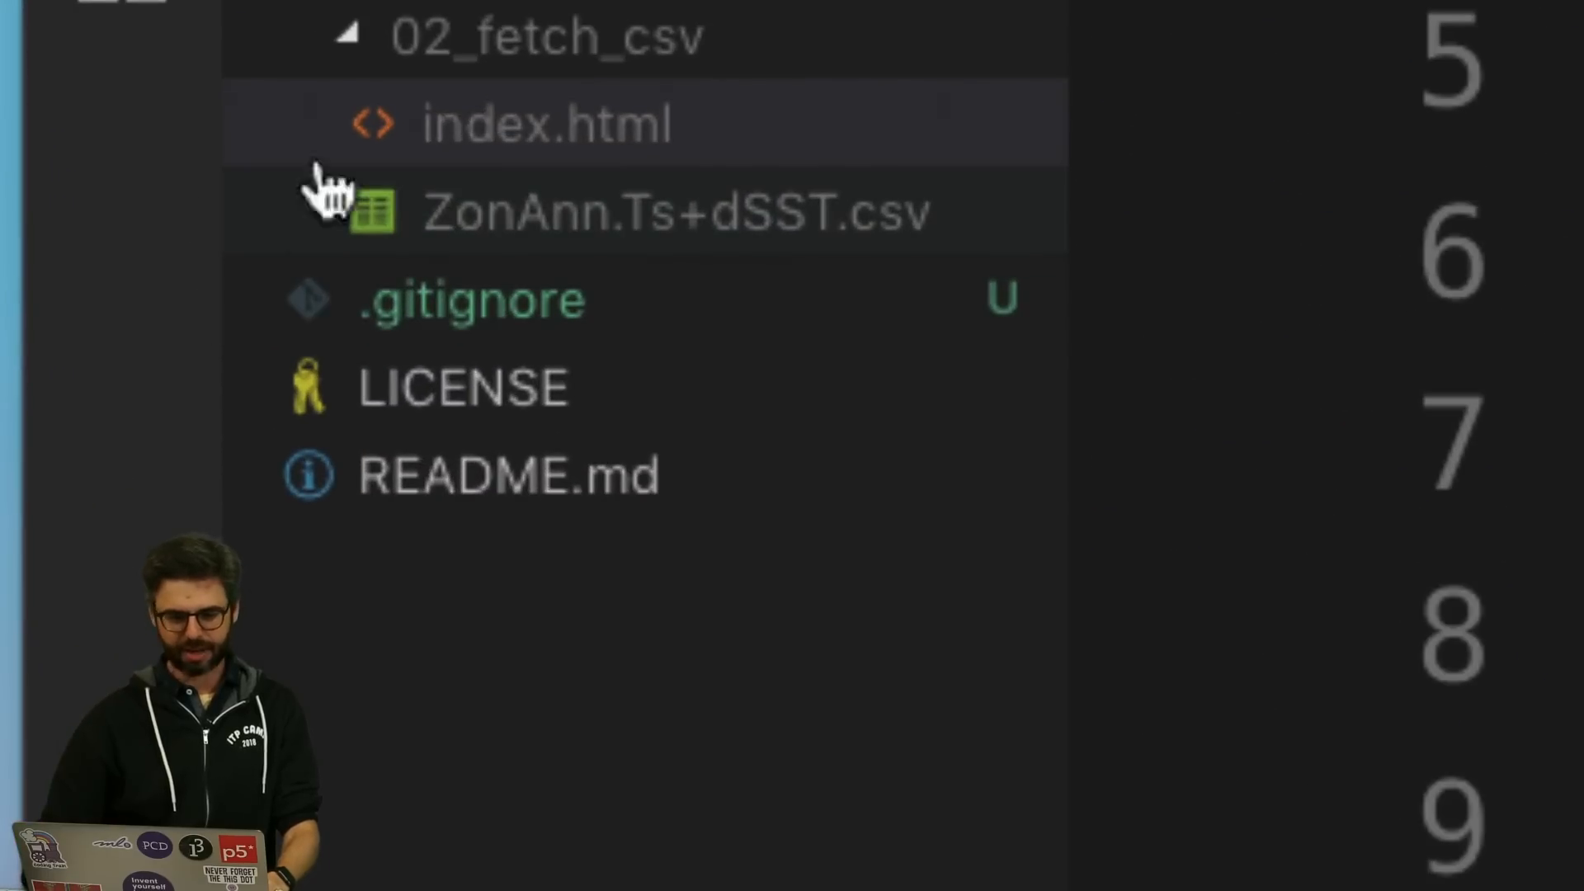
pyautogui.moveTo(445, 217)
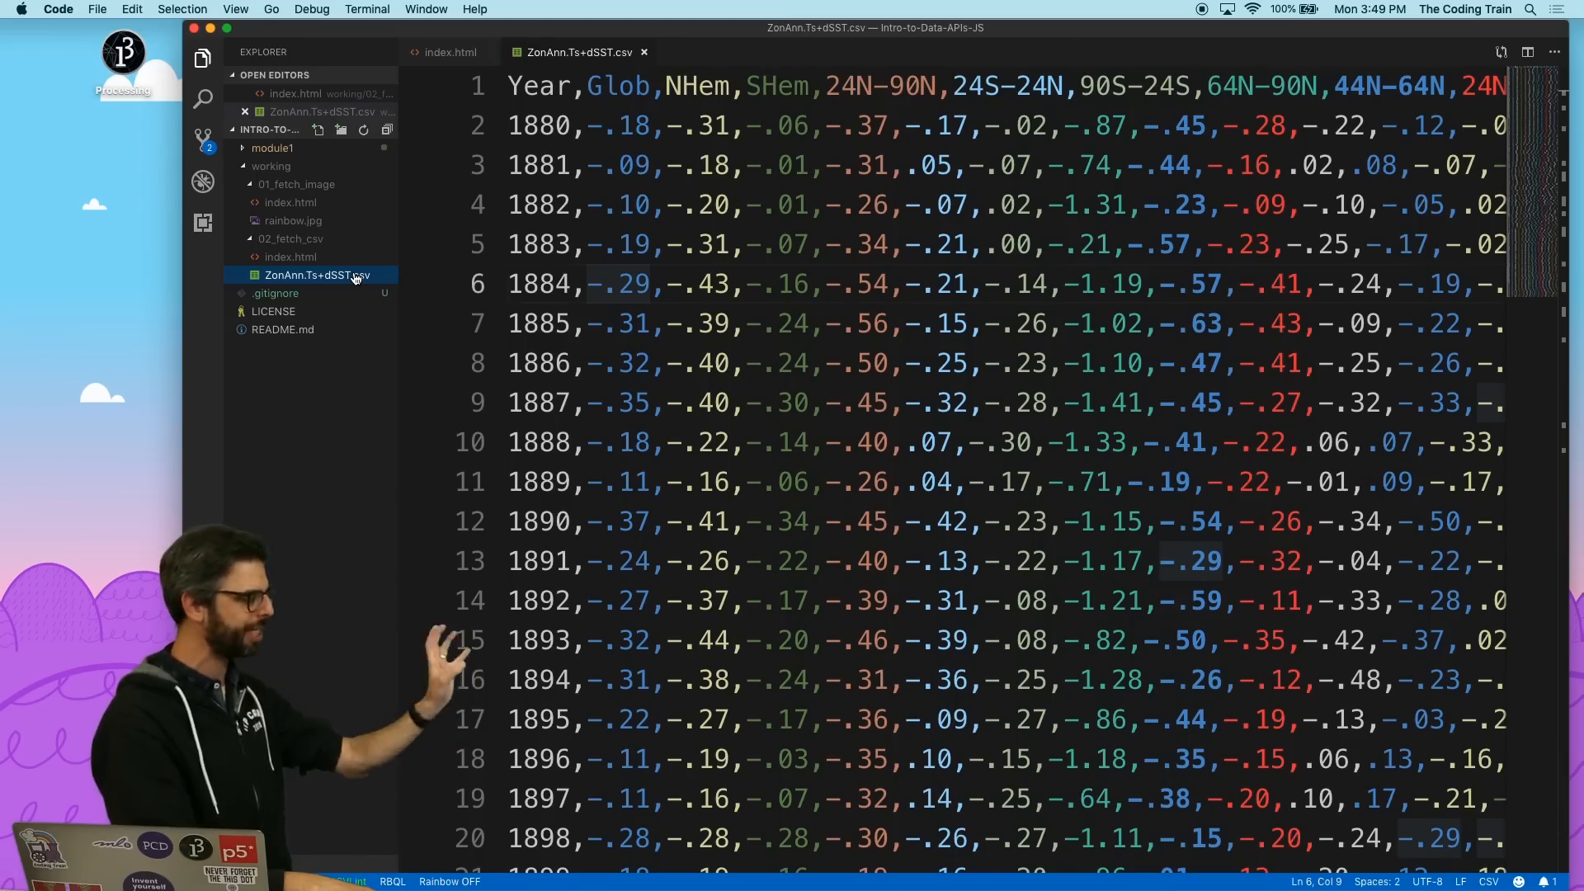
# Switch to Visual Studio Code to view ZonAnn.Ts+dSST.csv with its Year, Glob, NHem columns.
pyautogui.press('cmd+tab')
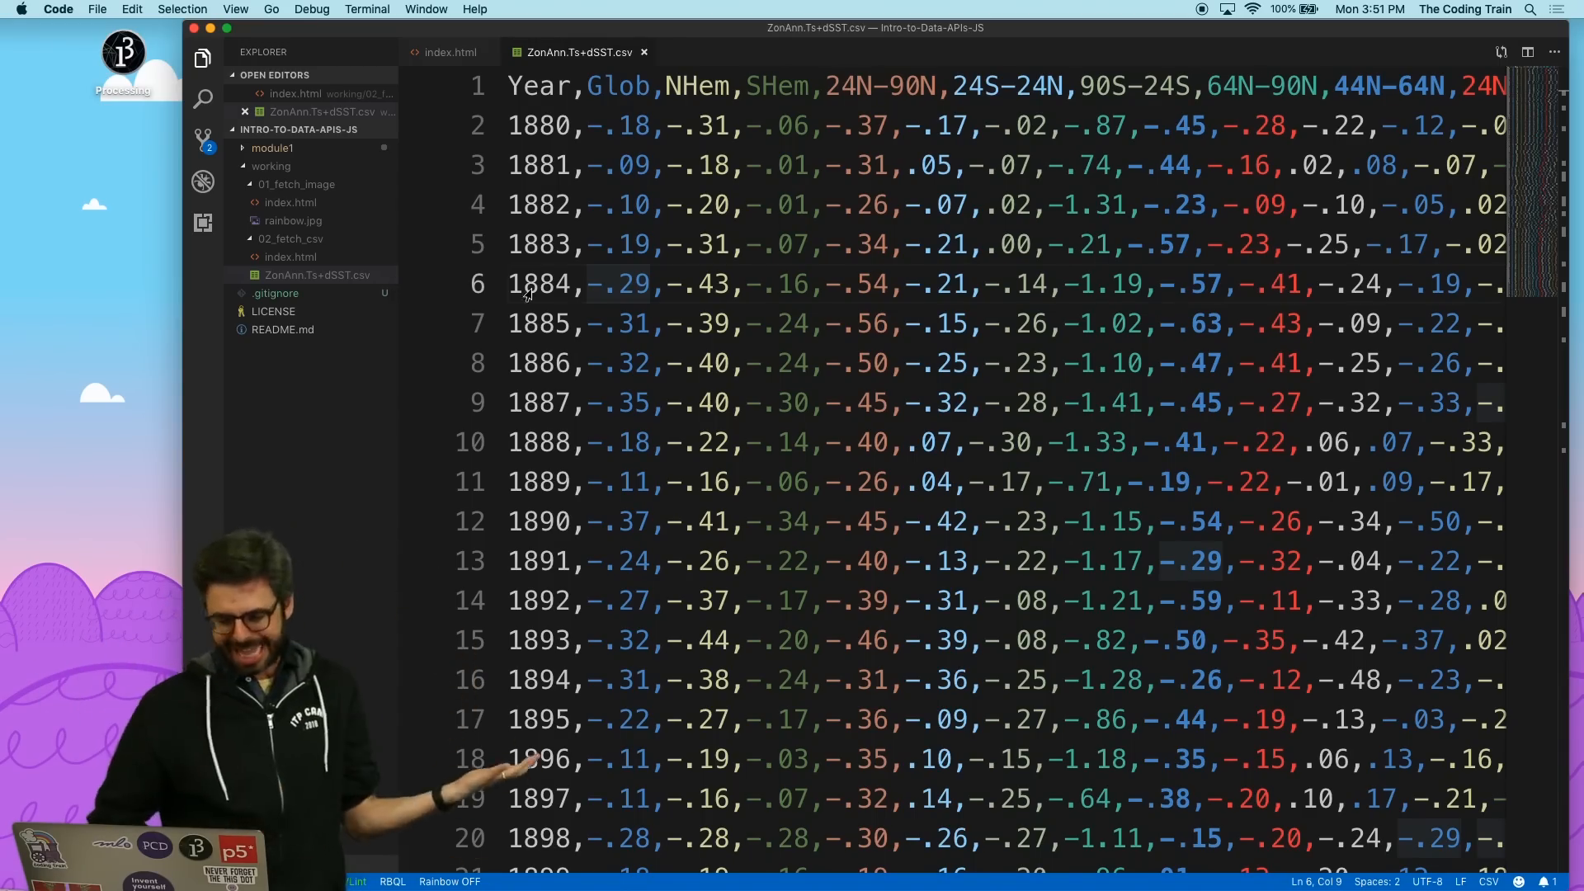
# Save a copy of the temperature data as test.csv in the 02_fetch_csv folder.
pyautogui.scroll(-3)
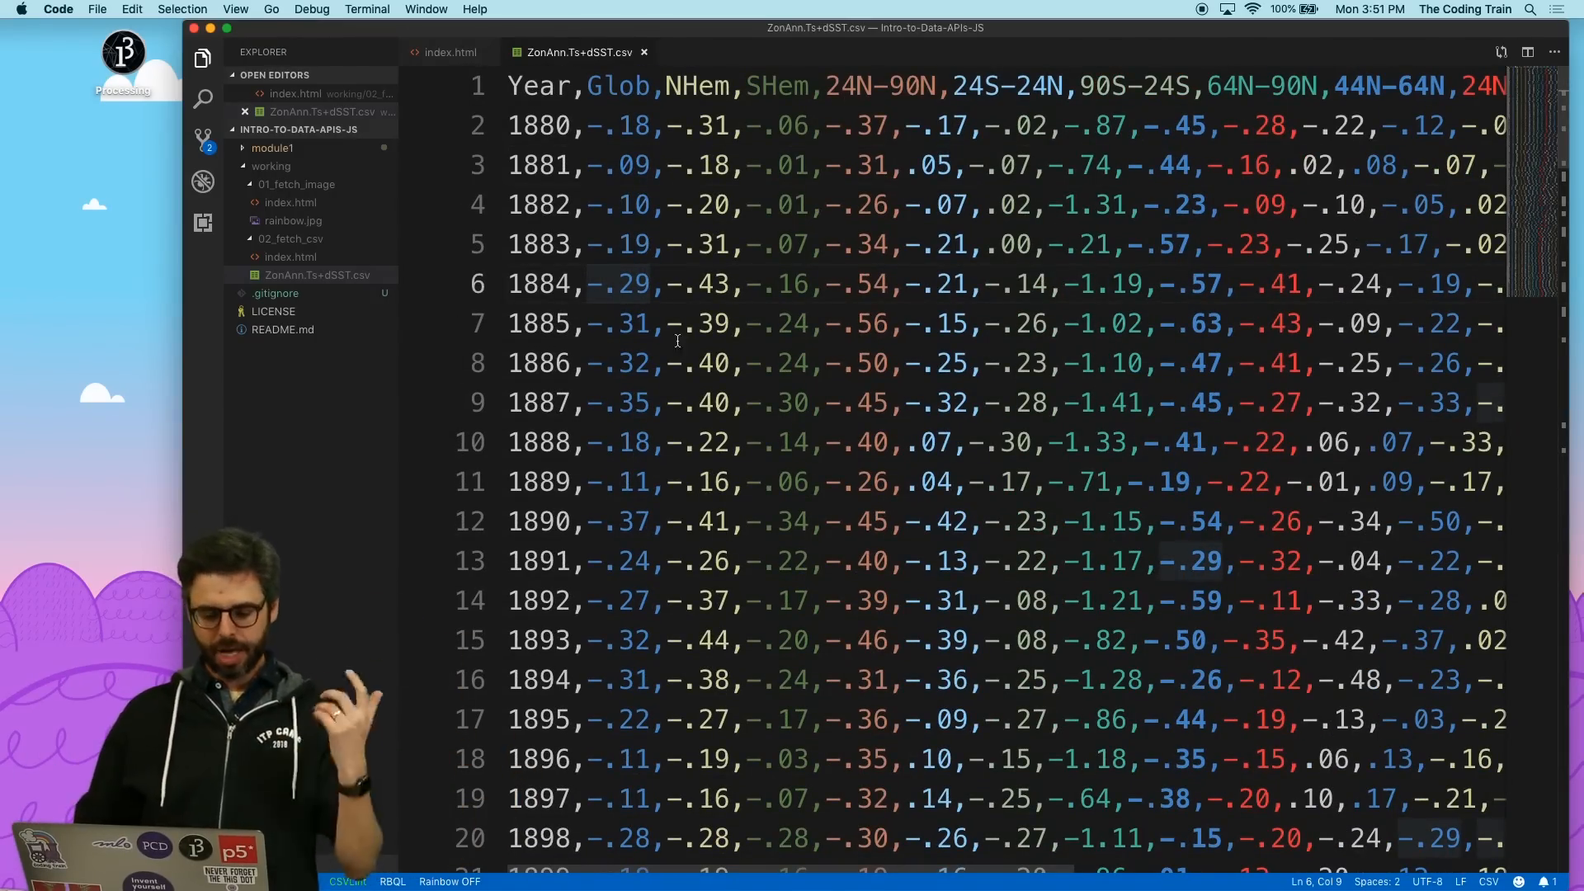
pyautogui.press('cmd+s')
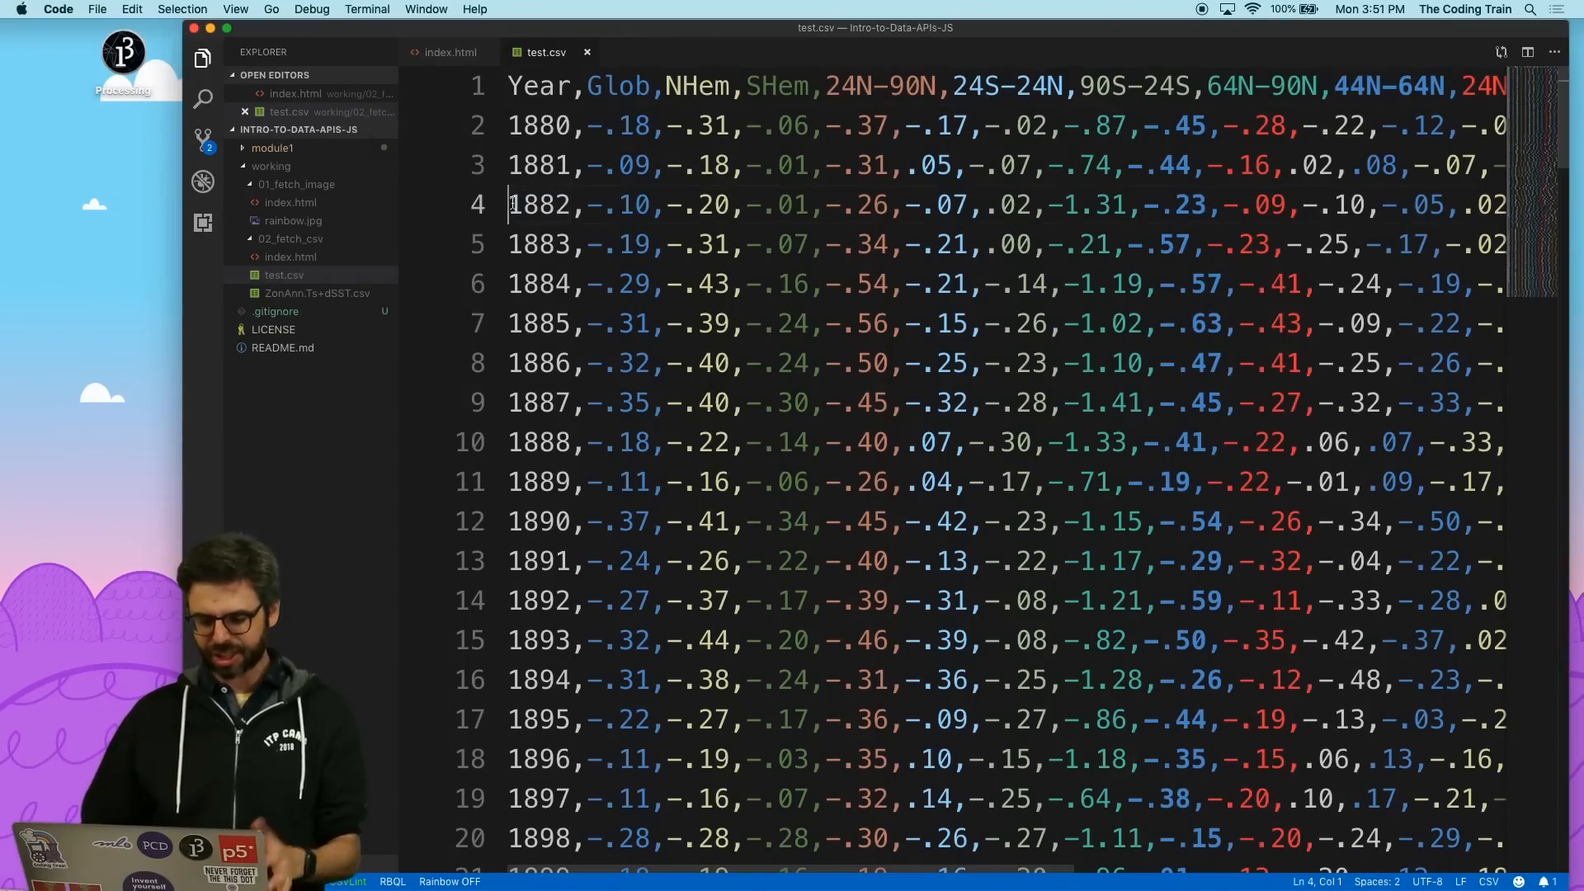
# Trim test.csv down to the header row plus the 1880 and 1881 rows.
pyautogui.scroll(-3)
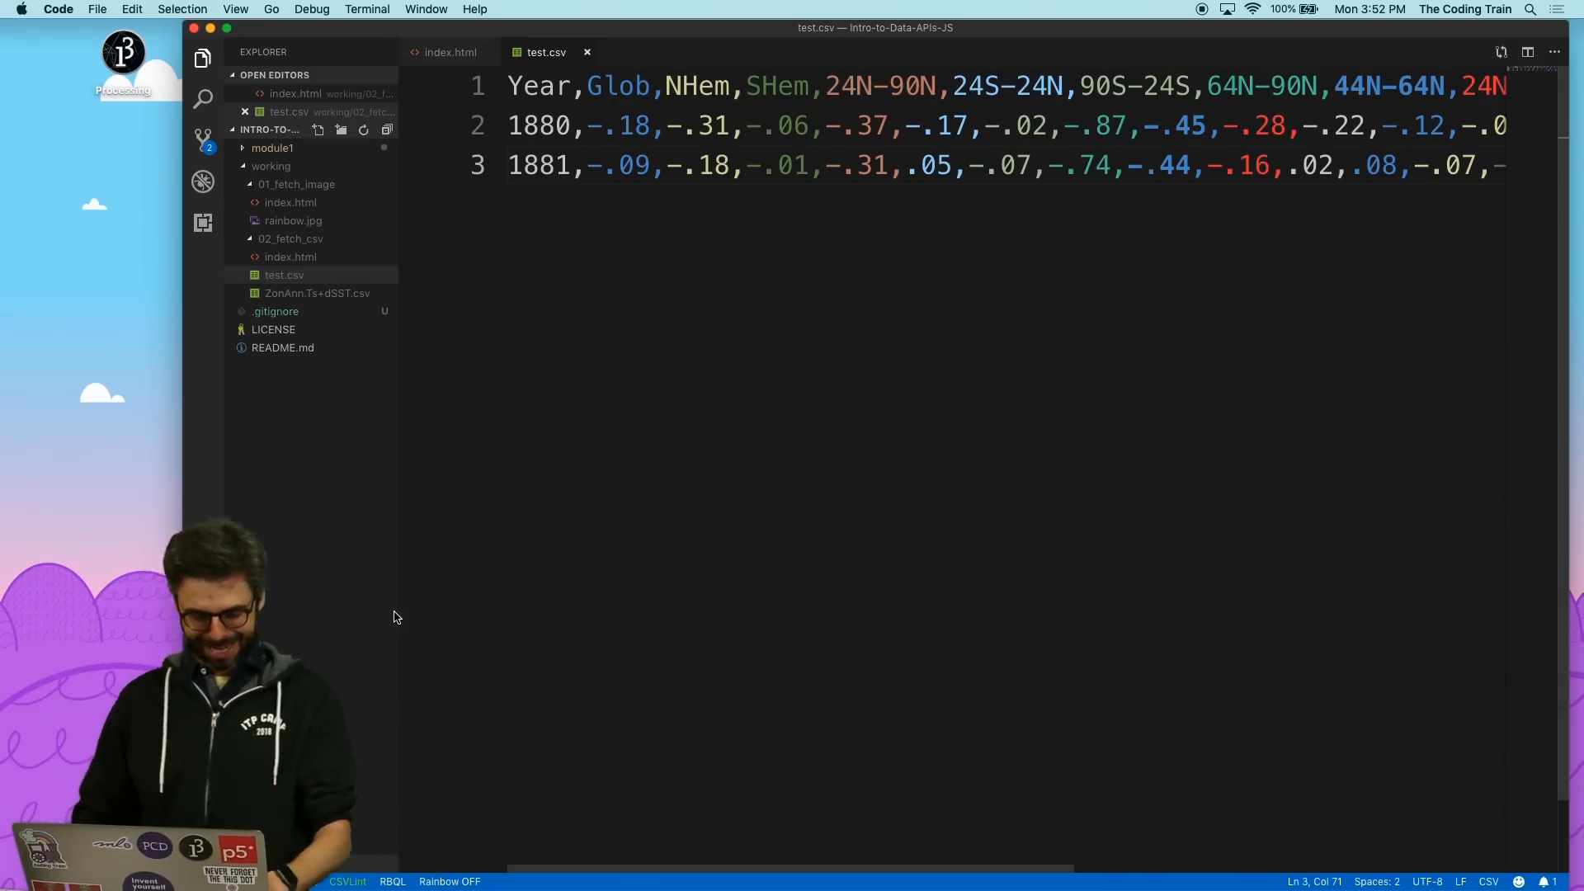
# In index.html, write a getData function that fetches 'test.csv'.
pyautogui.click(450, 51)
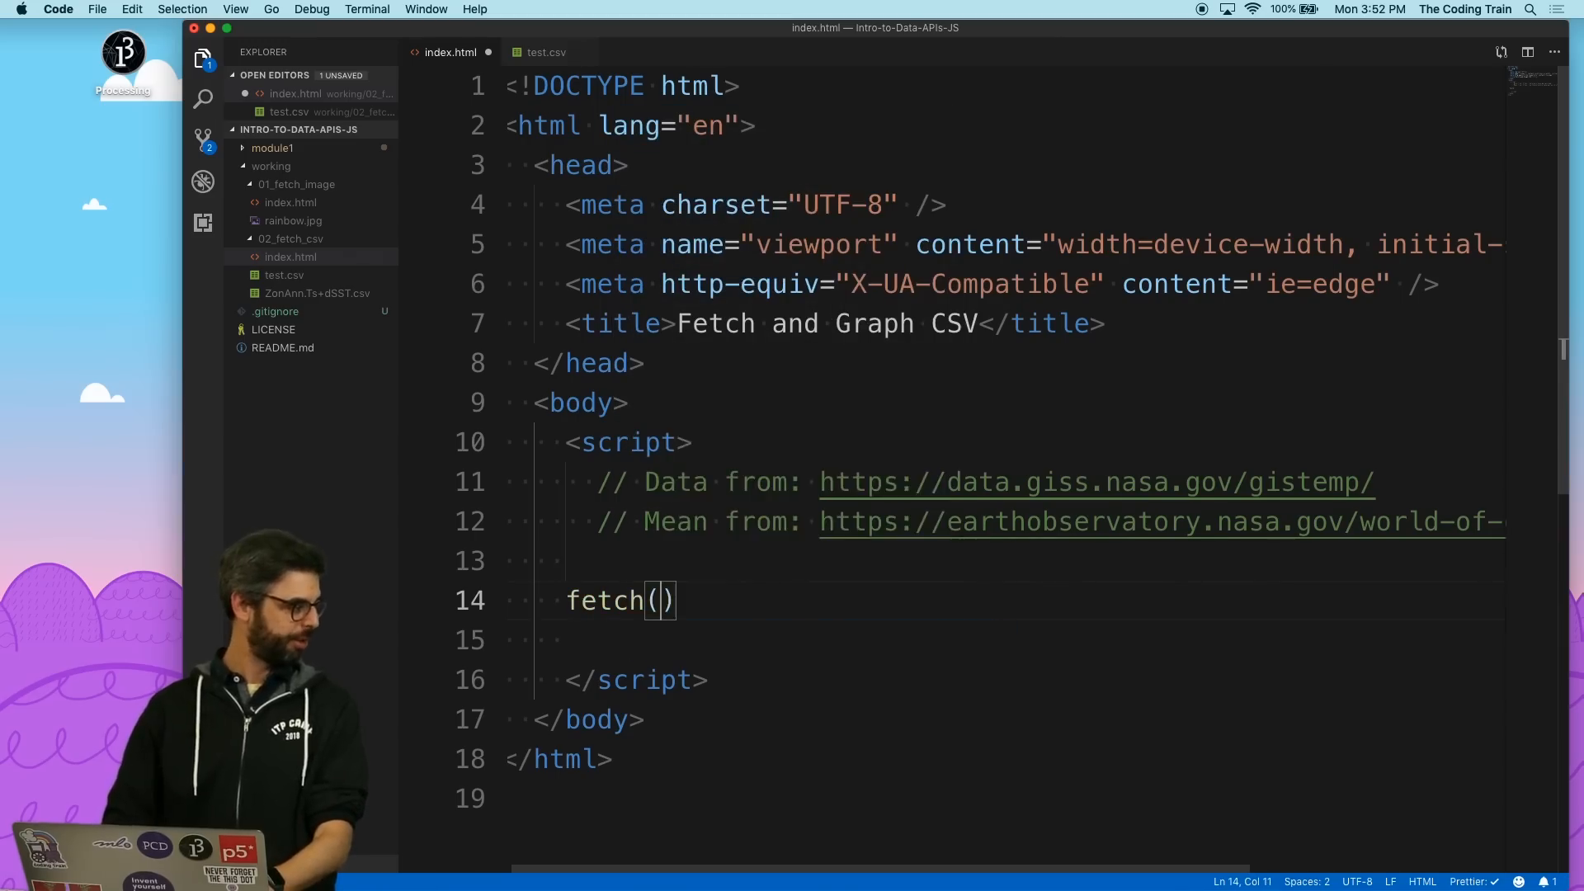
pyautogui.write("'test.v")
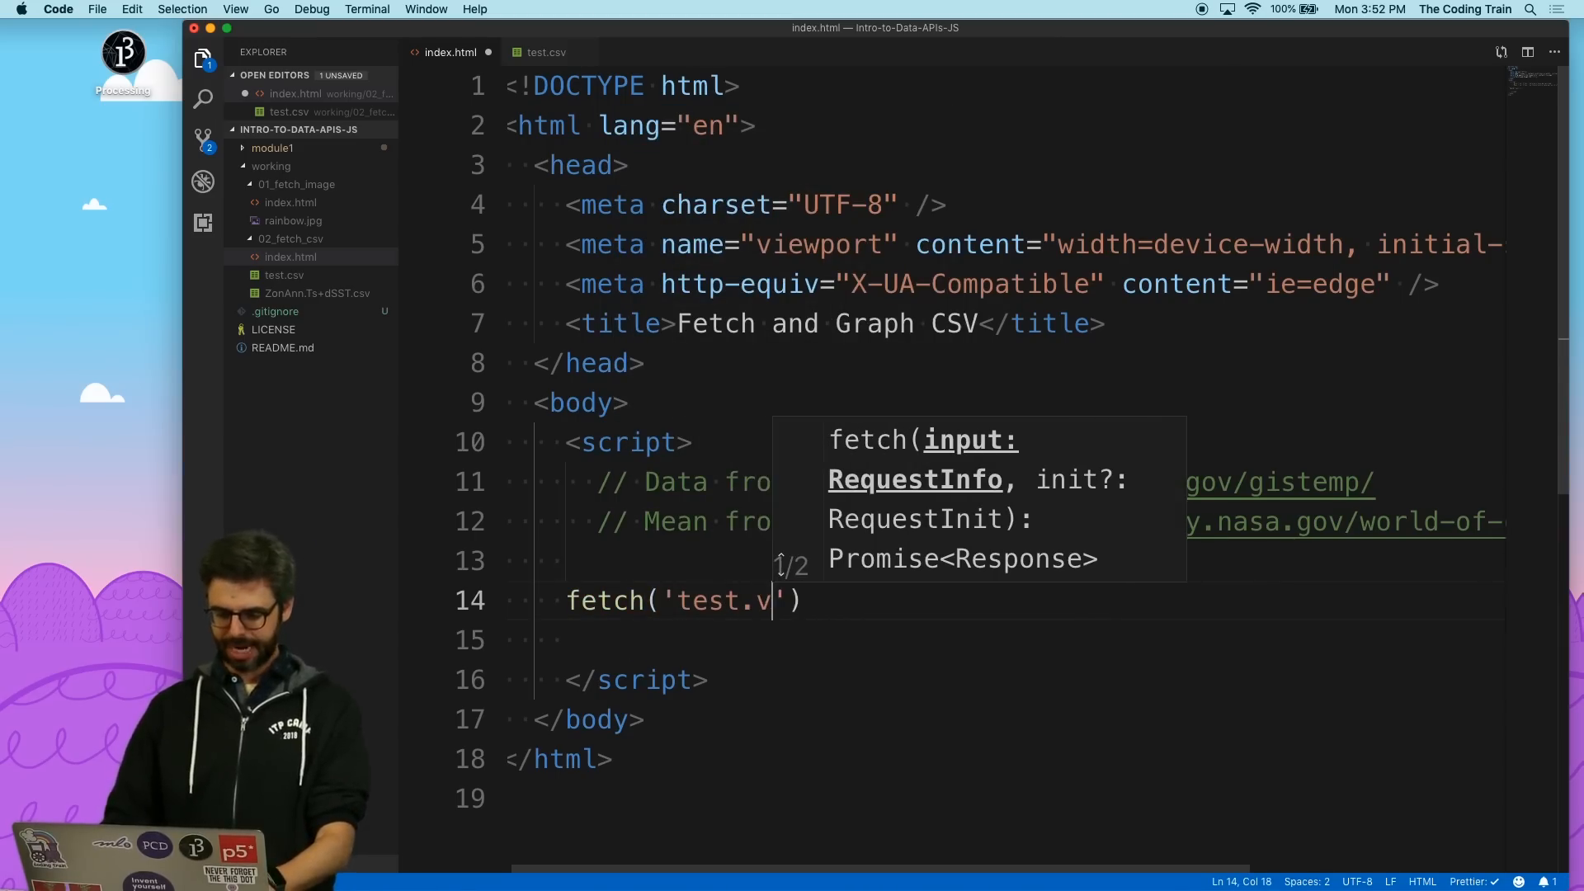
pyautogui.write("csv').")
pyautogui.write('f')
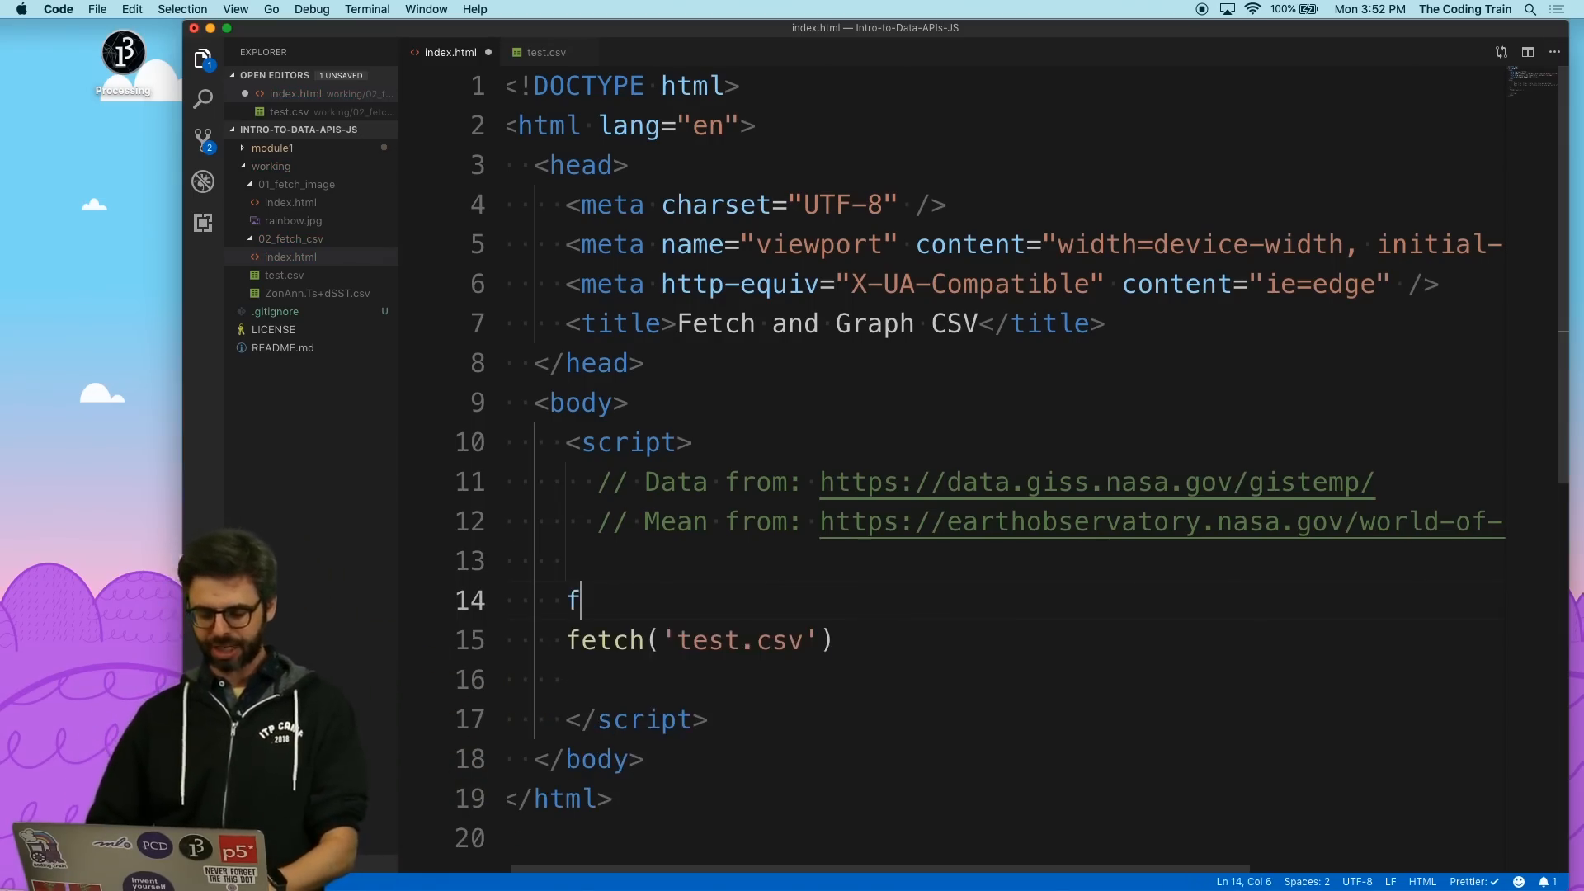
pyautogui.write('unction getData() {')
pyautogui.click(1002, 679)
pyautogui.write('}')
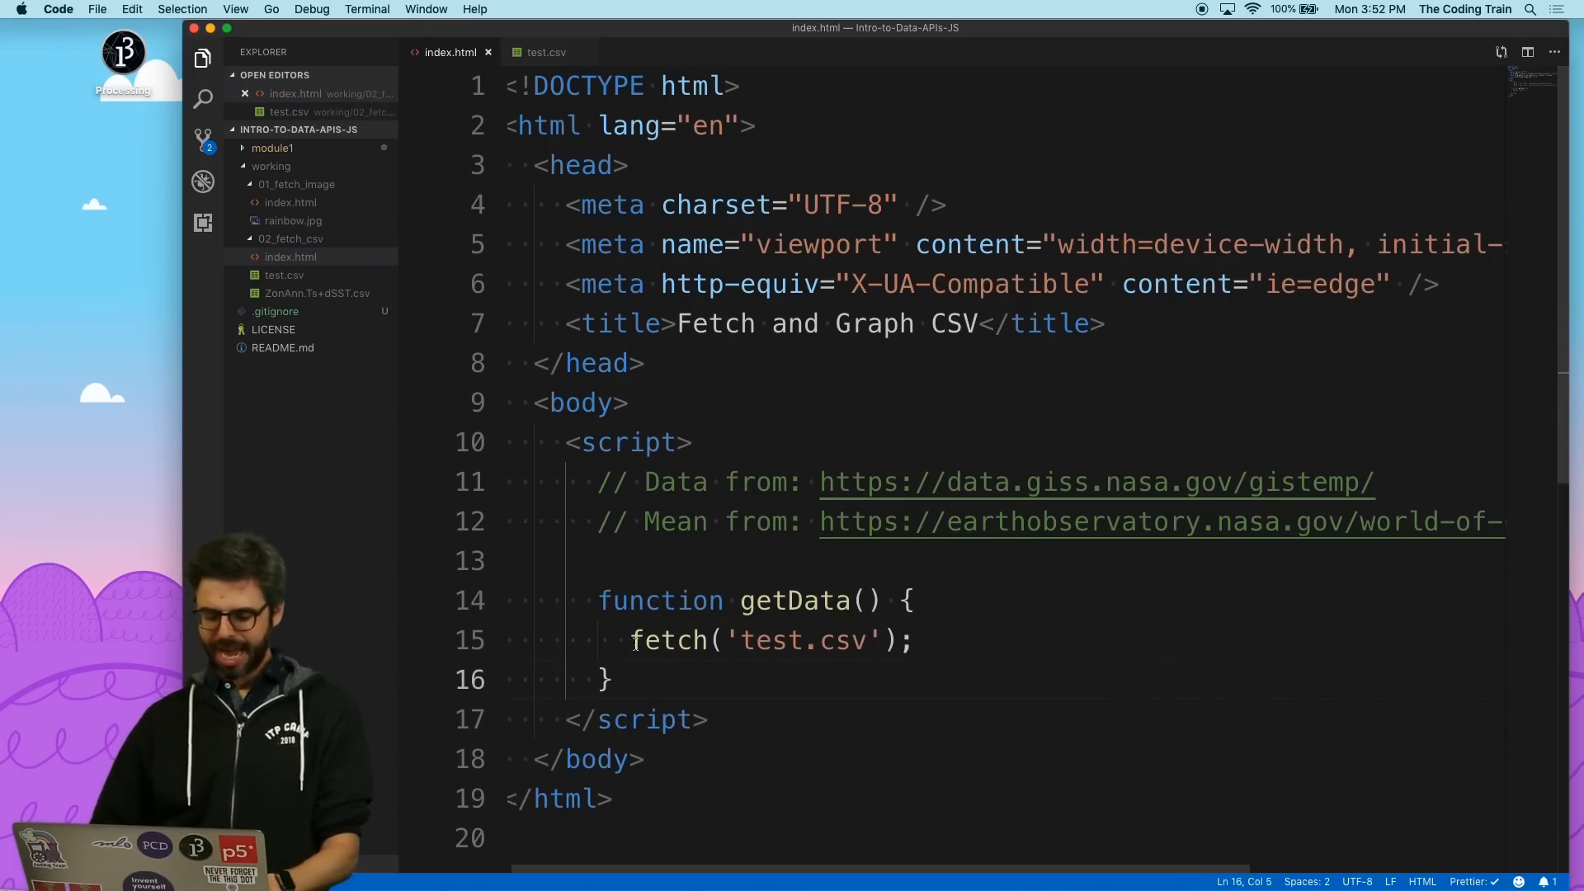
# Store the awaited fetch in 'const response' and declare getData as async.
pyautogui.write('const')
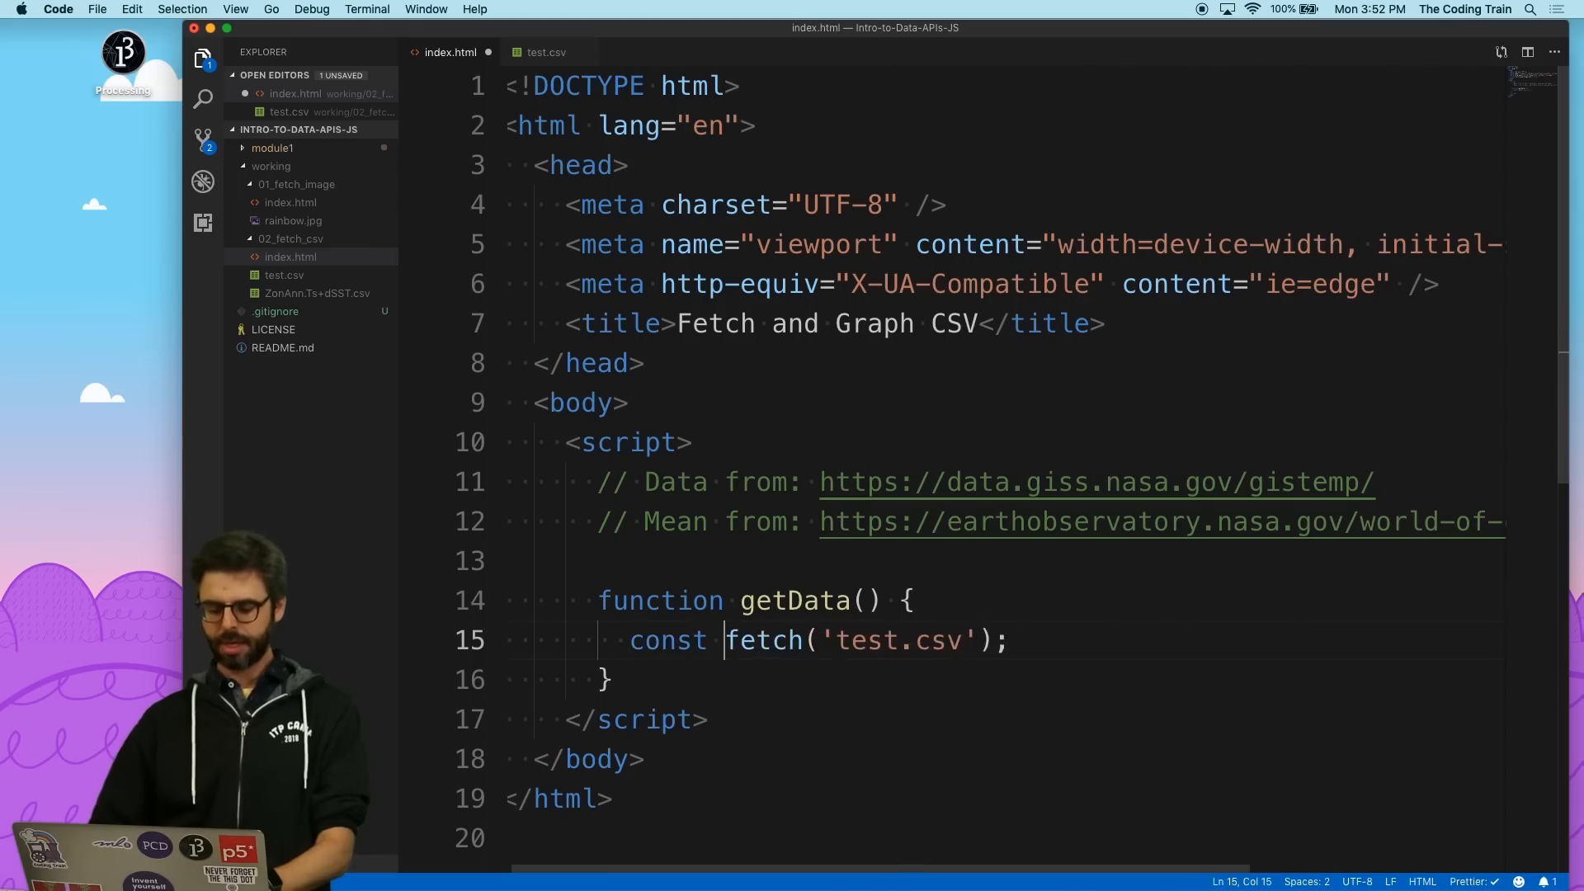
pyautogui.write('response = await')
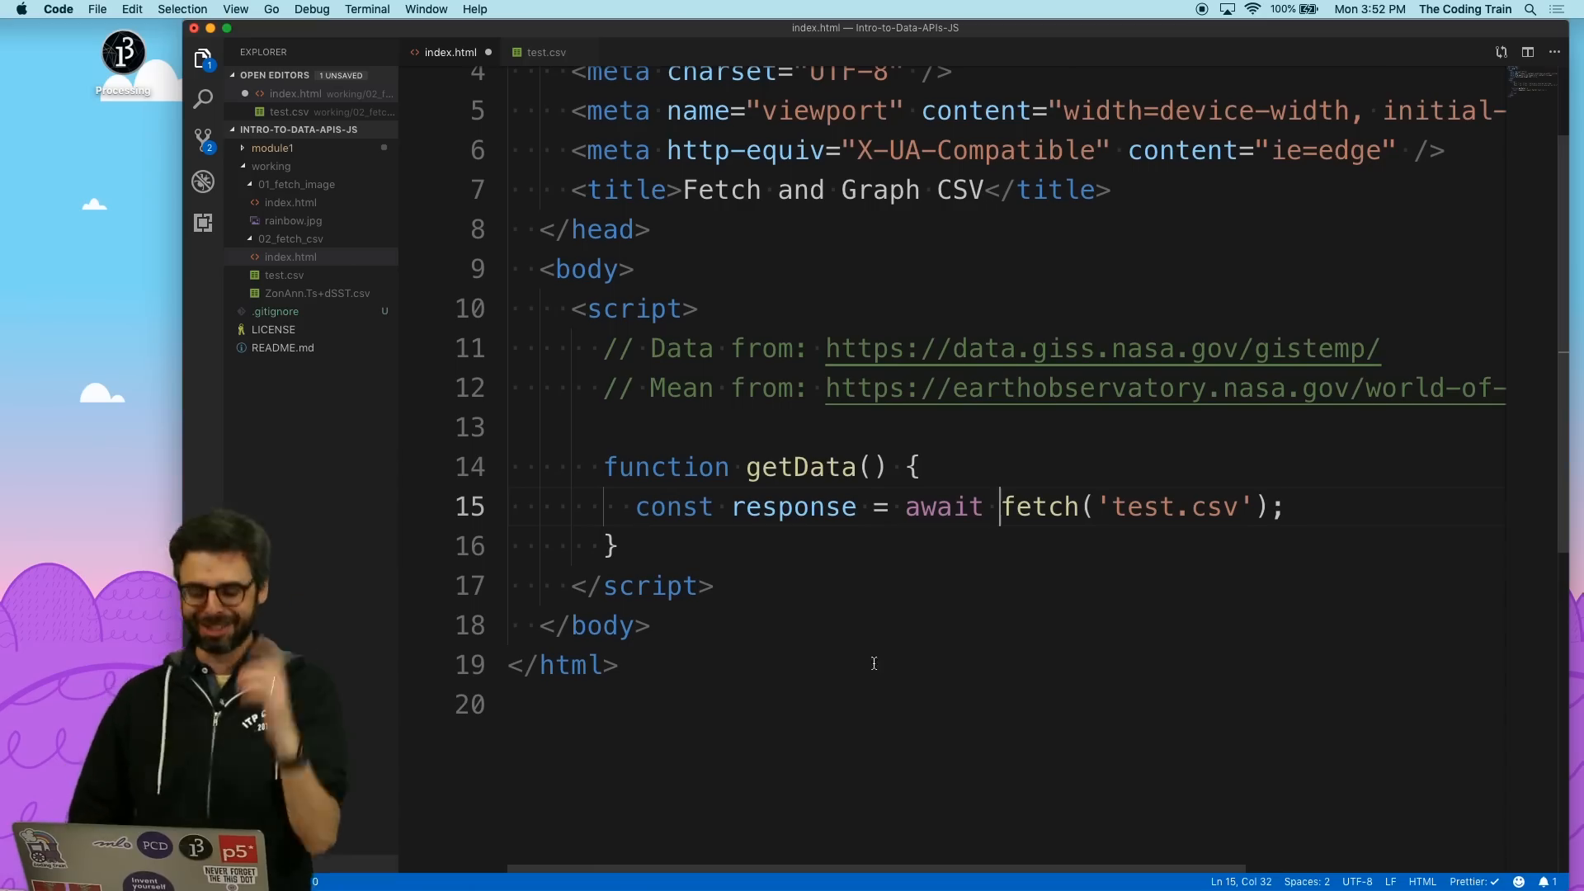
pyautogui.write('asy')
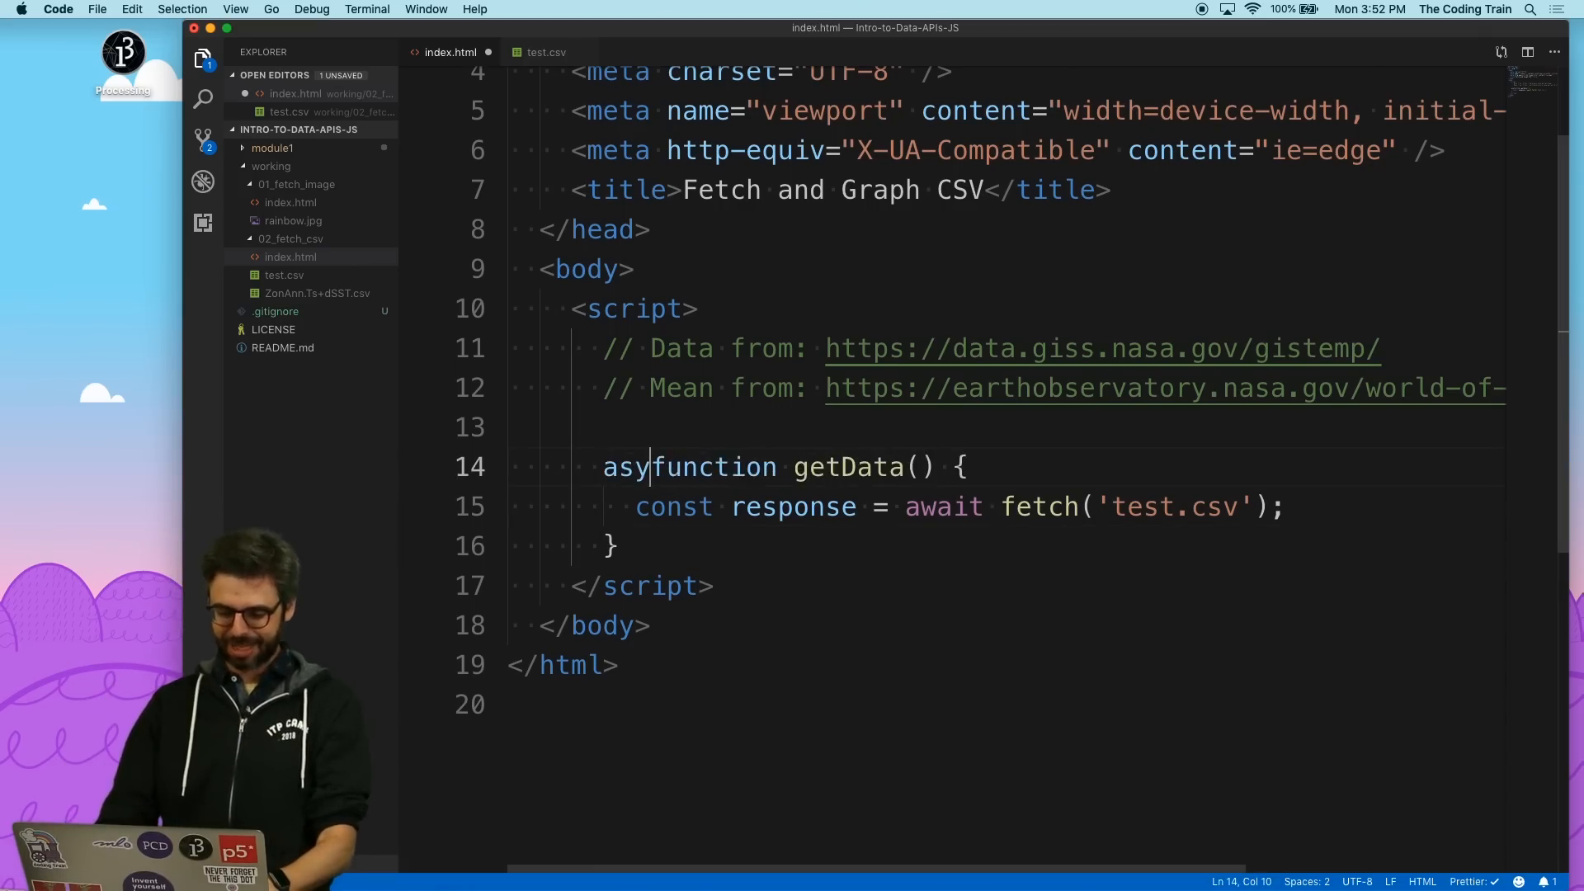
pyautogui.write('nc')
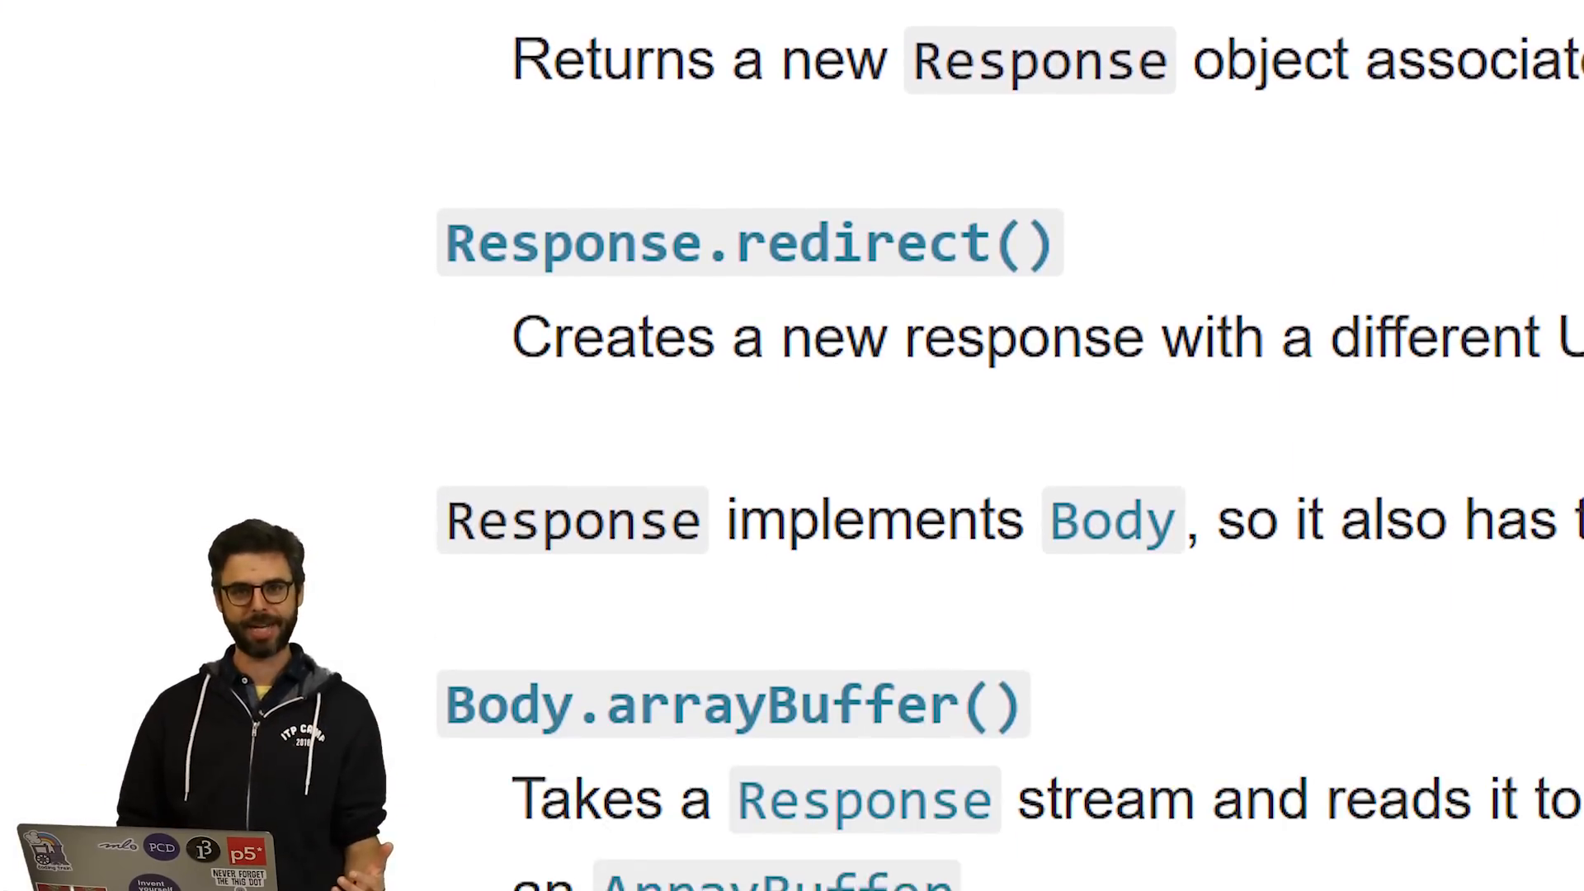
# Scroll the MDN Response page through its Body reading methods such as blob() and formData().
pyautogui.scroll(-3)
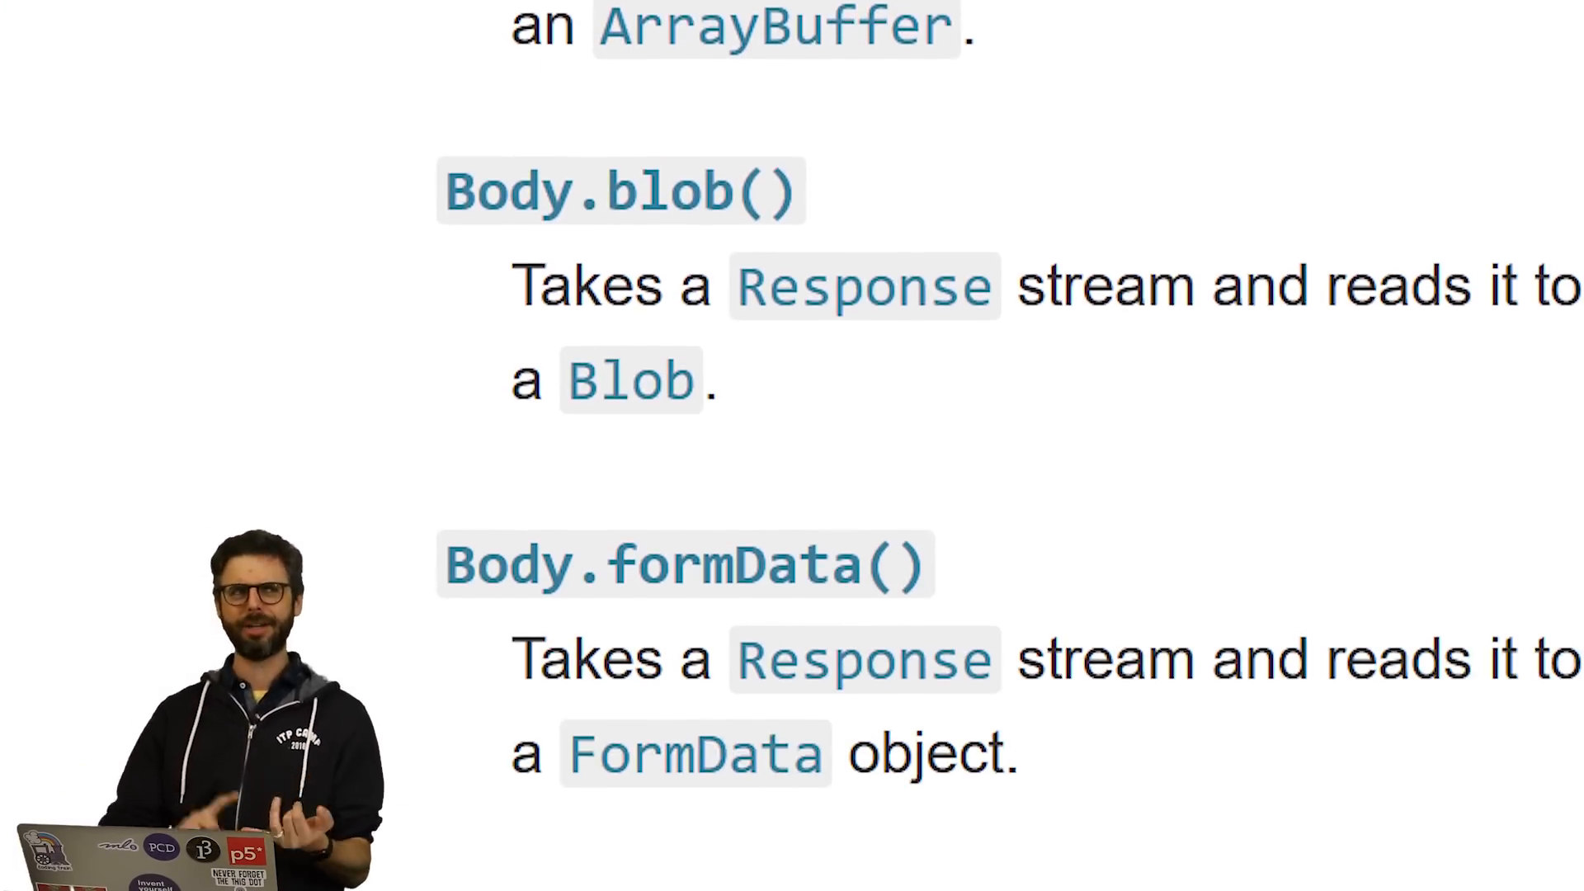
pyautogui.scroll(-3)
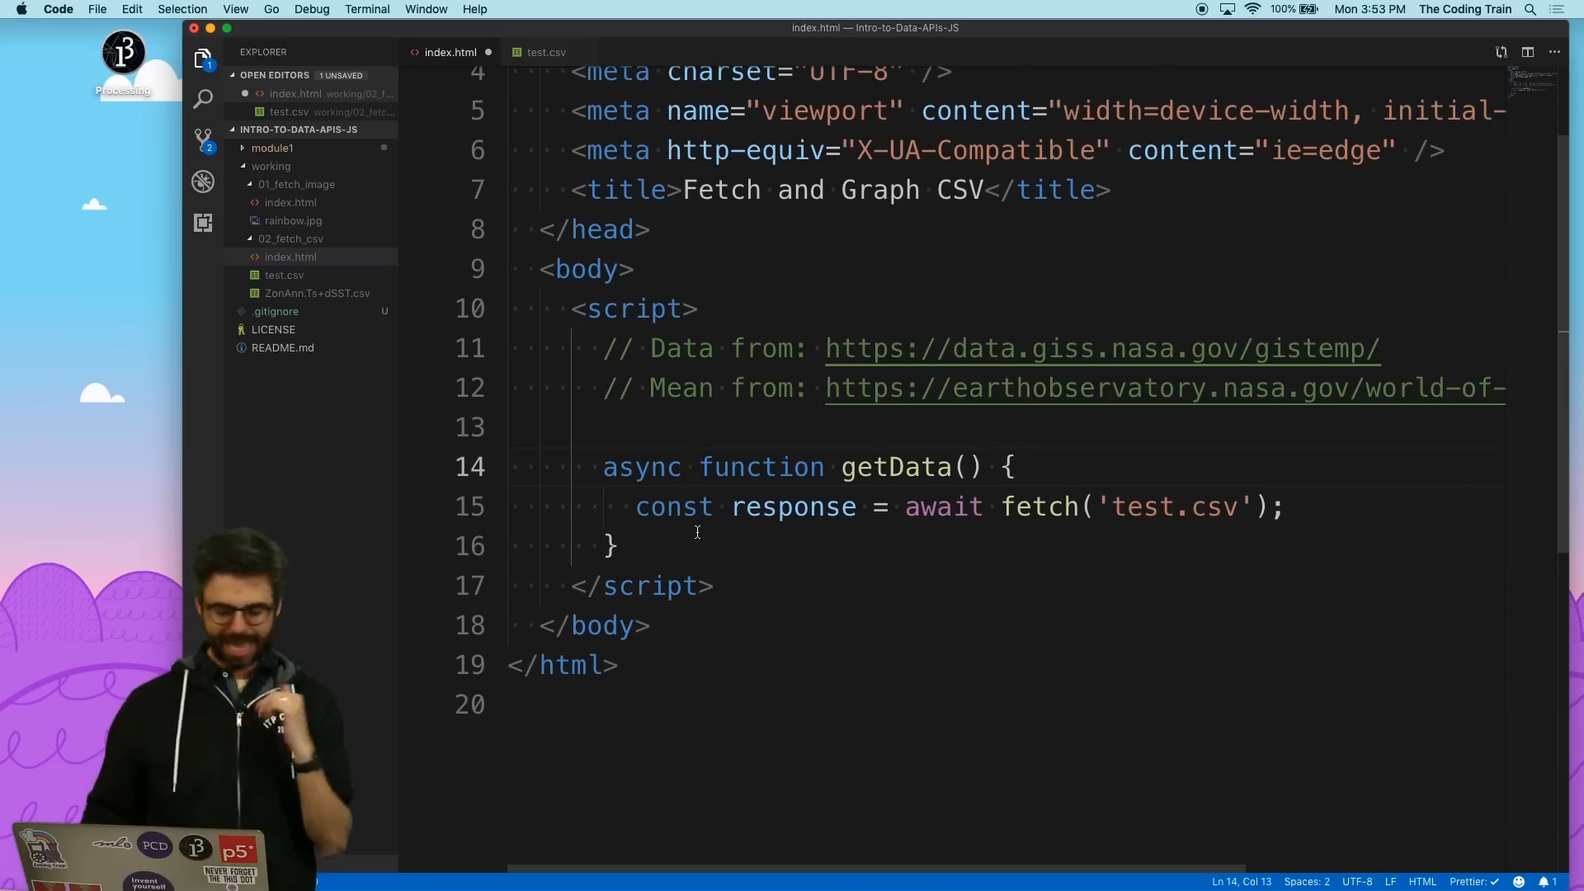
# Add 'const data = await response.text();' below the fetch line.
pyautogui.write('const table')
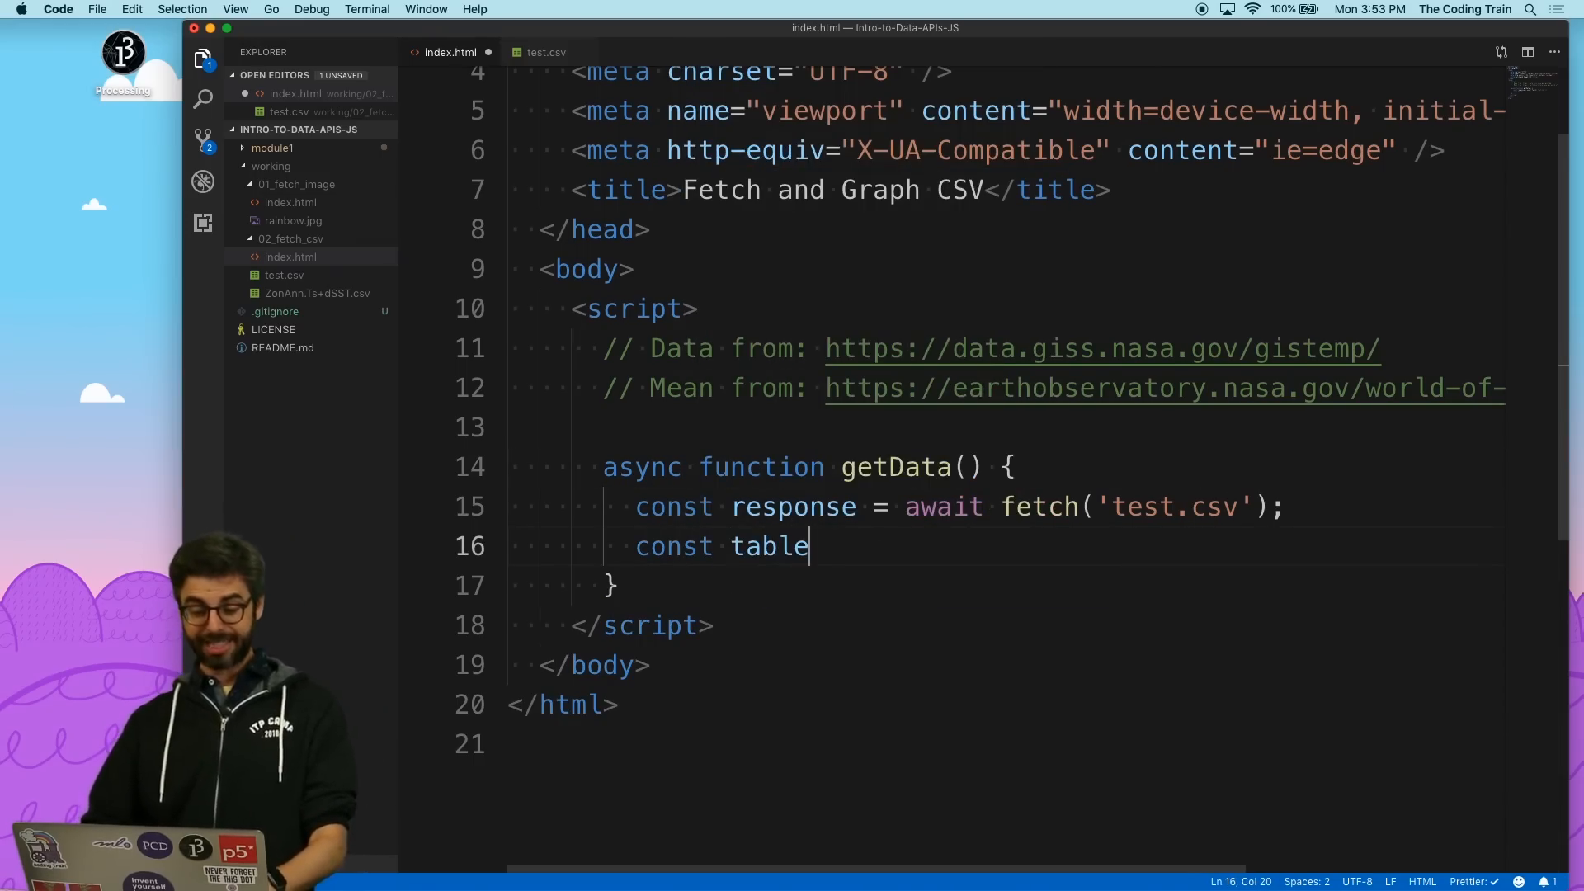
pyautogui.press('Backspace')
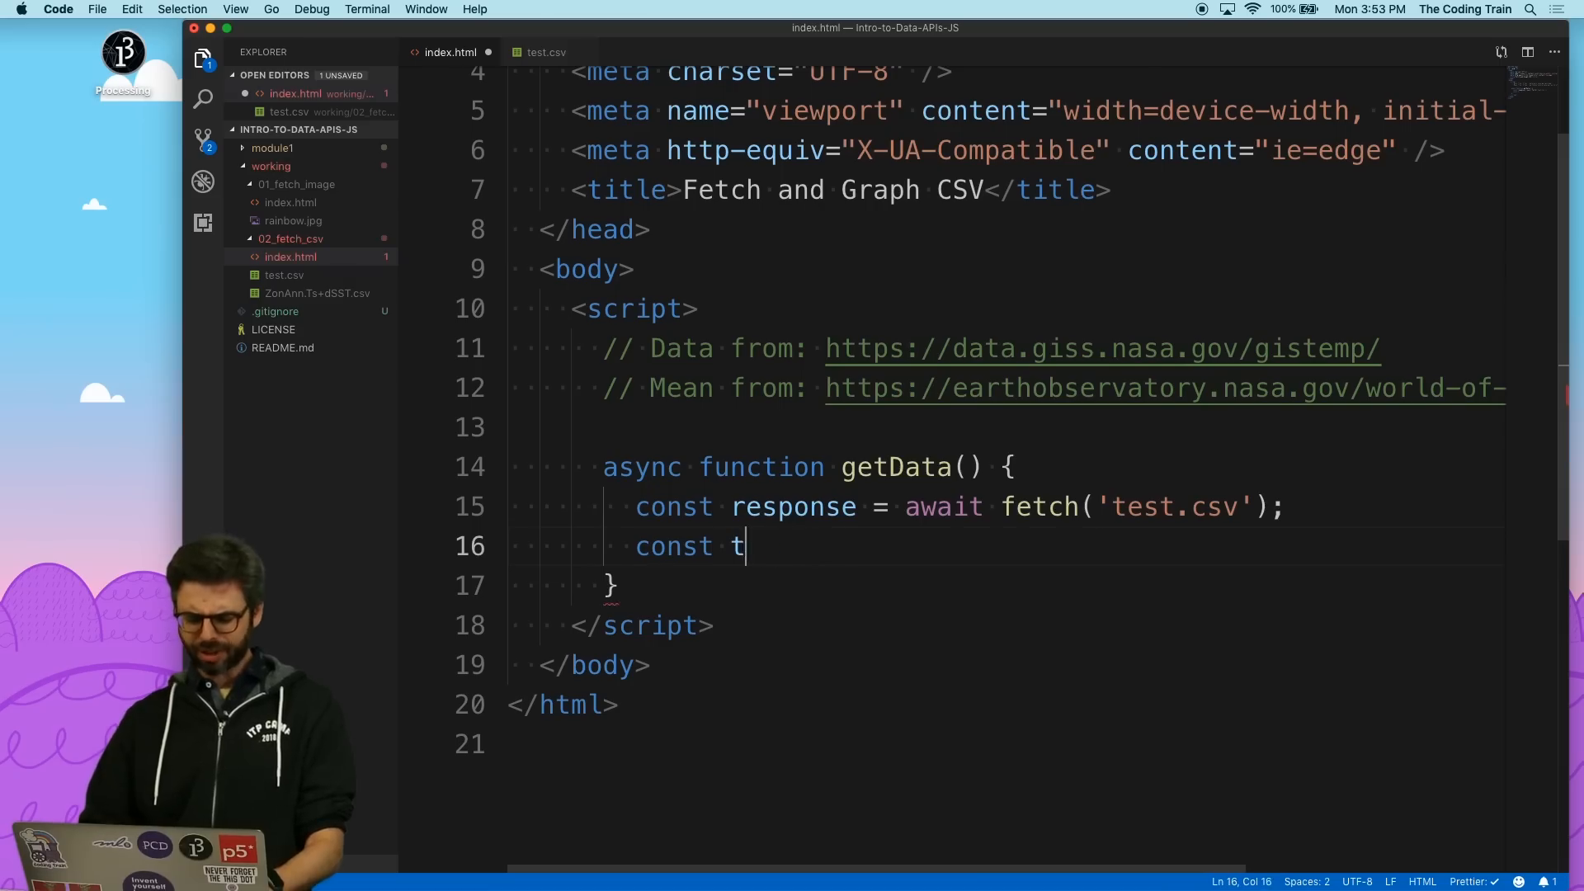
pyautogui.write('ata =')
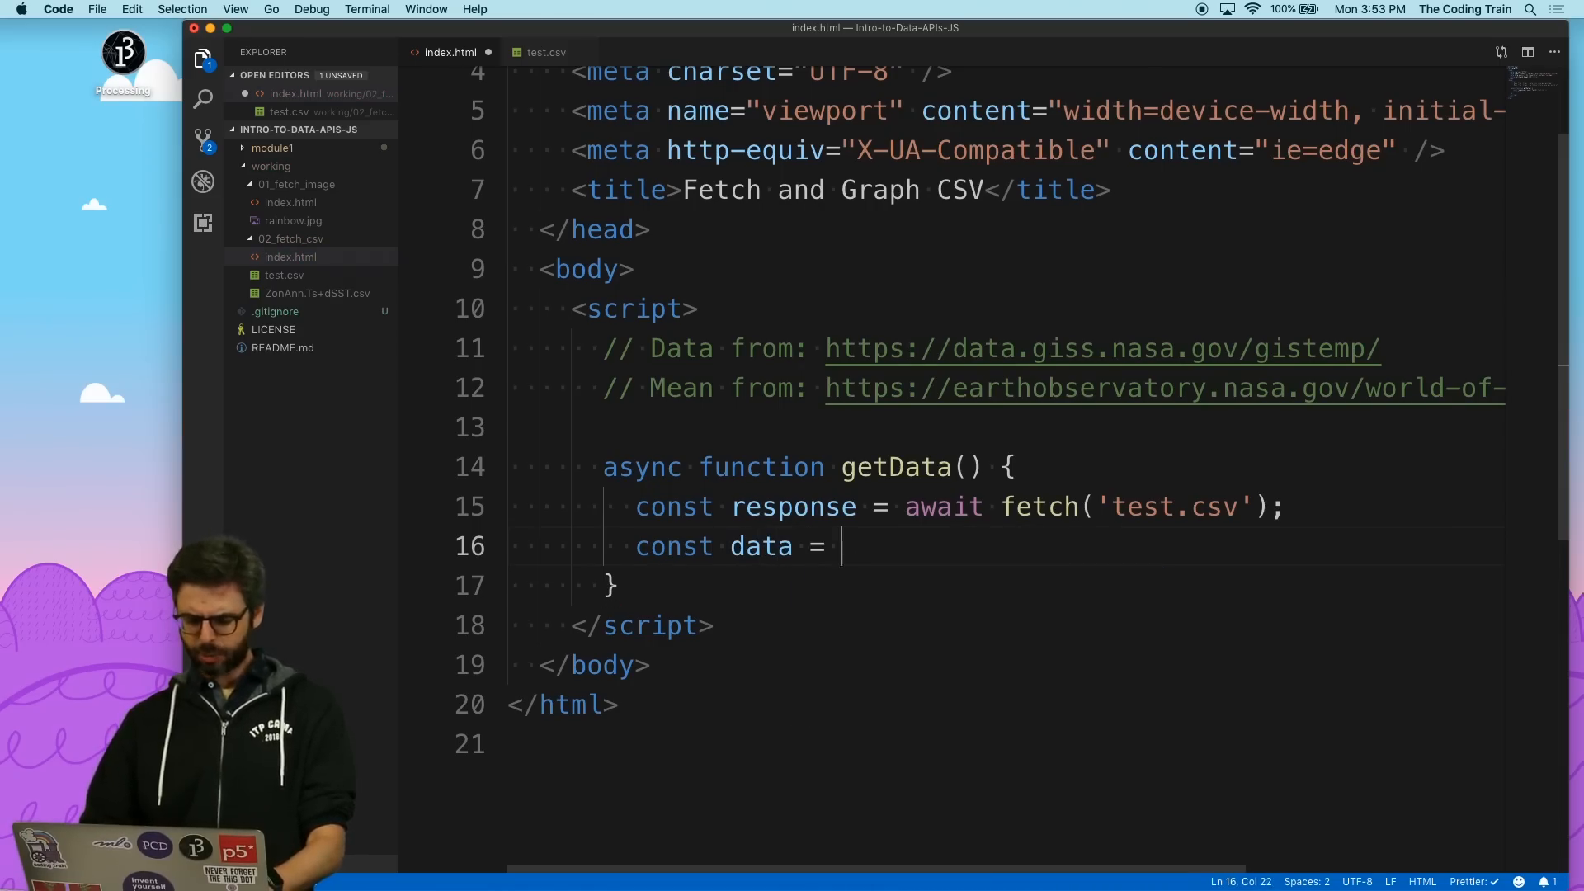
pyautogui.write('await re')
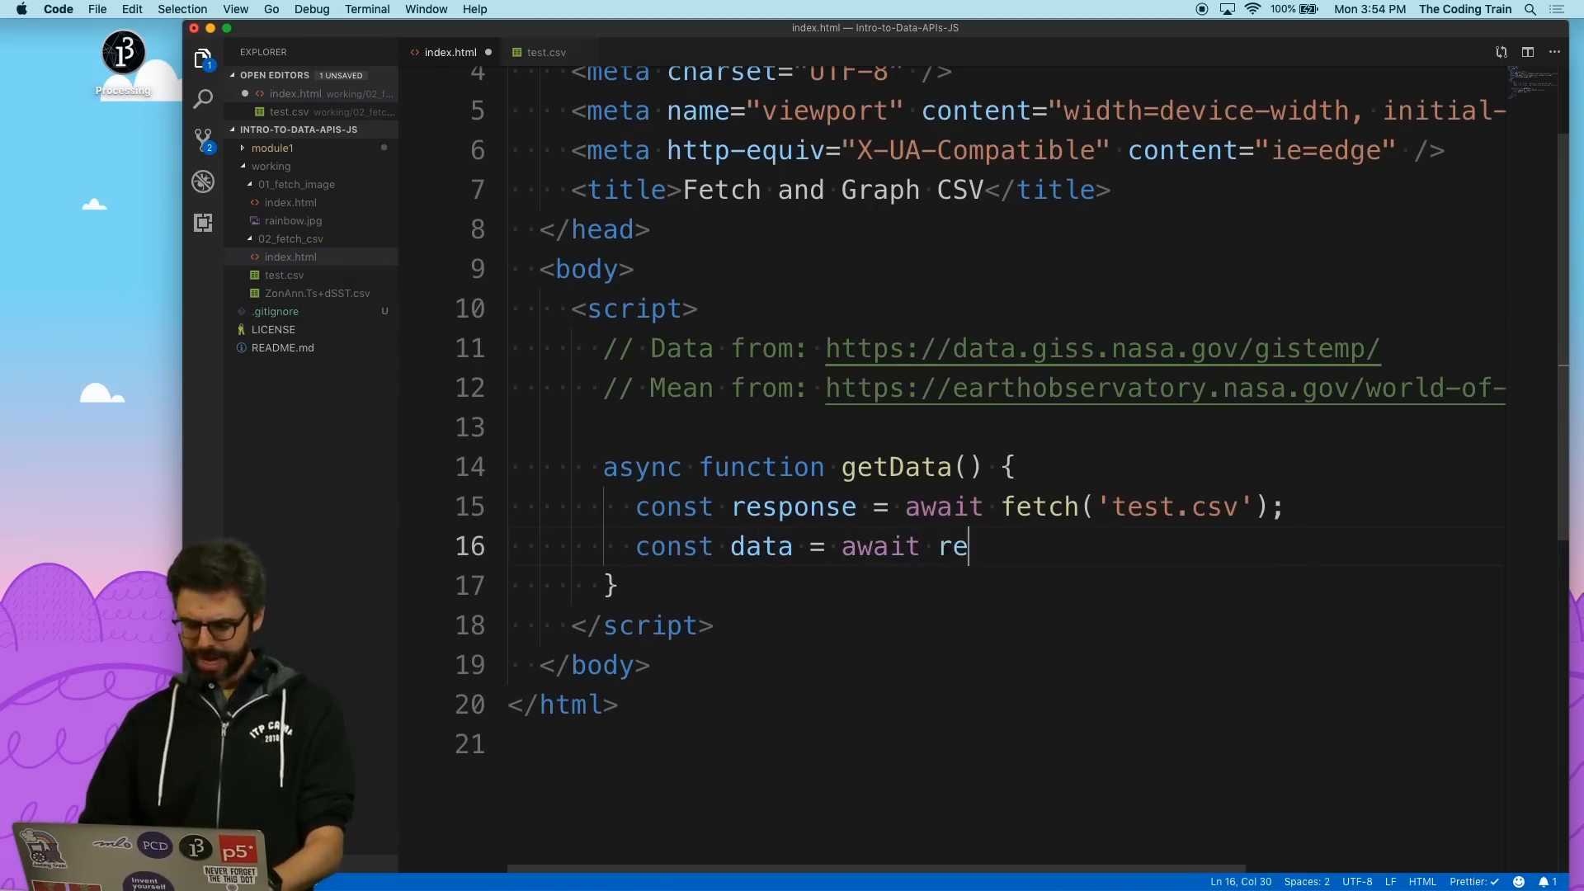
pyautogui.write('sponse.text()l;')
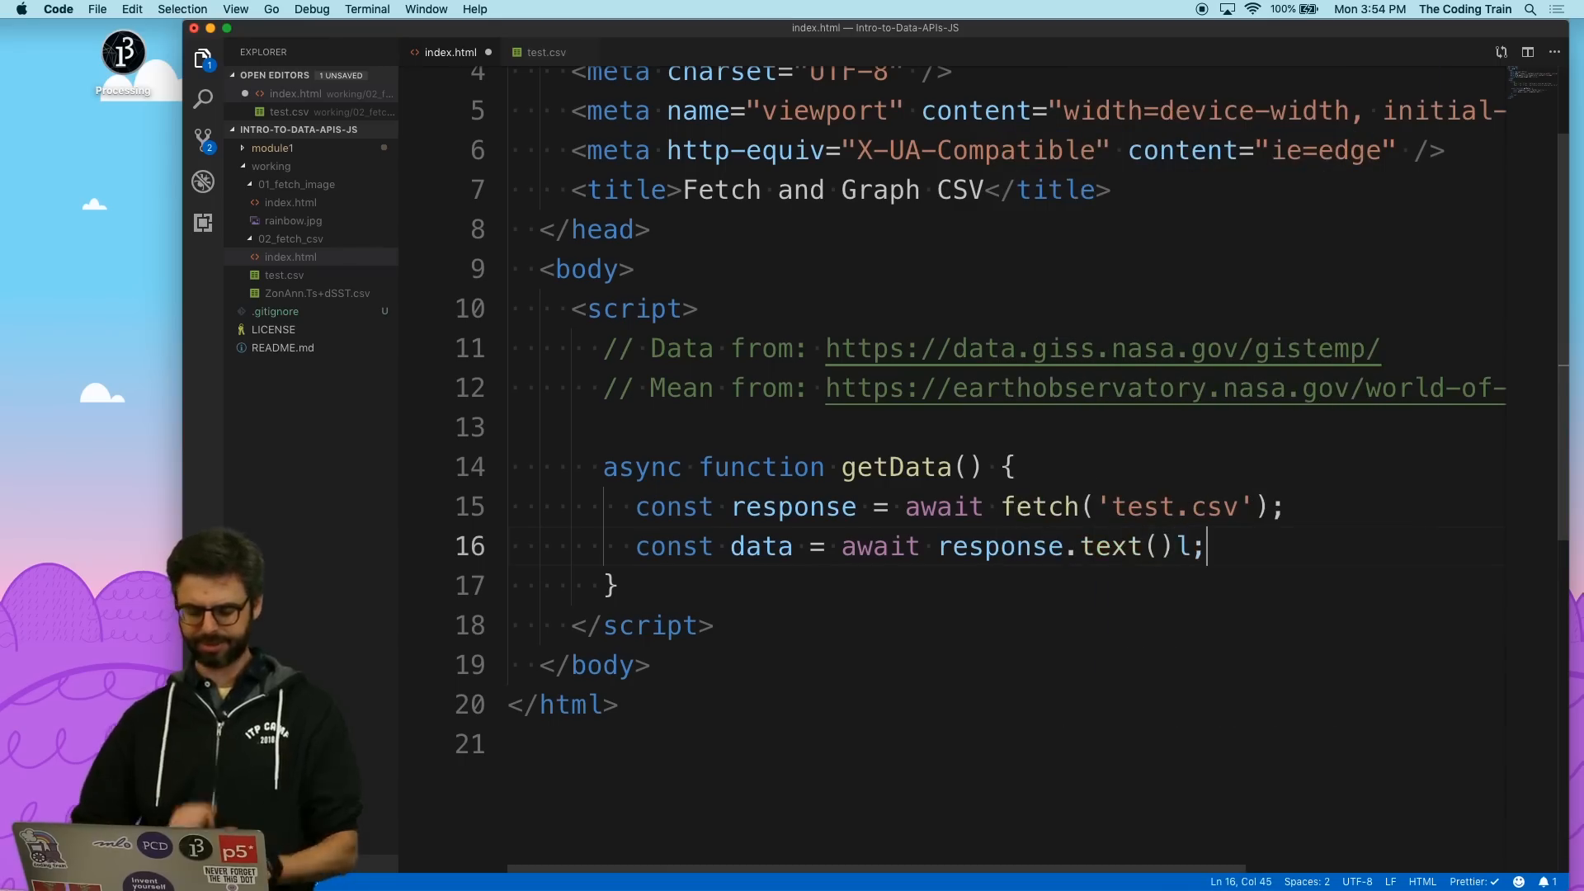
pyautogui.press('Backspace')
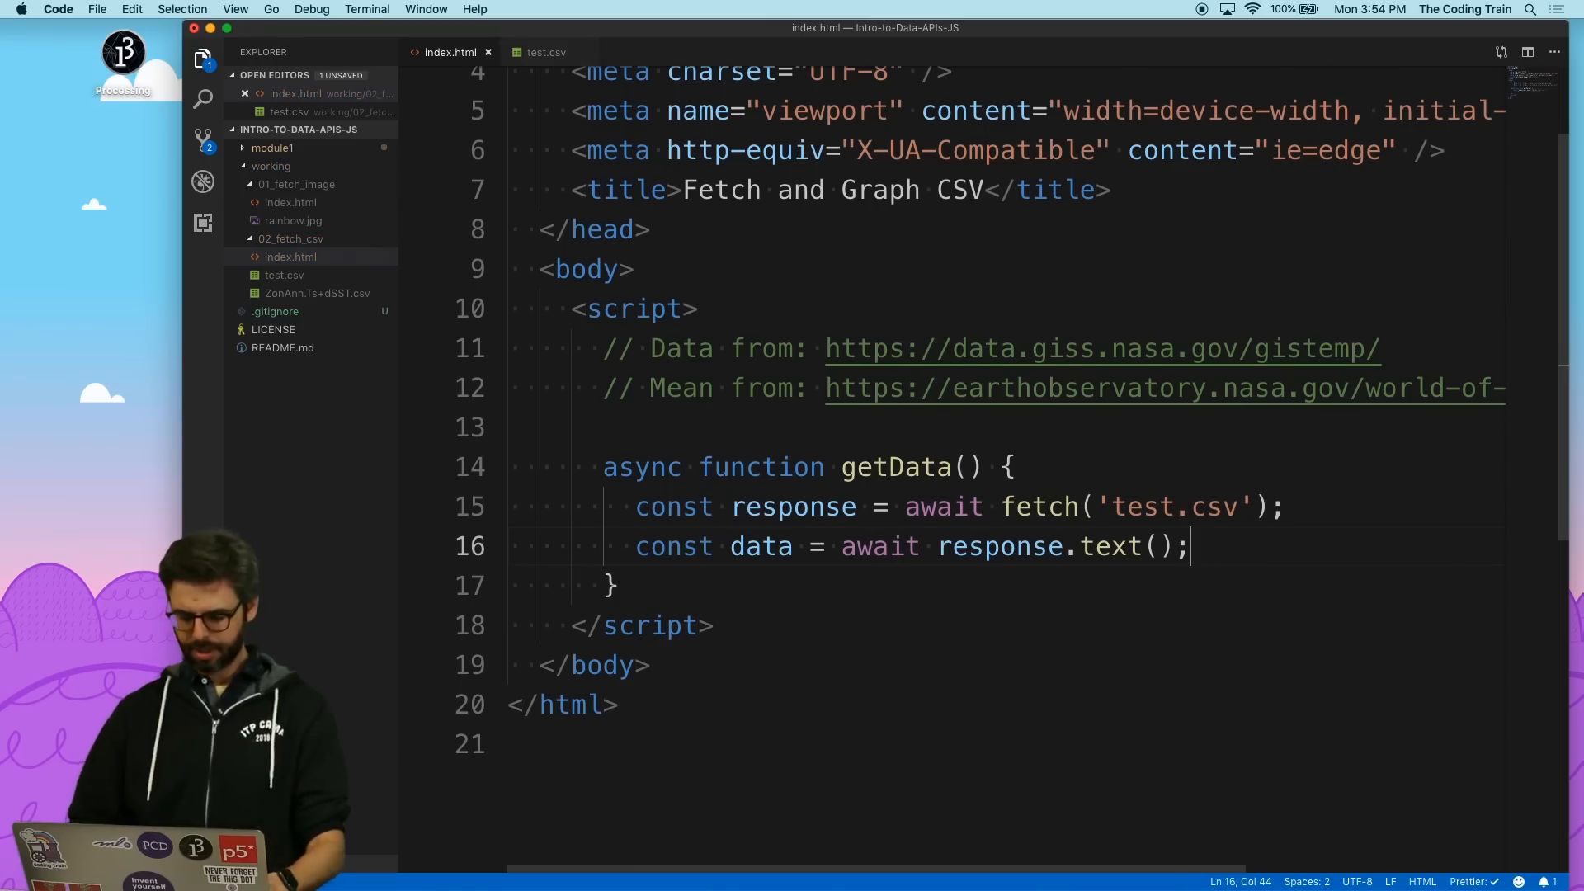
# Log data to the console and add a getData() call.
pyautogui.write('console.log(data);')
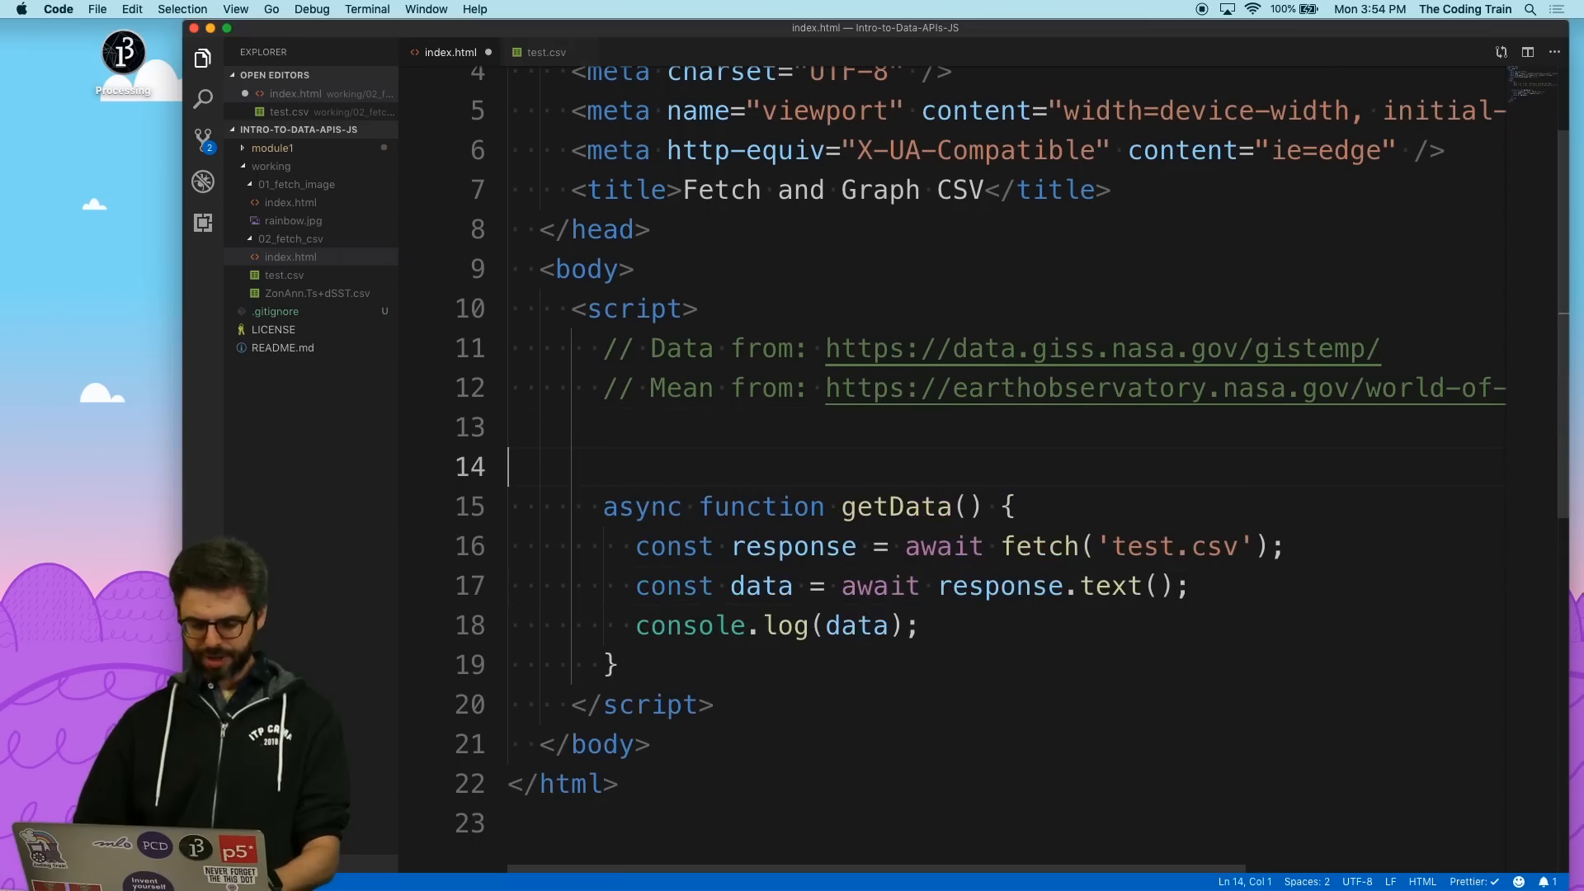
pyautogui.write('getDa')
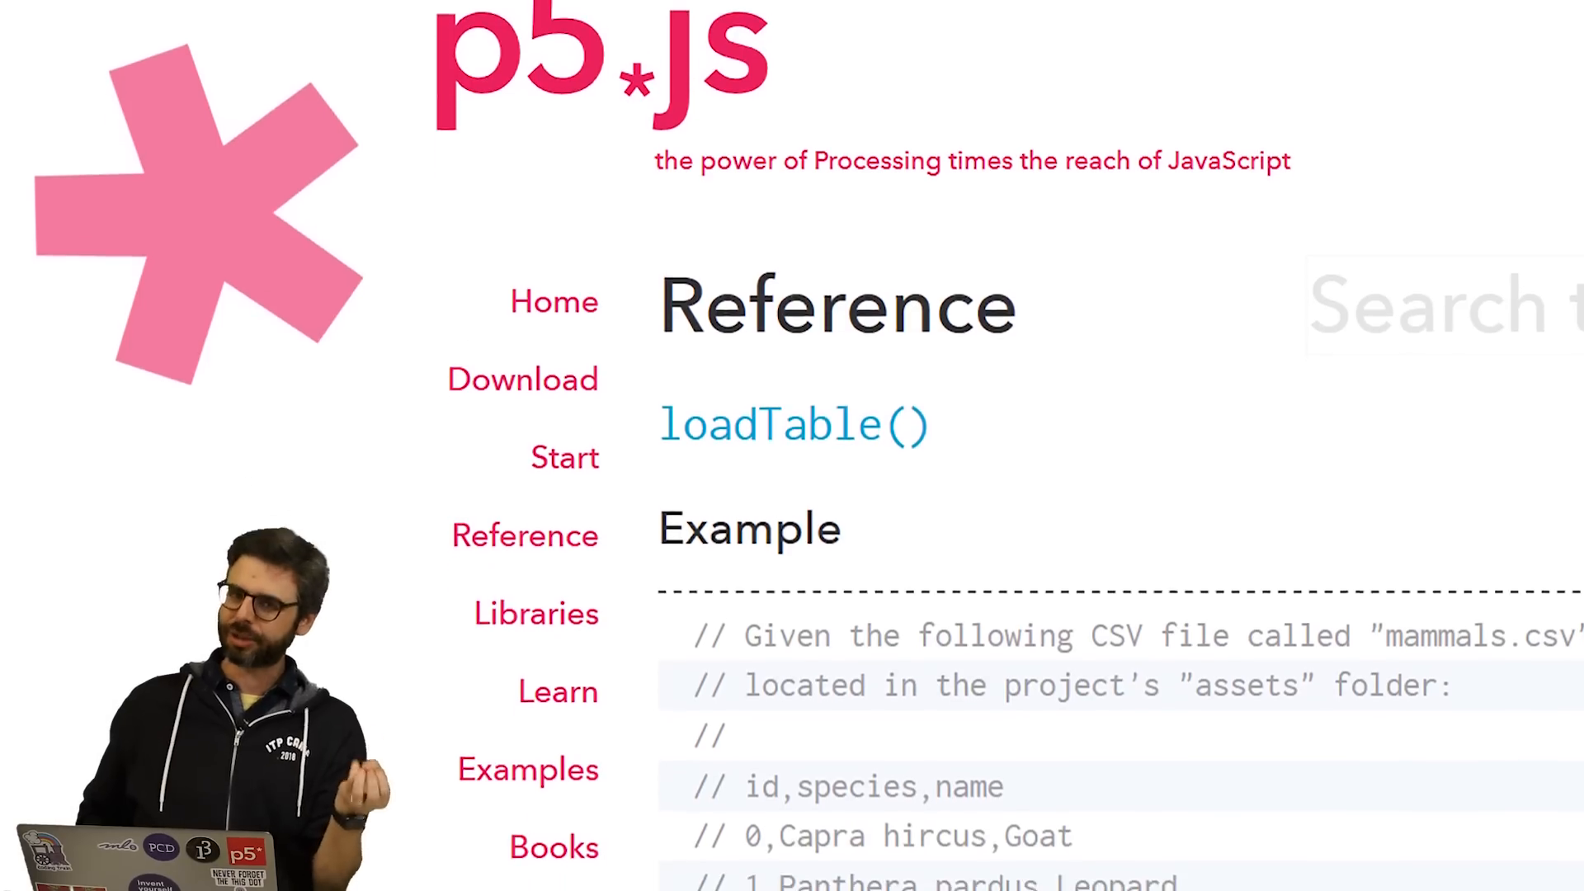
pyautogui.scroll(-3)
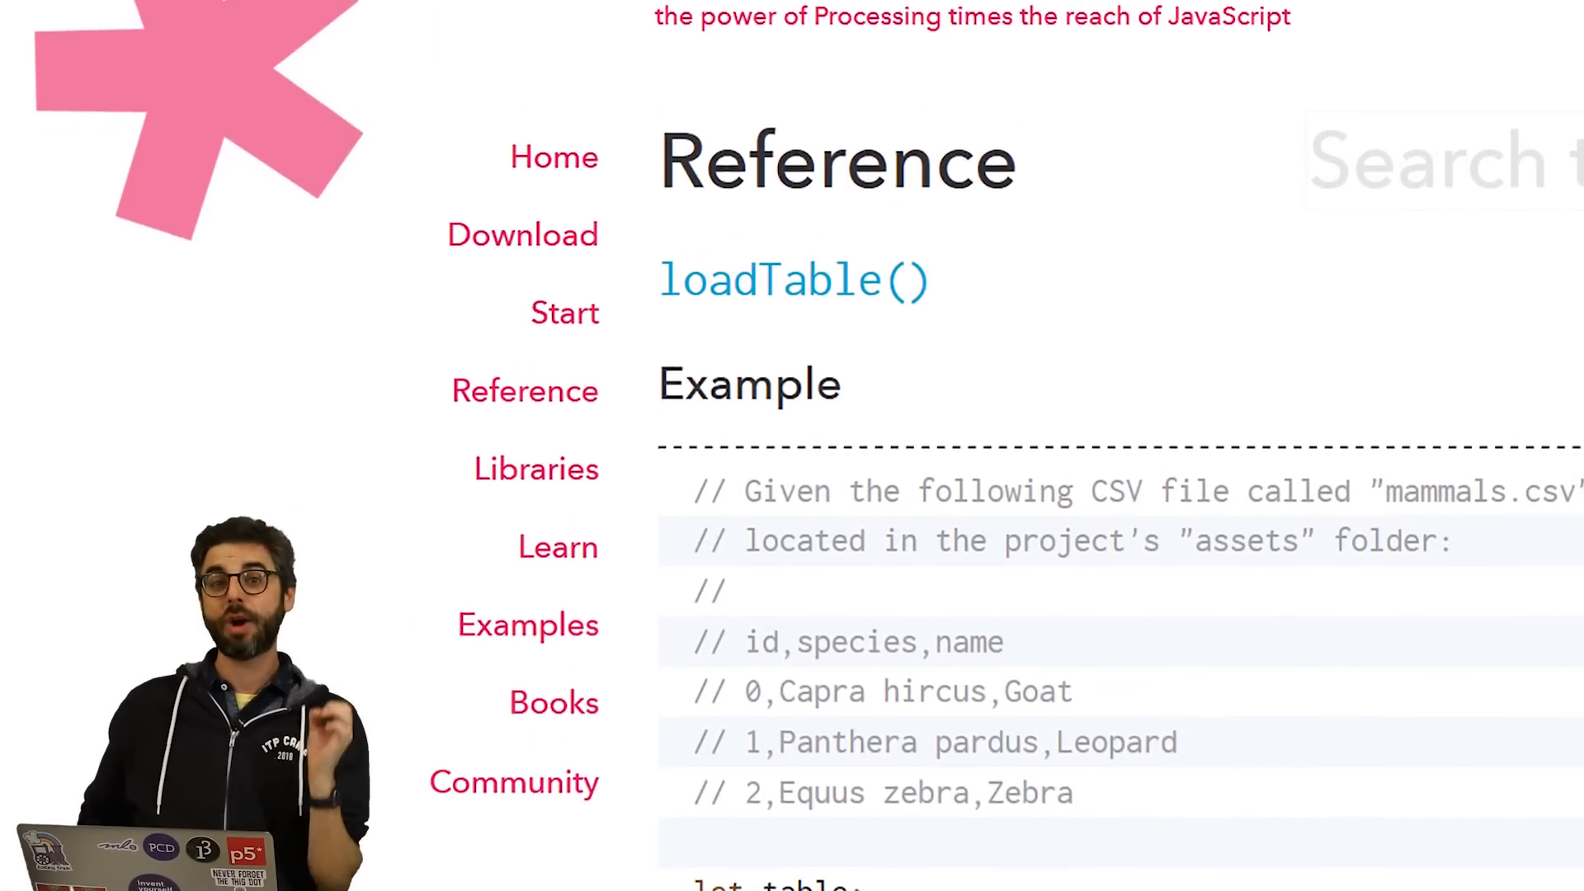
pyautogui.scroll(-3)
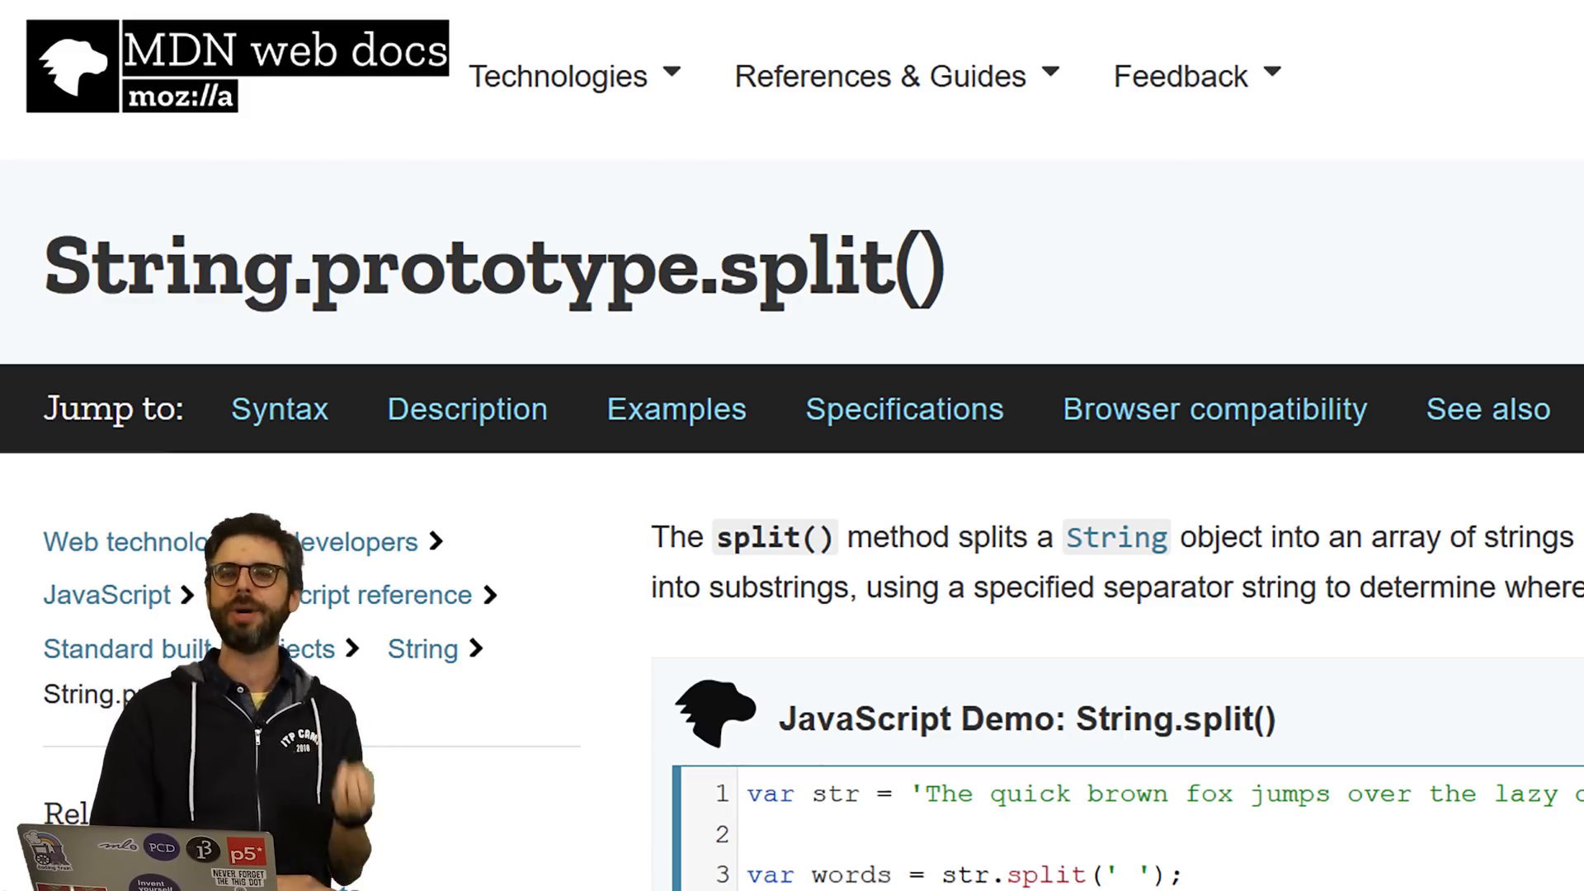
# Scroll the MDN String.prototype.split() page down to its JavaScript demo.
pyautogui.scroll(-3)
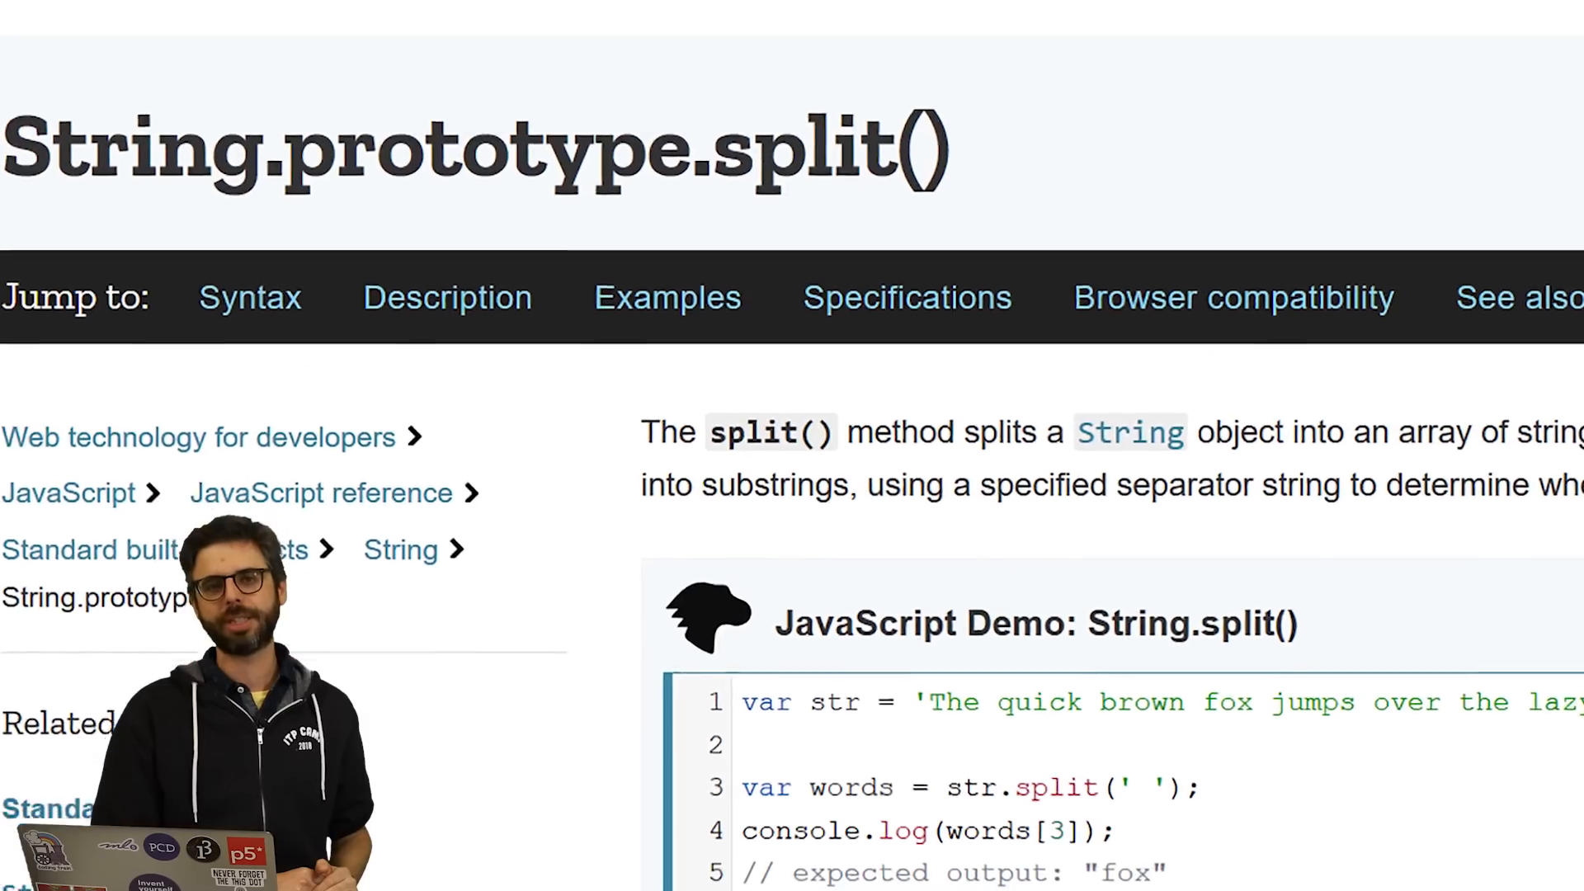
pyautogui.scroll(-3)
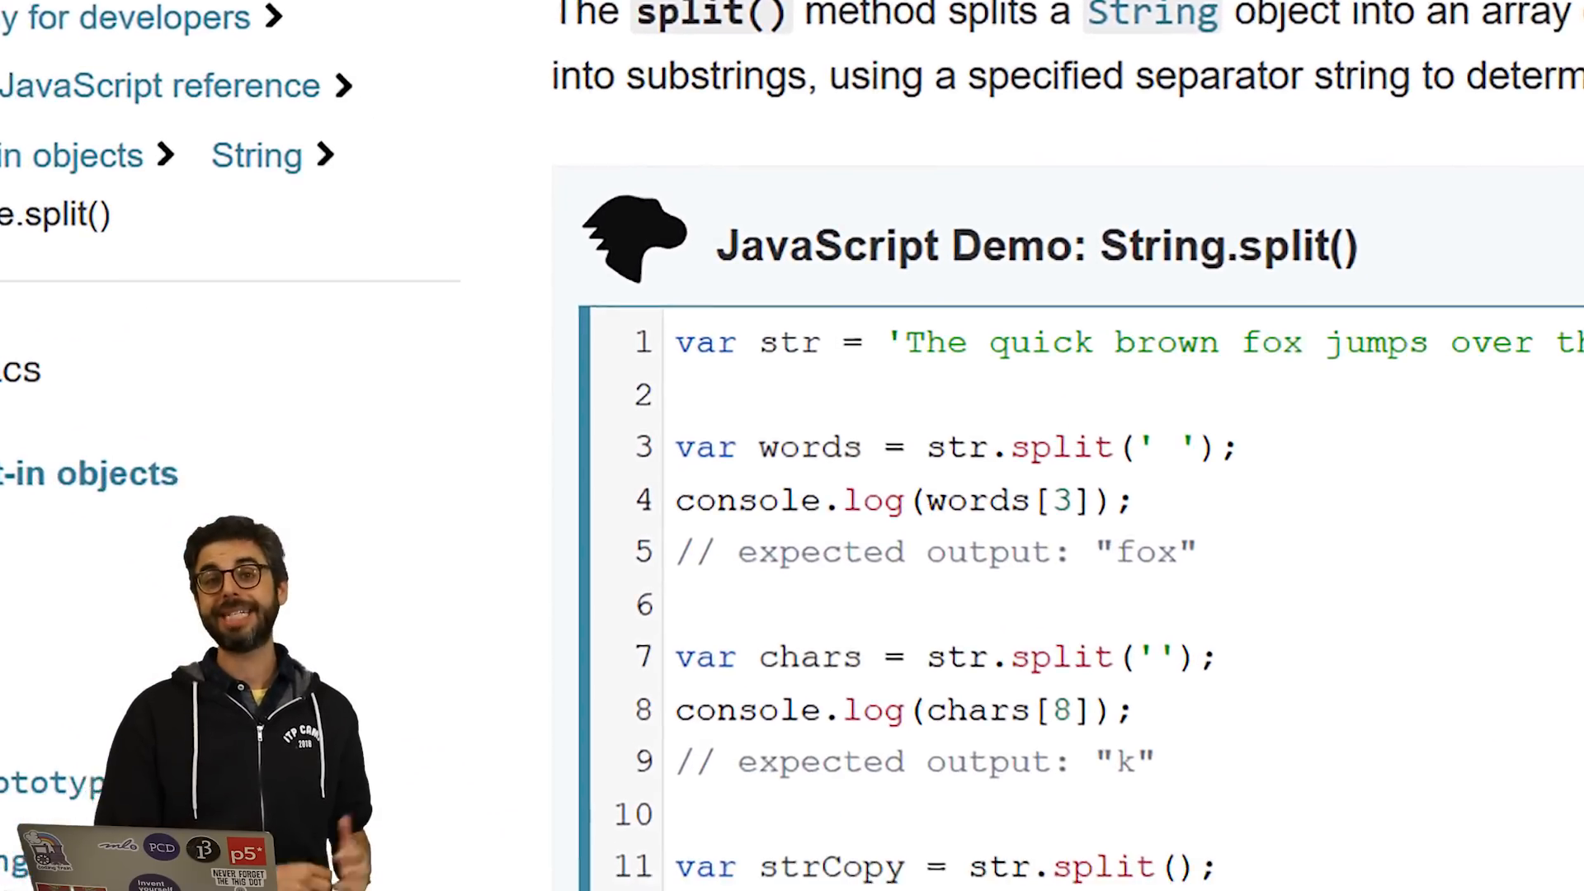
pyautogui.scroll(-3)
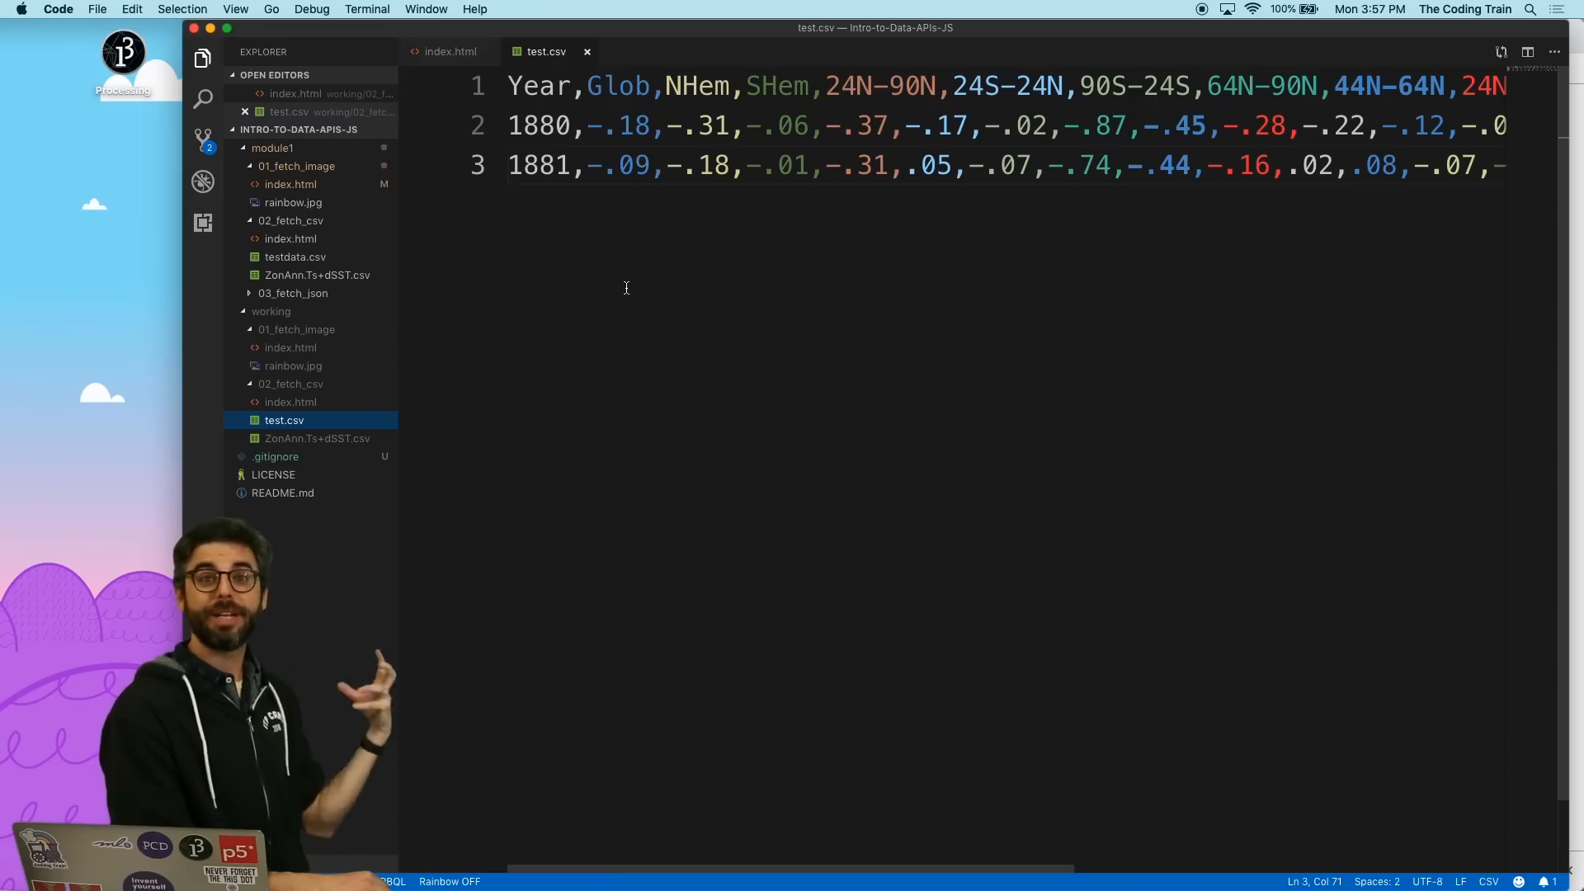
# In index.html, split data at '\n' newlines into 'const rows'.
pyautogui.click(450, 51)
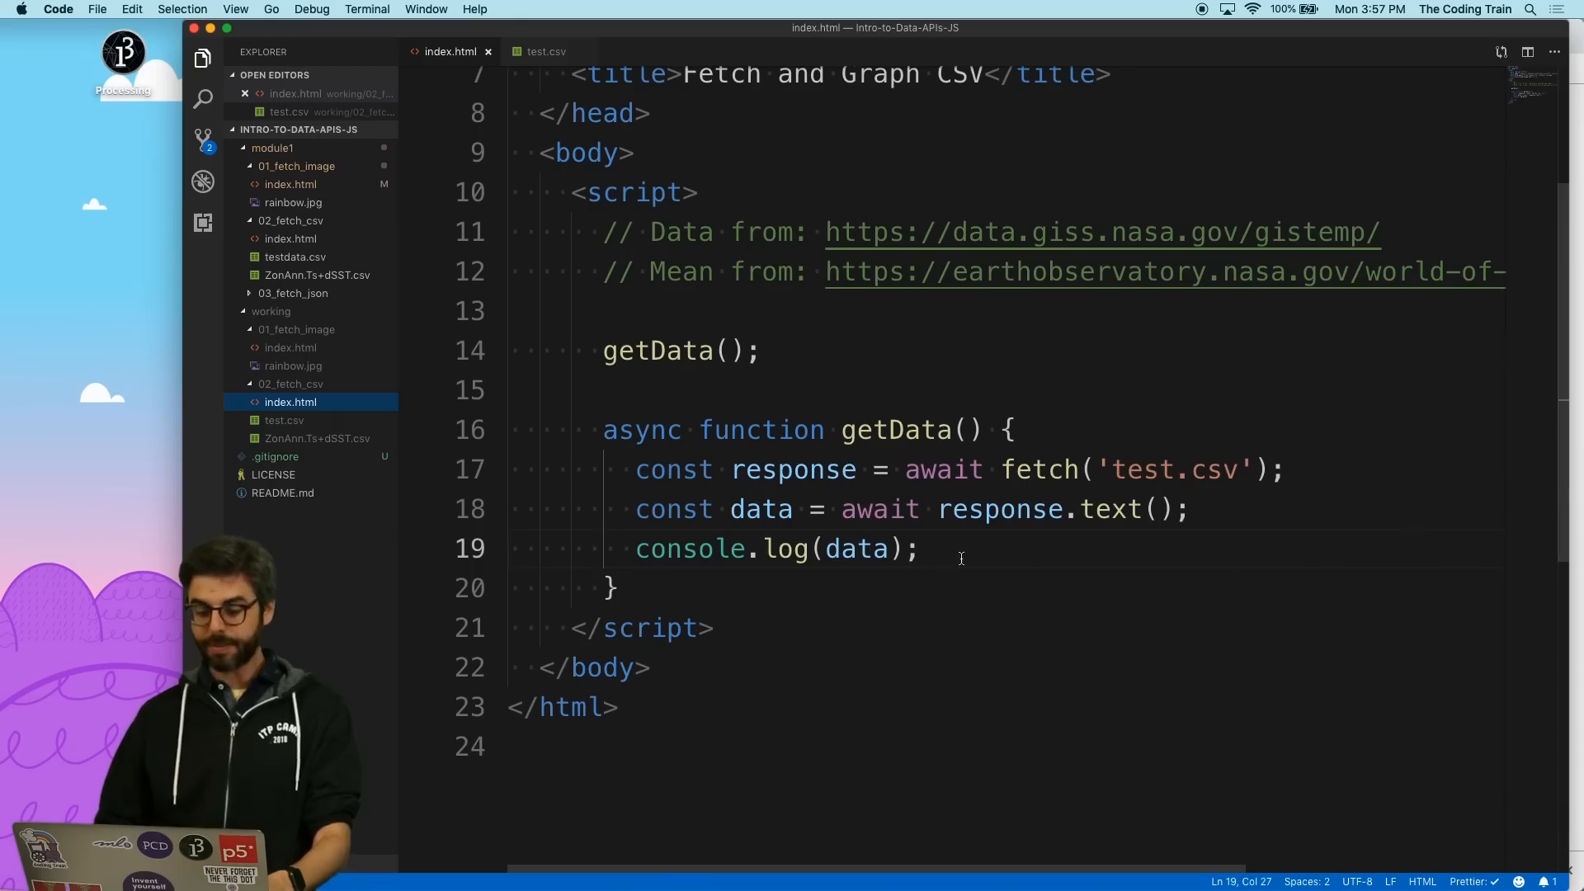
pyautogui.write("const rows = data.split('")
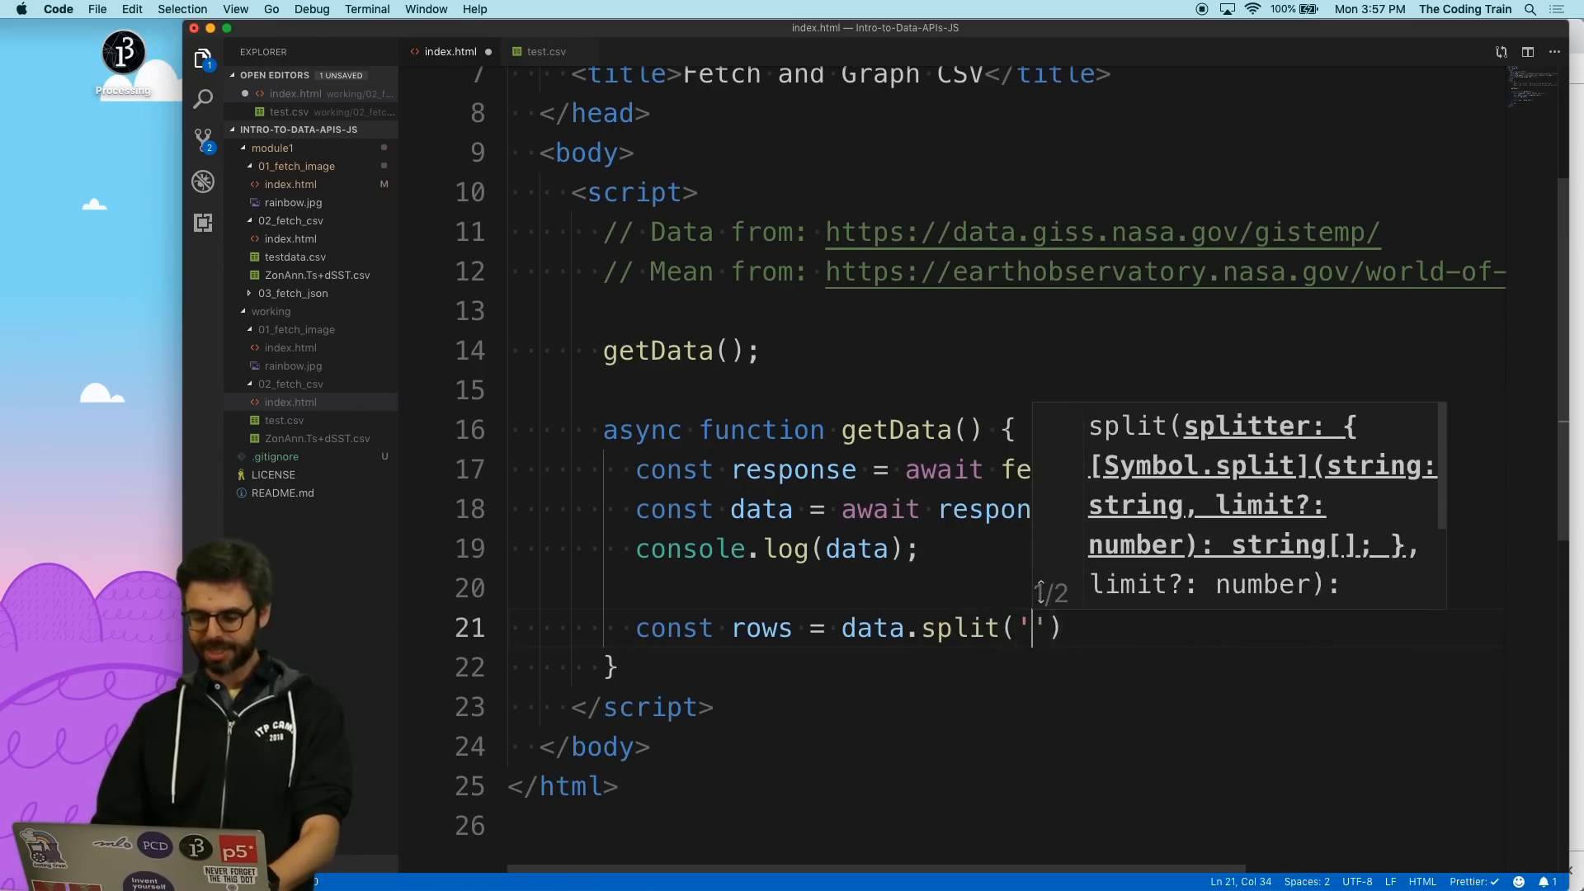
pyautogui.write('\\n')
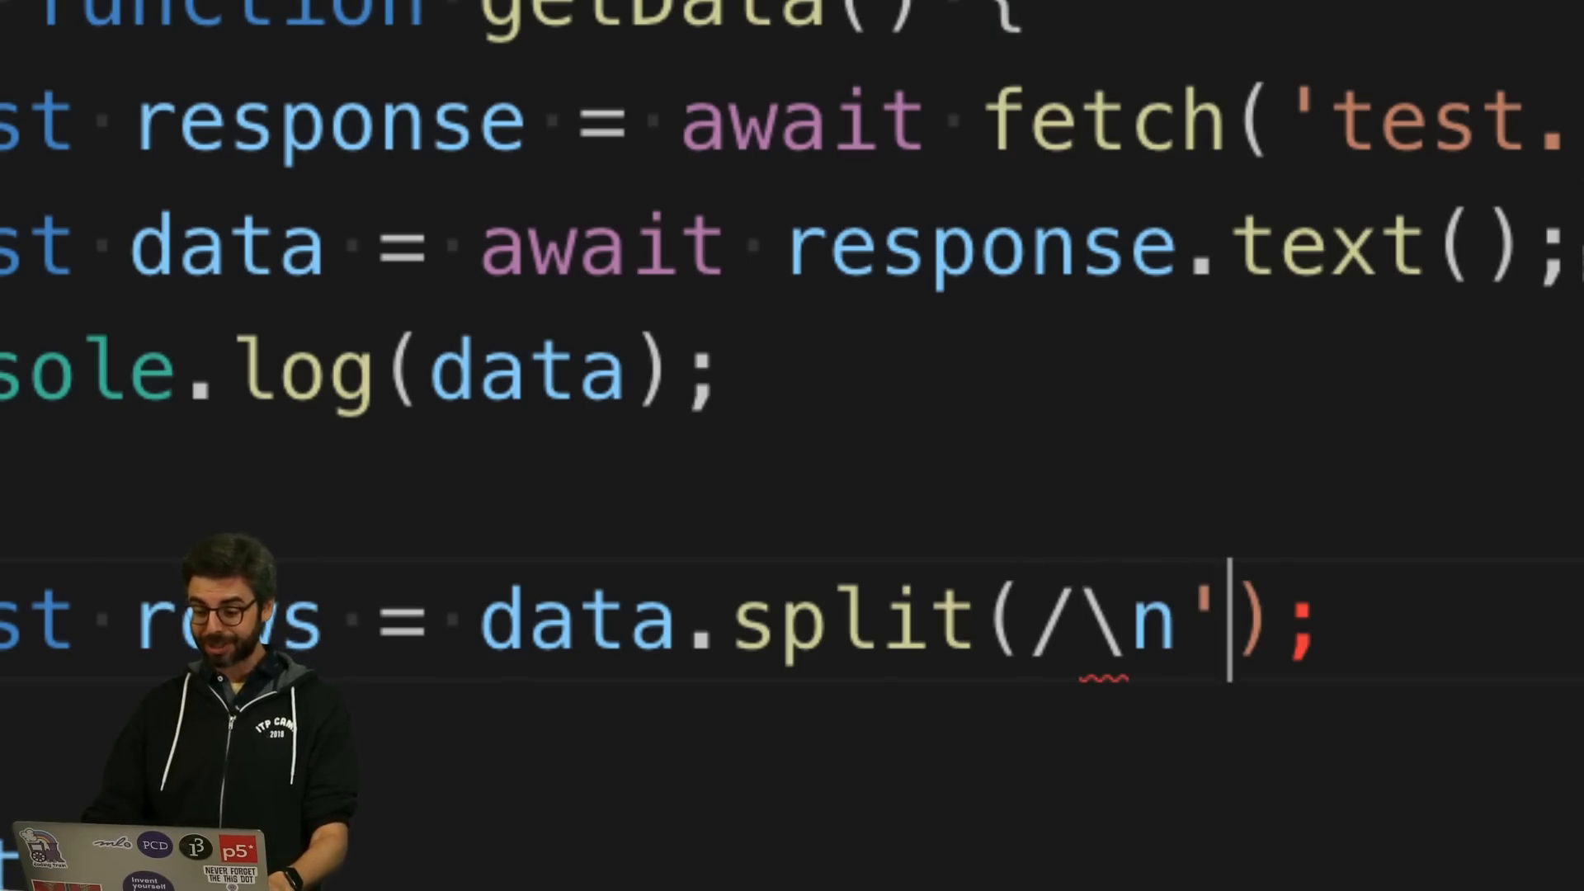
pyautogui.write('/')
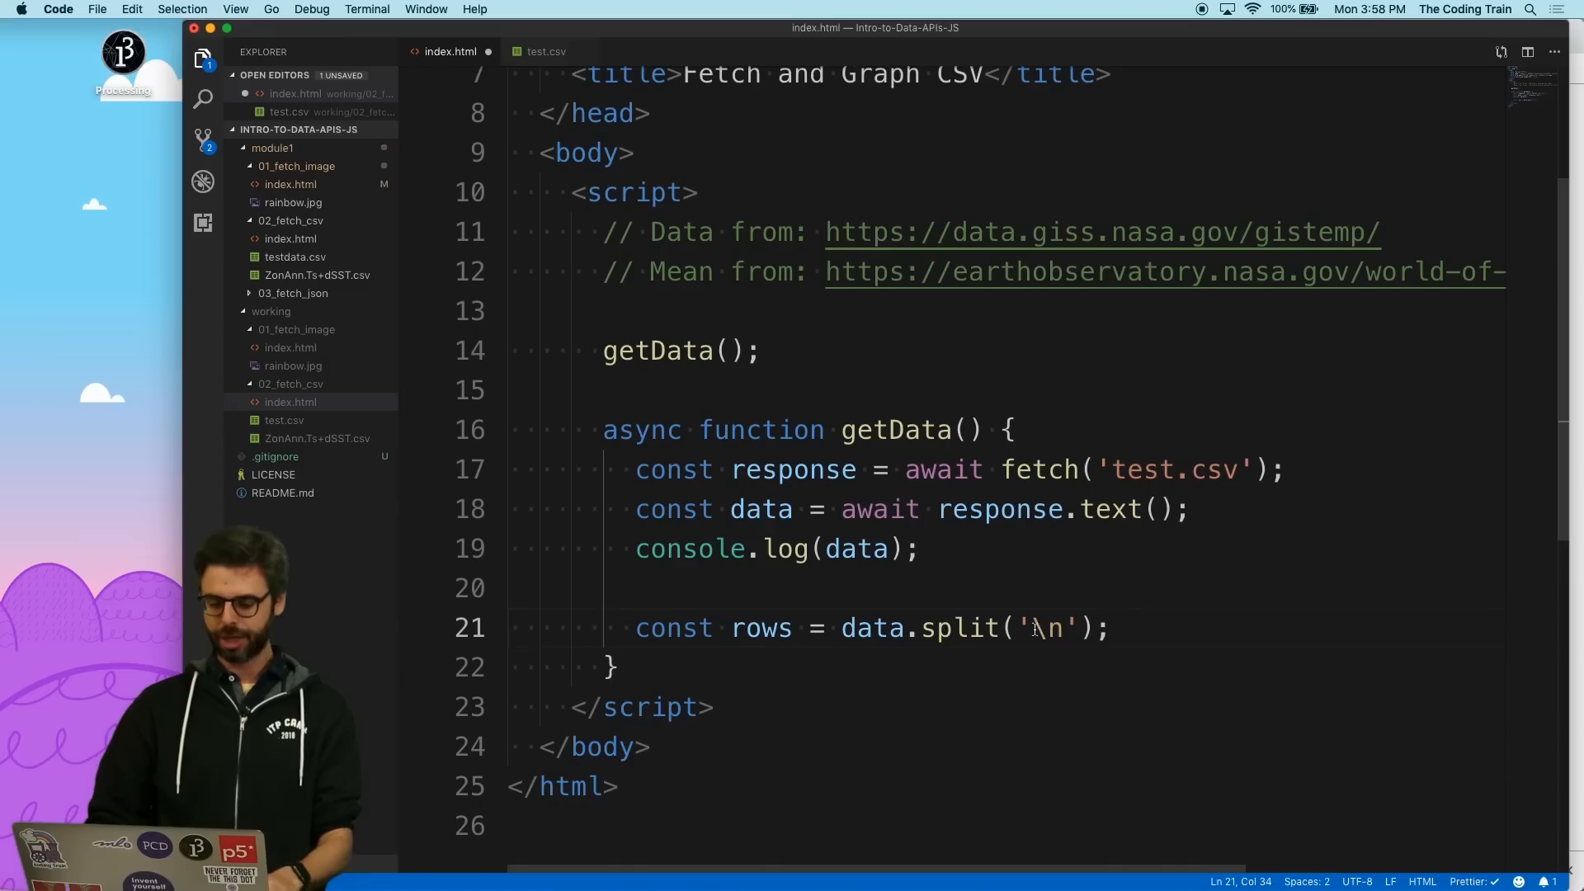
# Log rows with console.log(rows).
pyautogui.write('c')
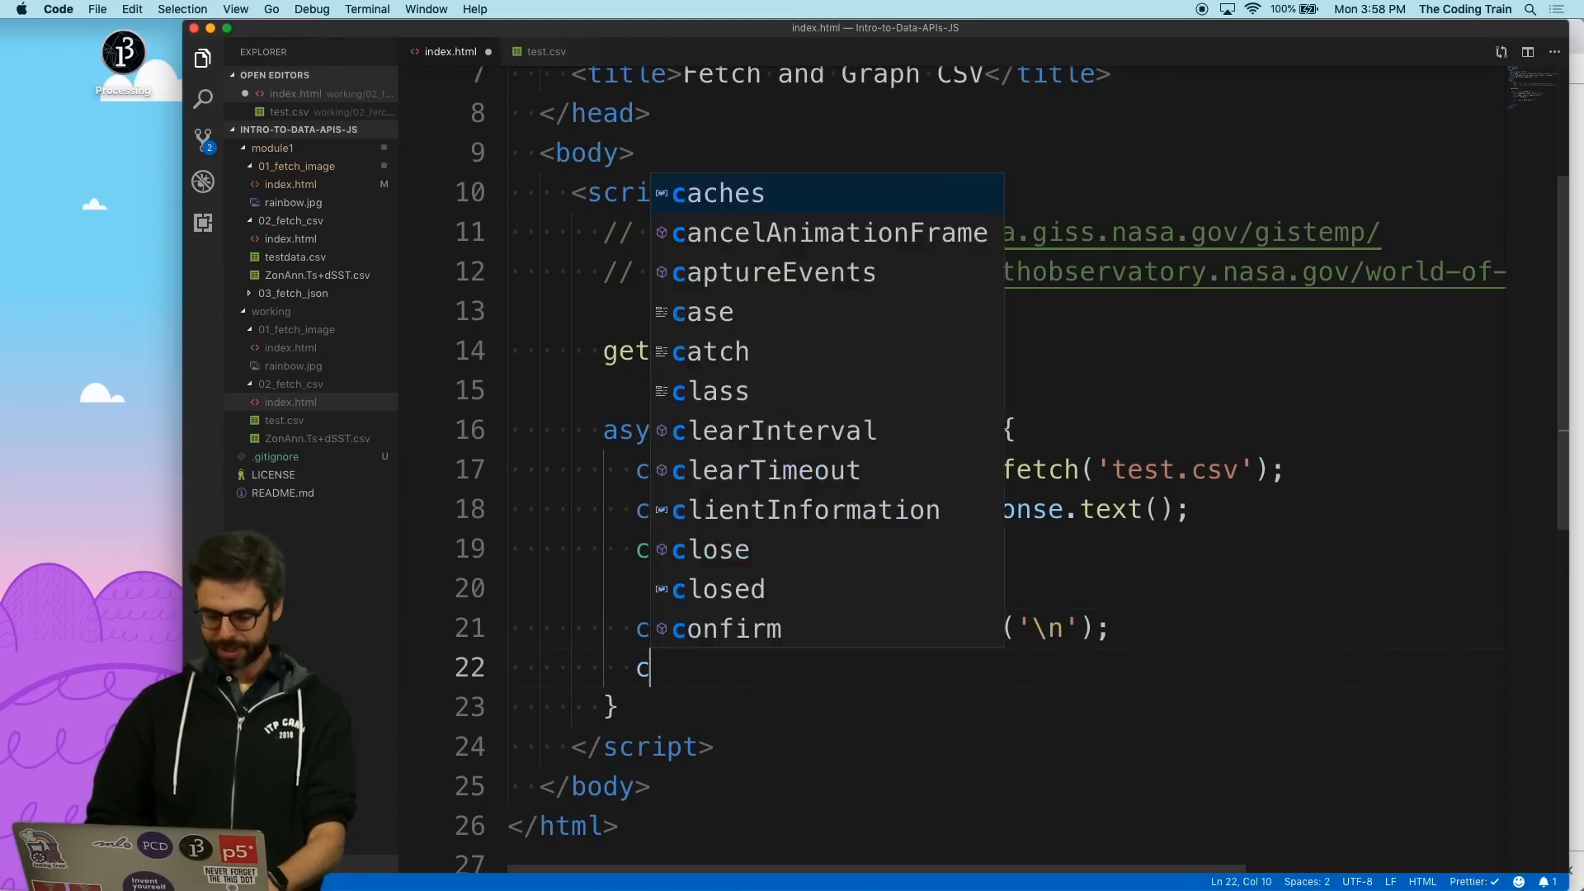
pyautogui.write('onsole.log(rows)')
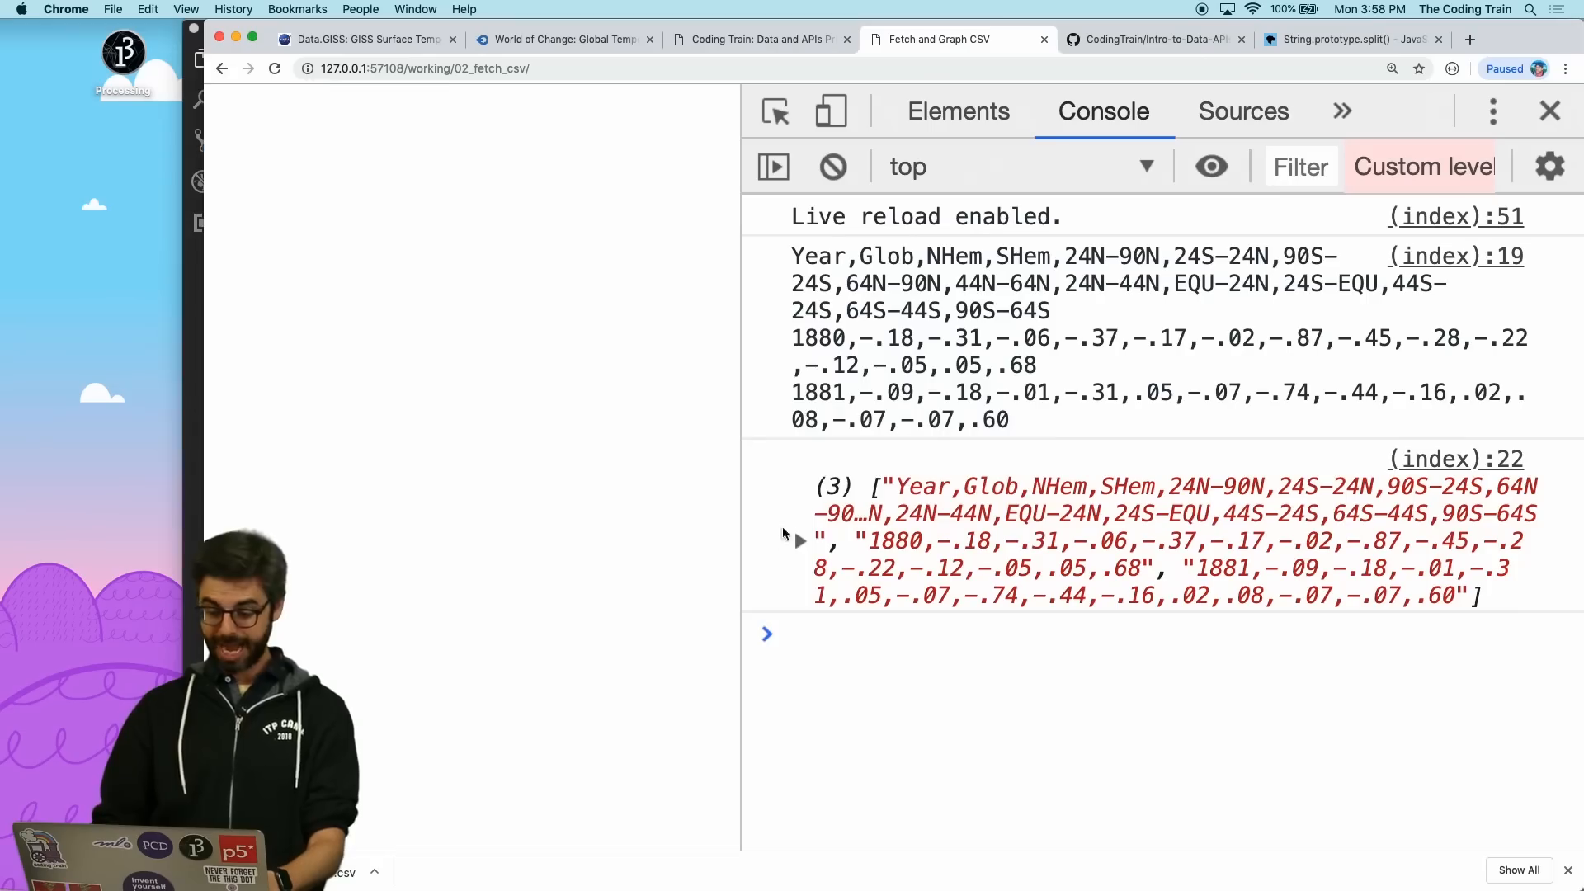
# Expand the logged three-row array, then bring up MDN's Array.prototype.slice() reference.
pyautogui.click(798, 540)
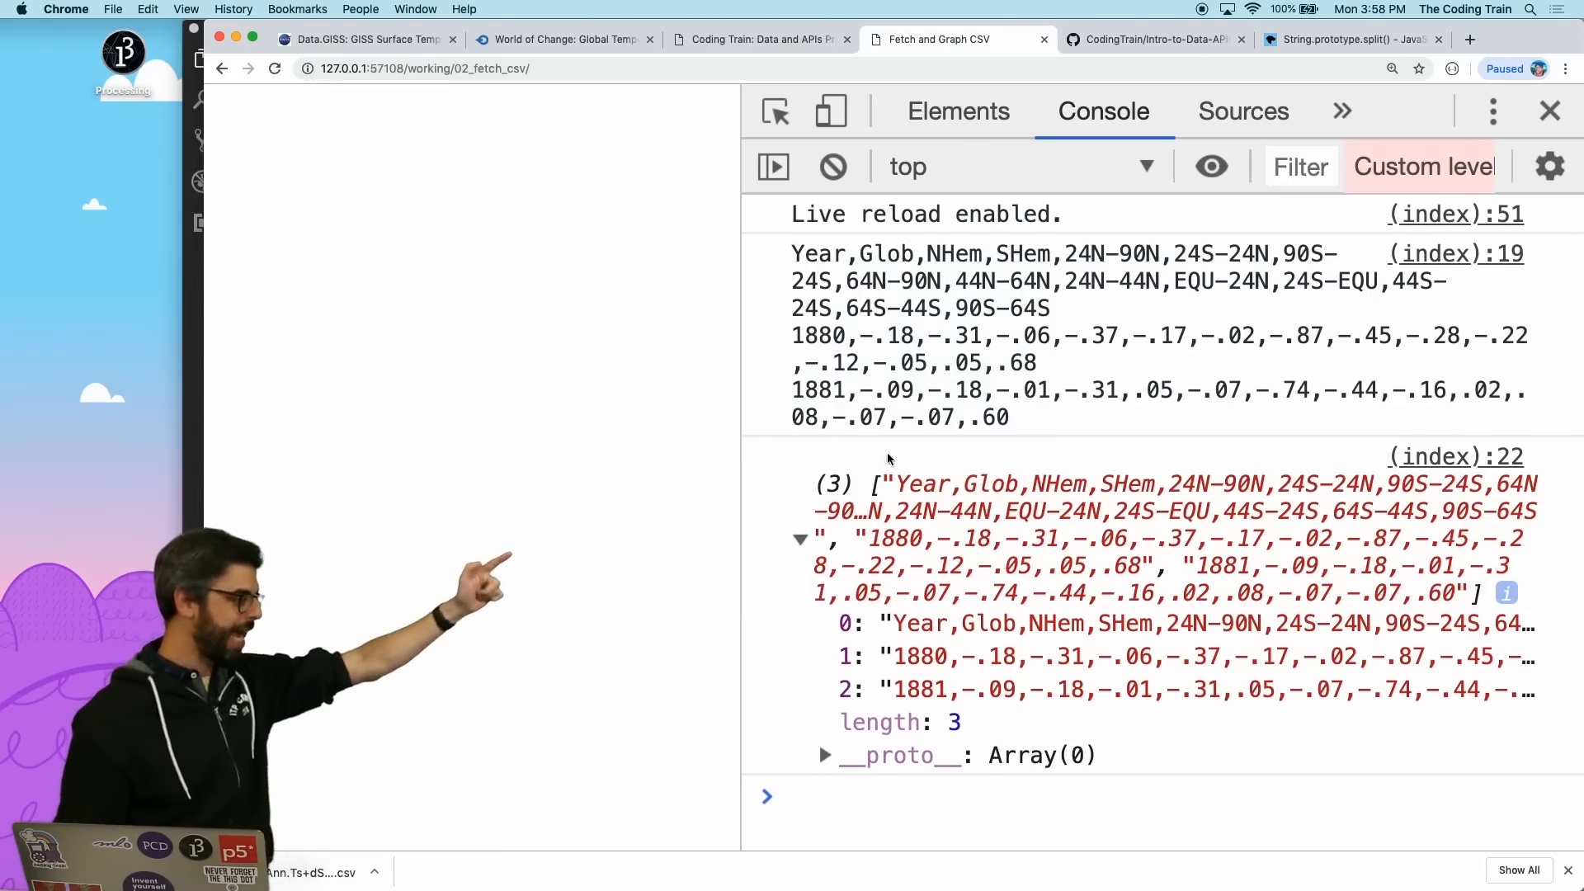
pyautogui.moveTo(881, 721)
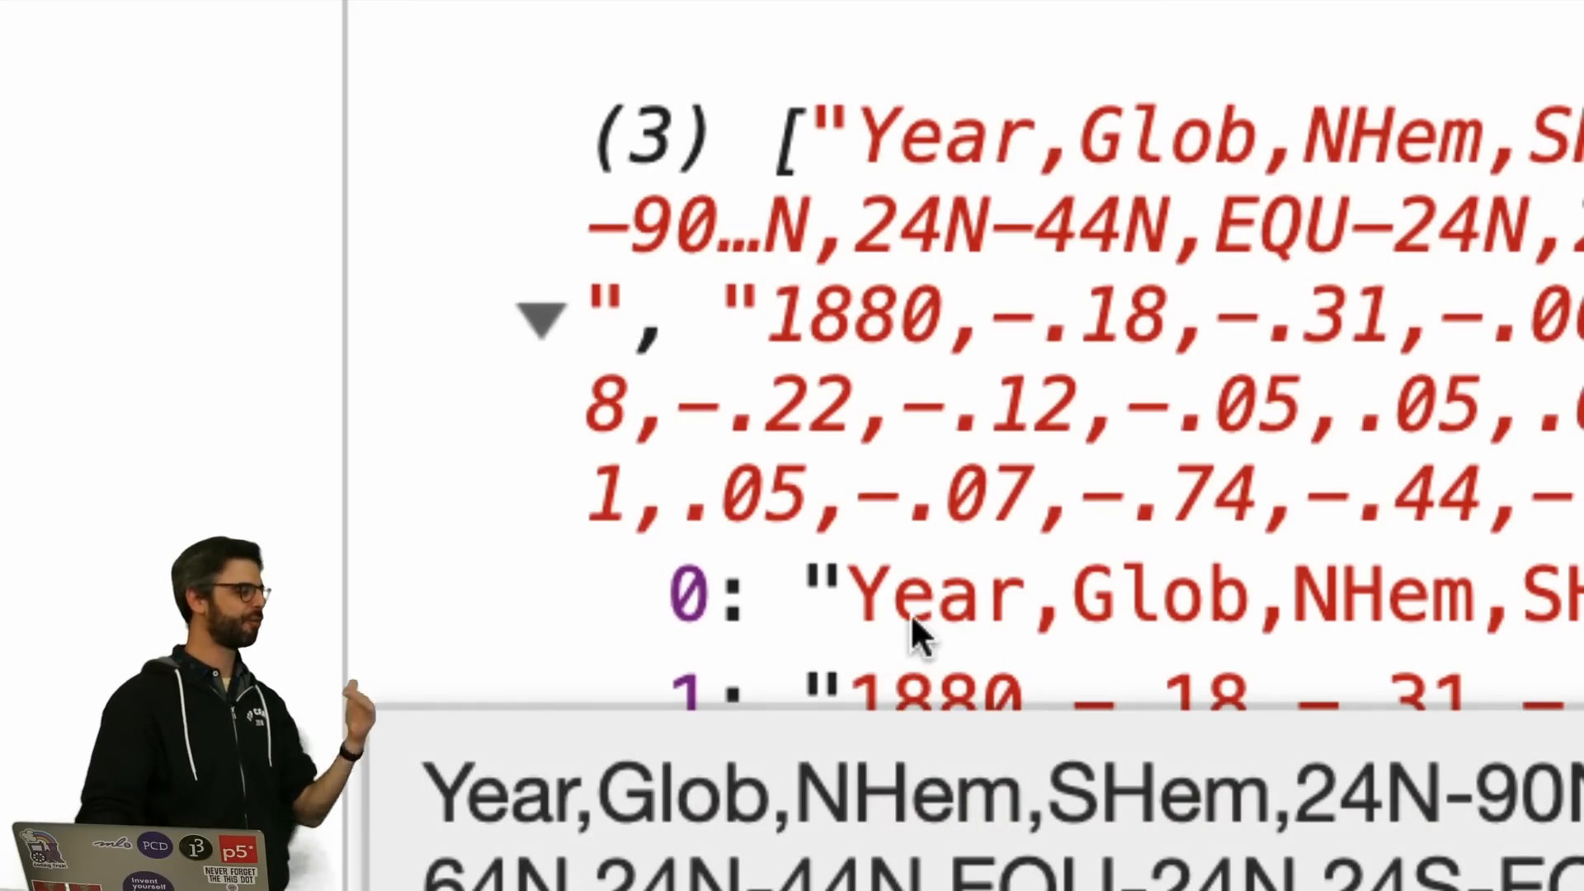
pyautogui.moveTo(949, 626)
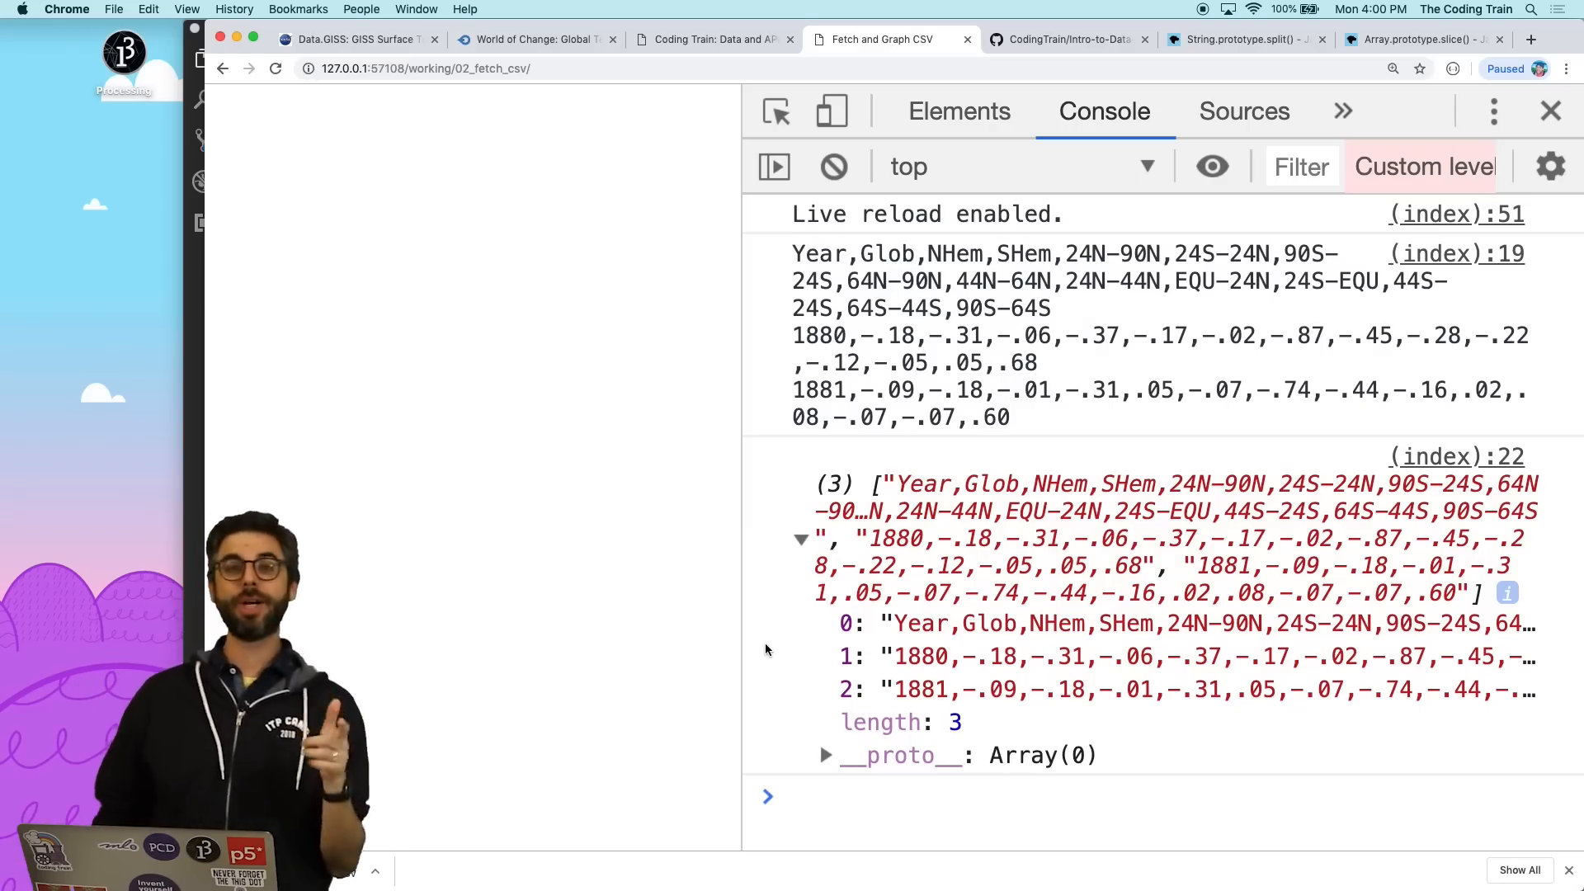
pyautogui.click(1414, 39)
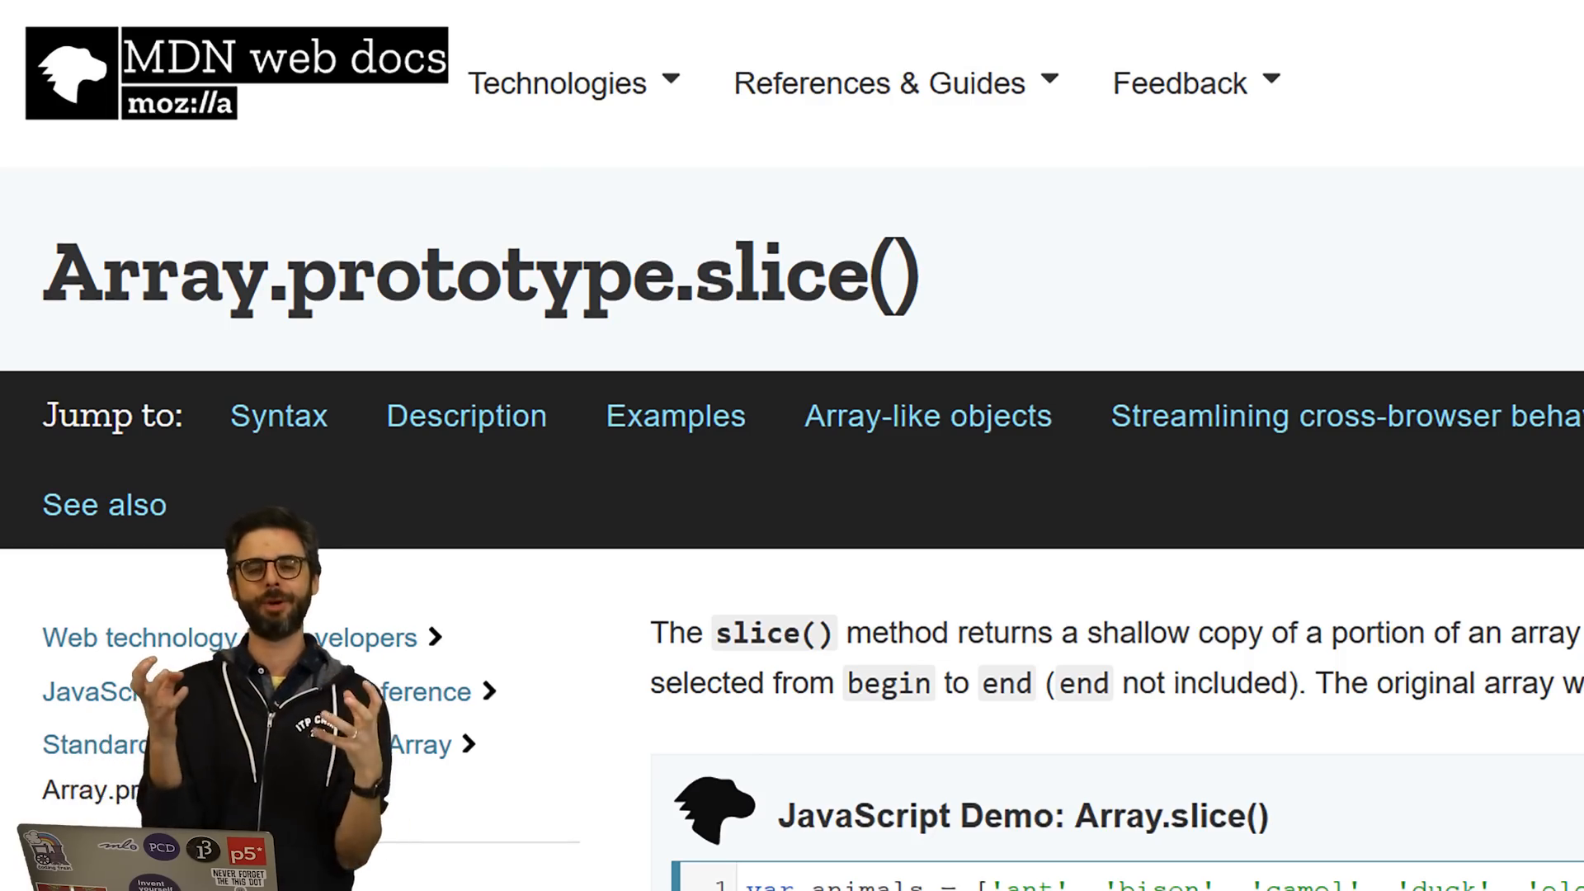
pyautogui.scroll(-3)
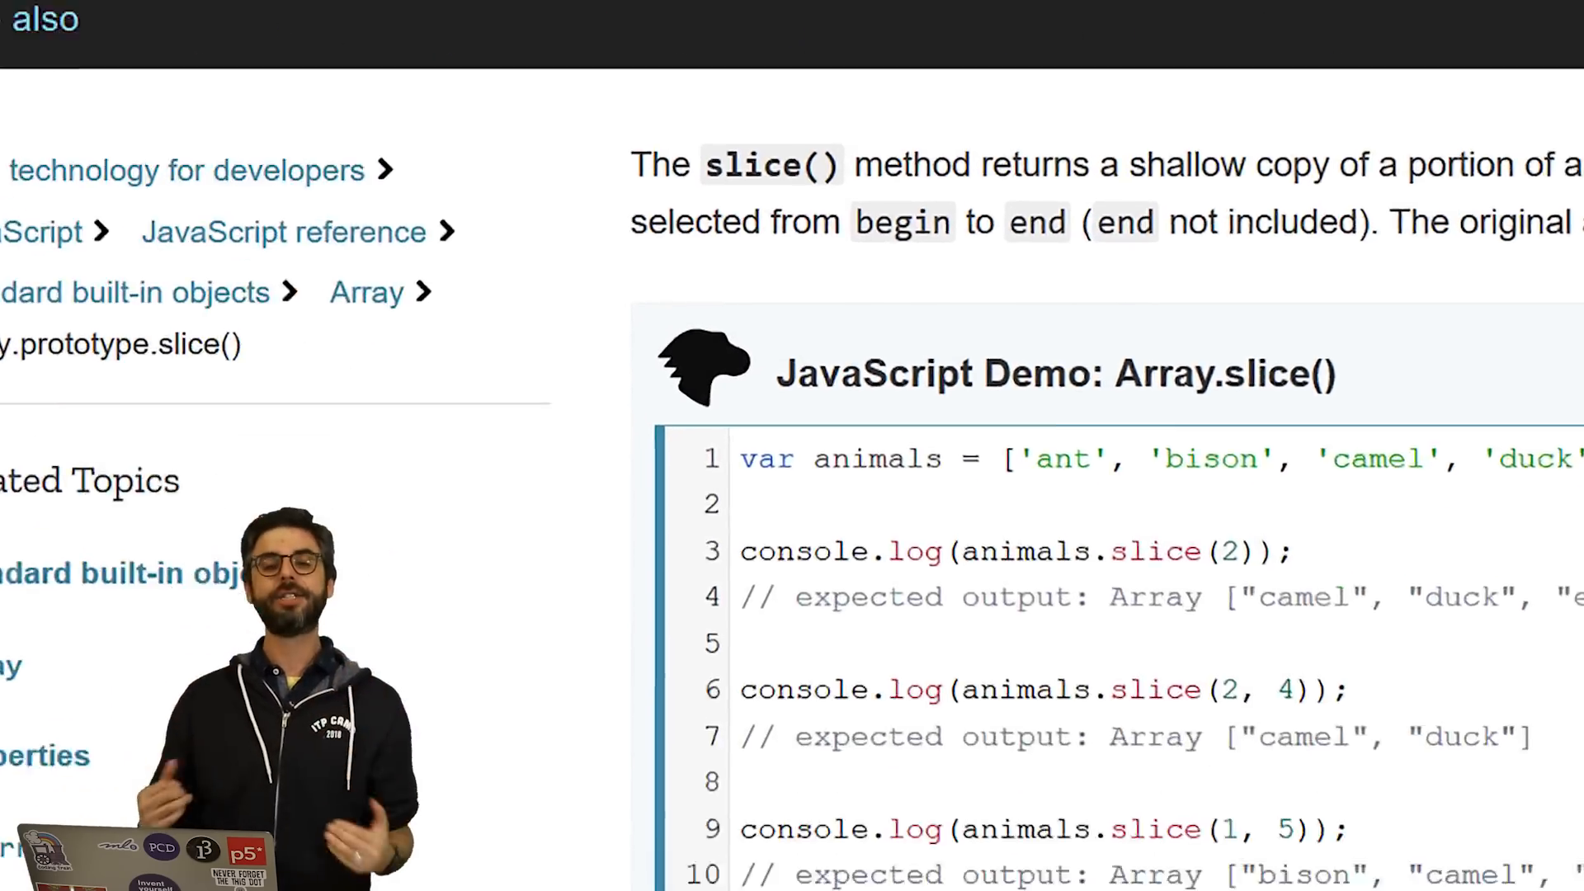
pyautogui.scroll(-3)
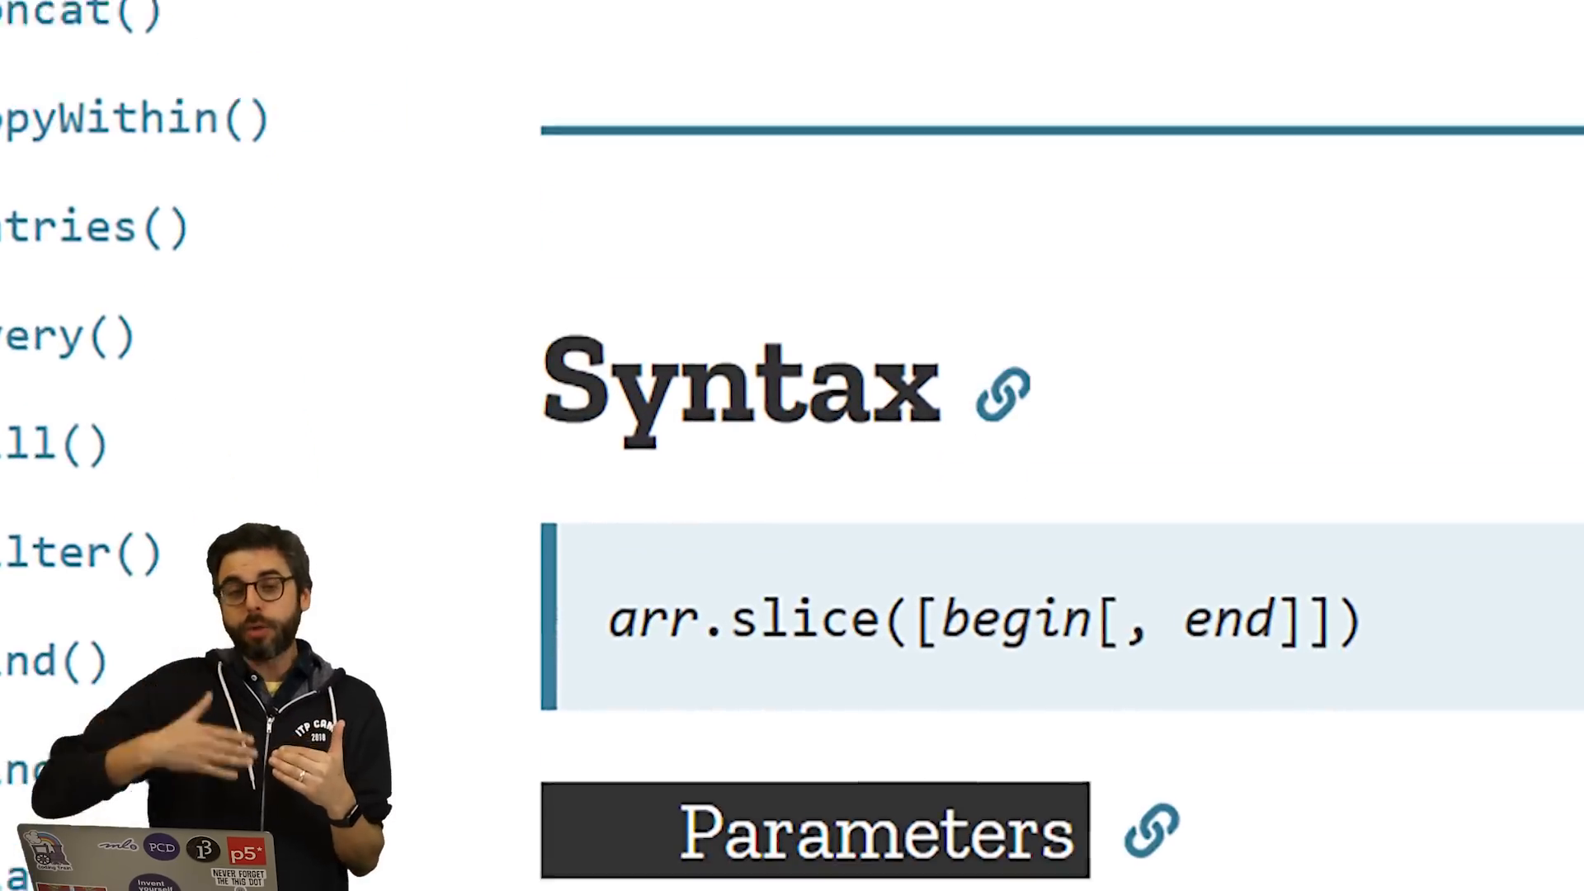
pyautogui.scroll(-3)
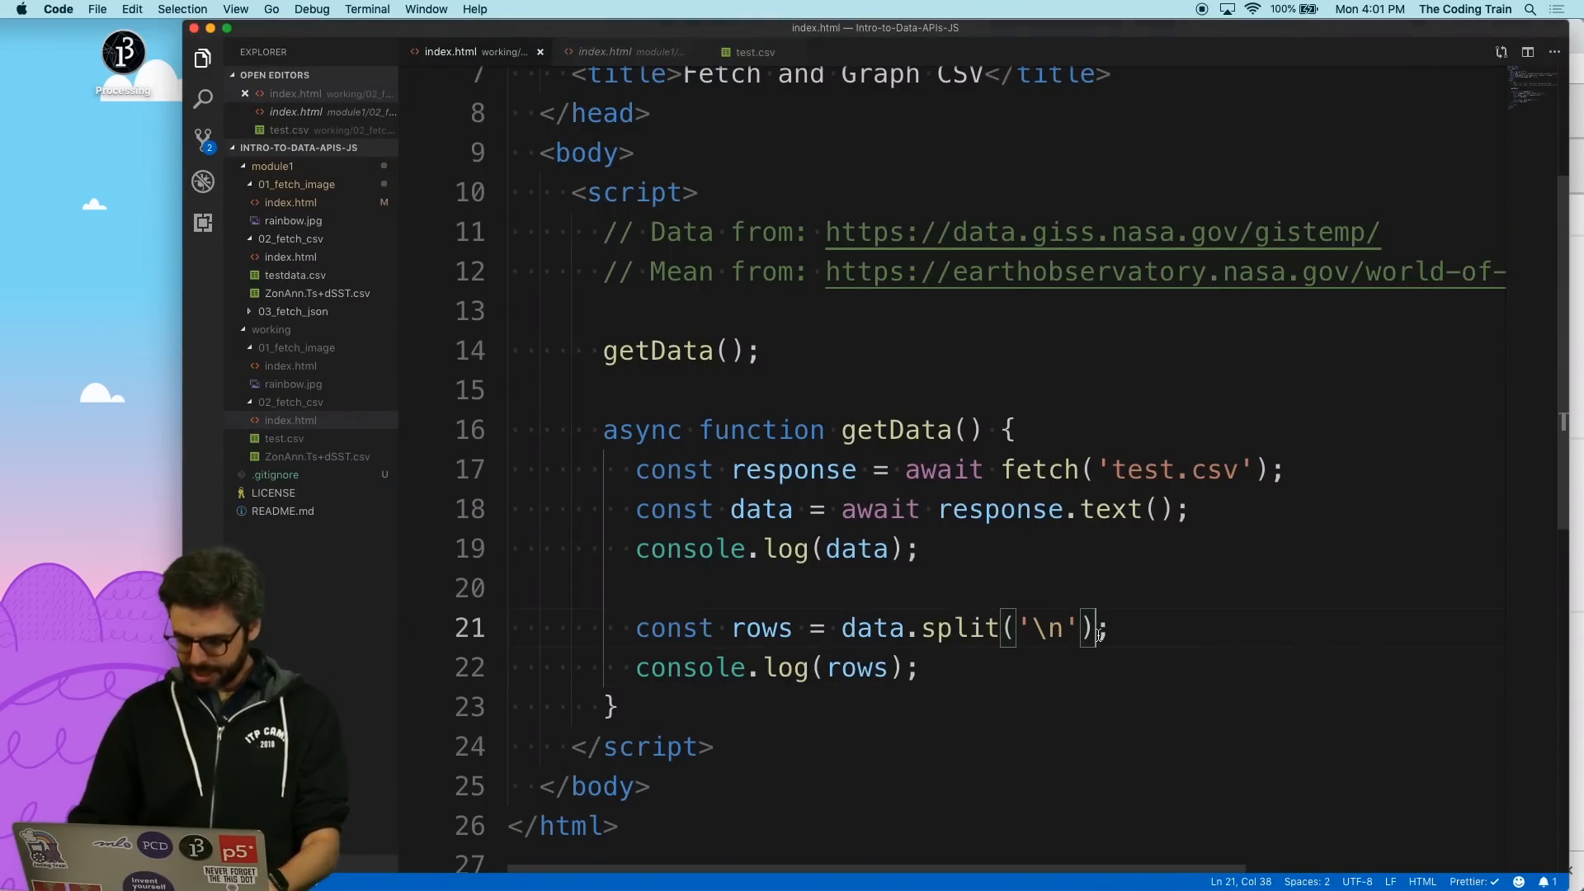
# Append .slice(1) to data.split('\n') to drop the header row, save, and switch to Chrome.
pyautogui.write('.slice(1')
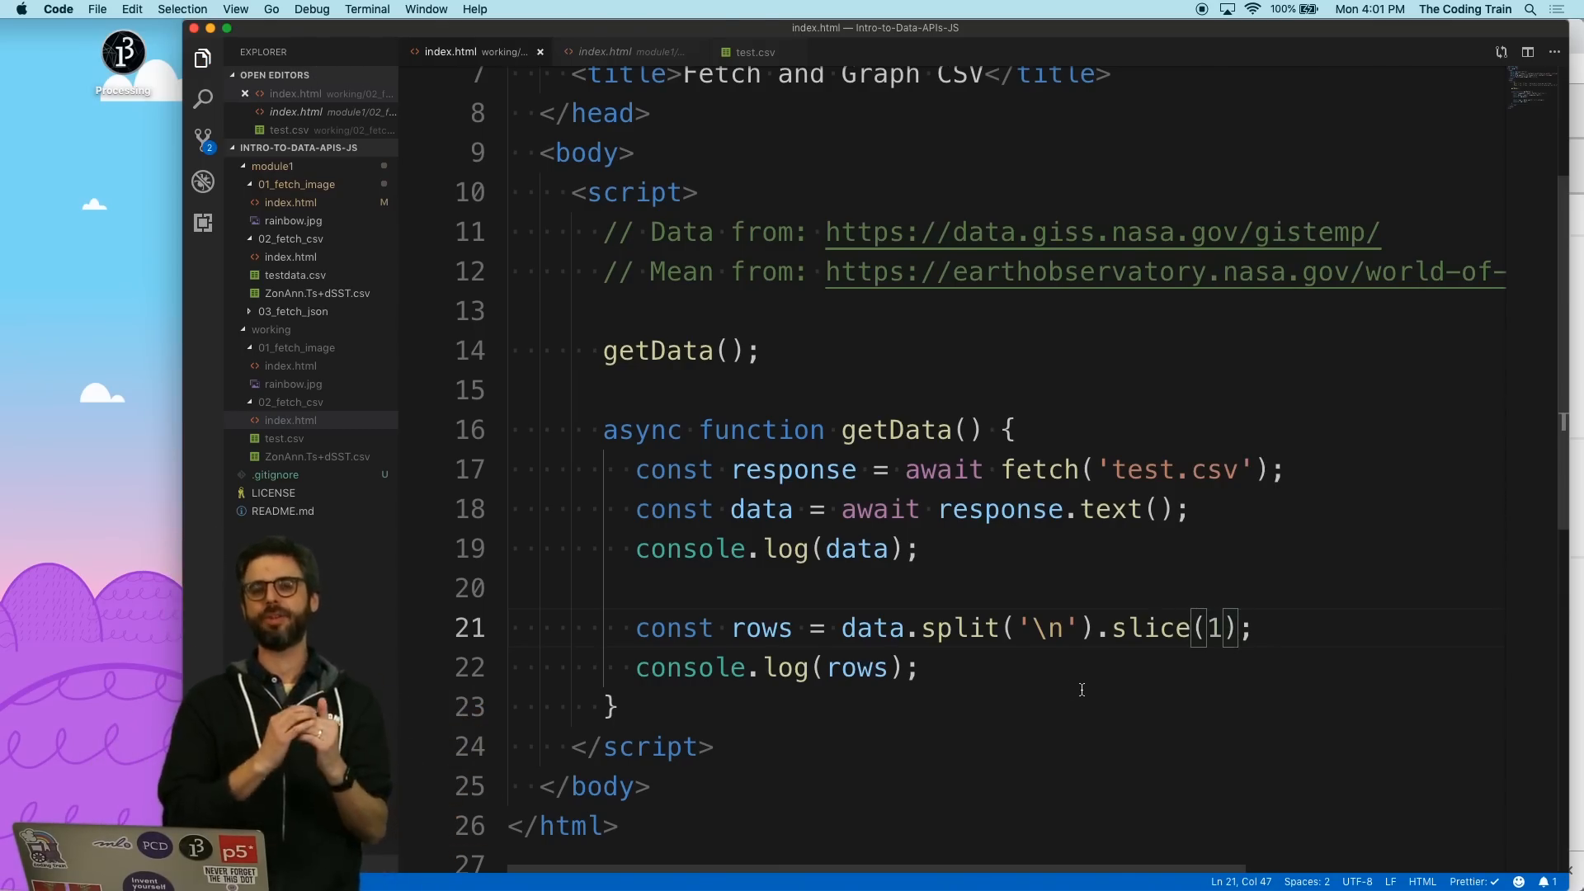
pyautogui.press('cmd+tab')
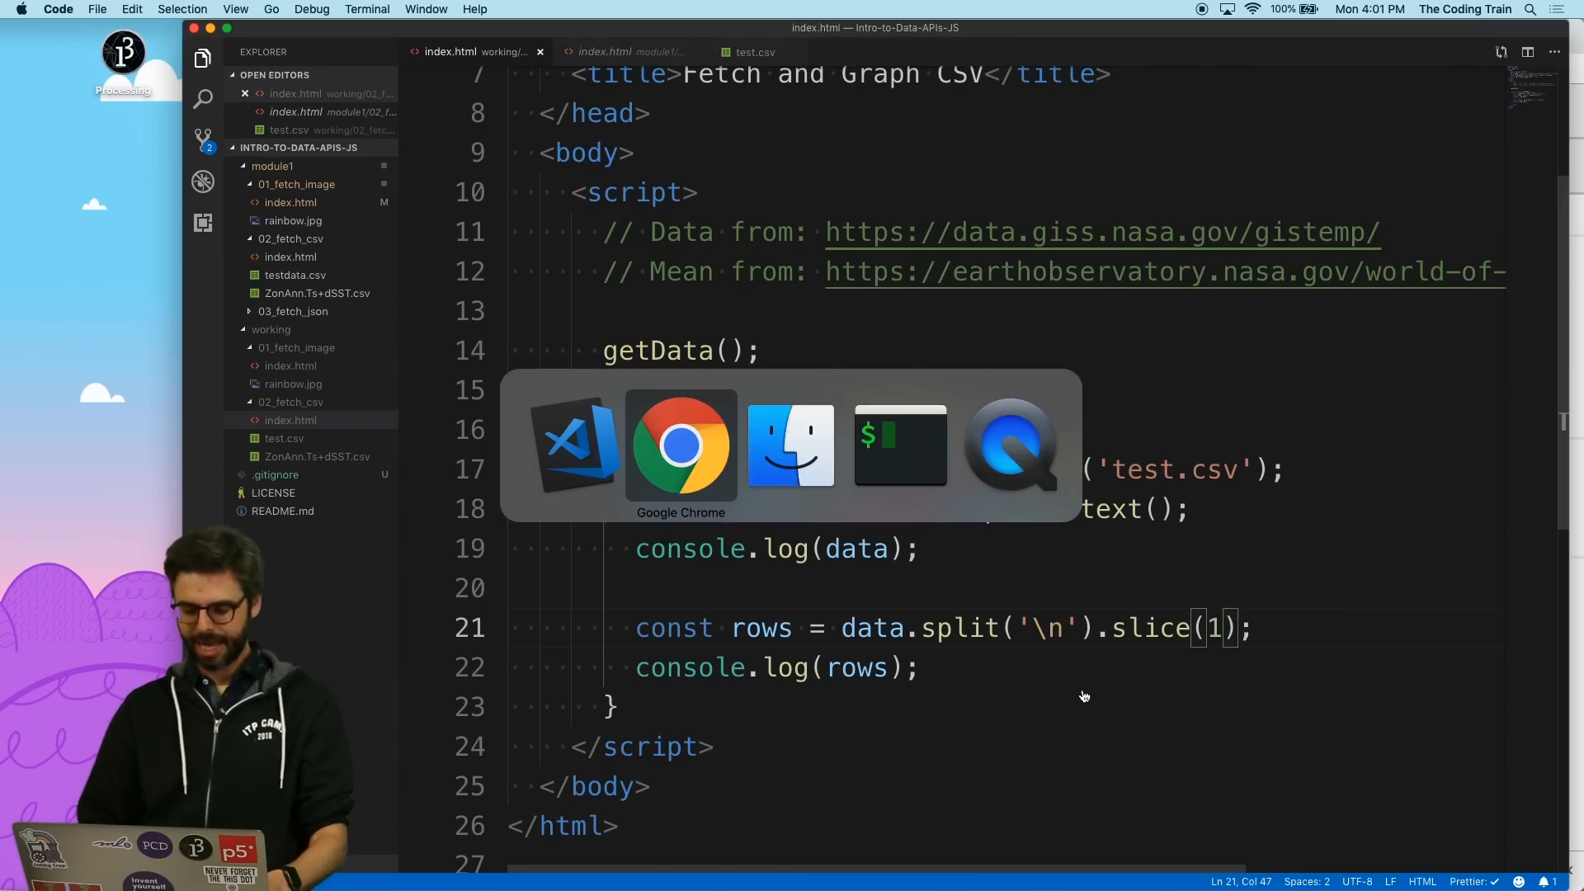
pyautogui.click(680, 445)
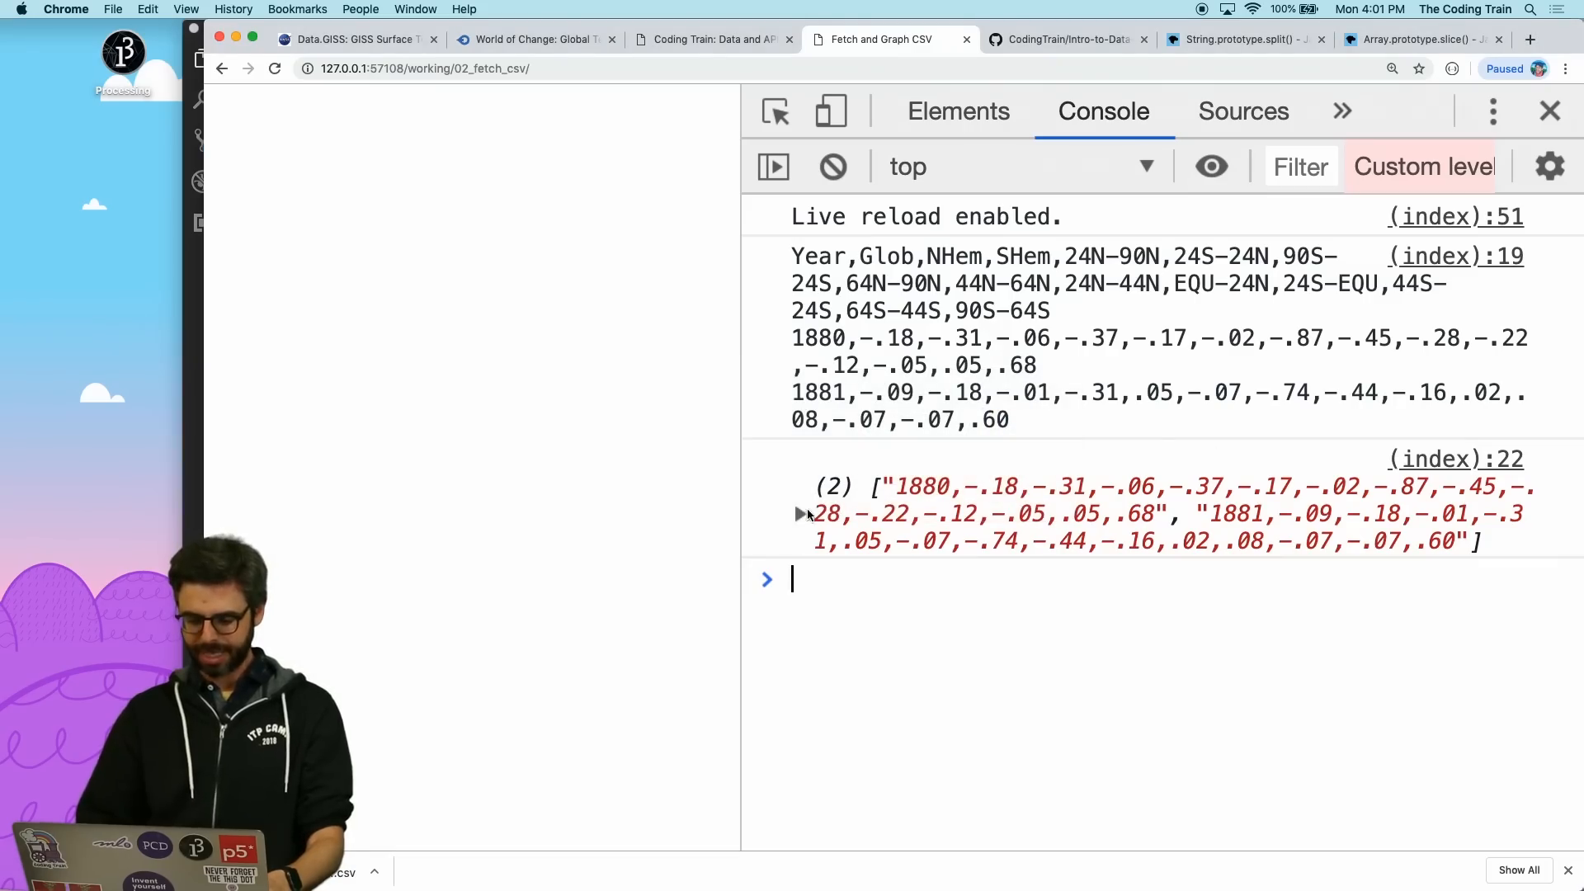
# Expand the two-row array starting at 1880 and highlight its -.18 temperature value.
pyautogui.click(800, 514)
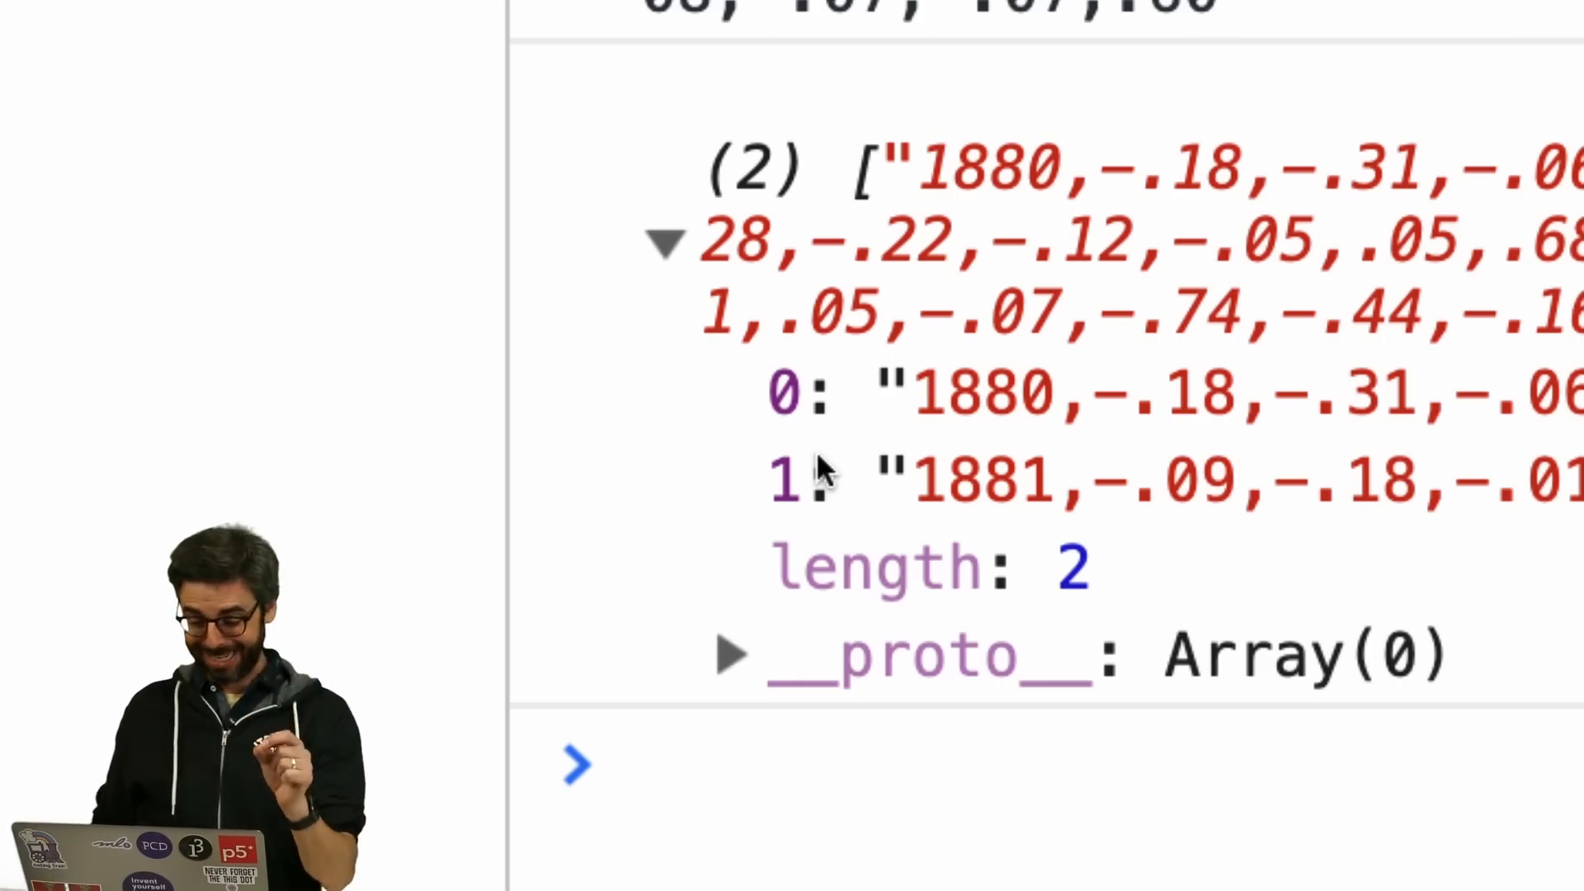
pyautogui.moveTo(914, 454)
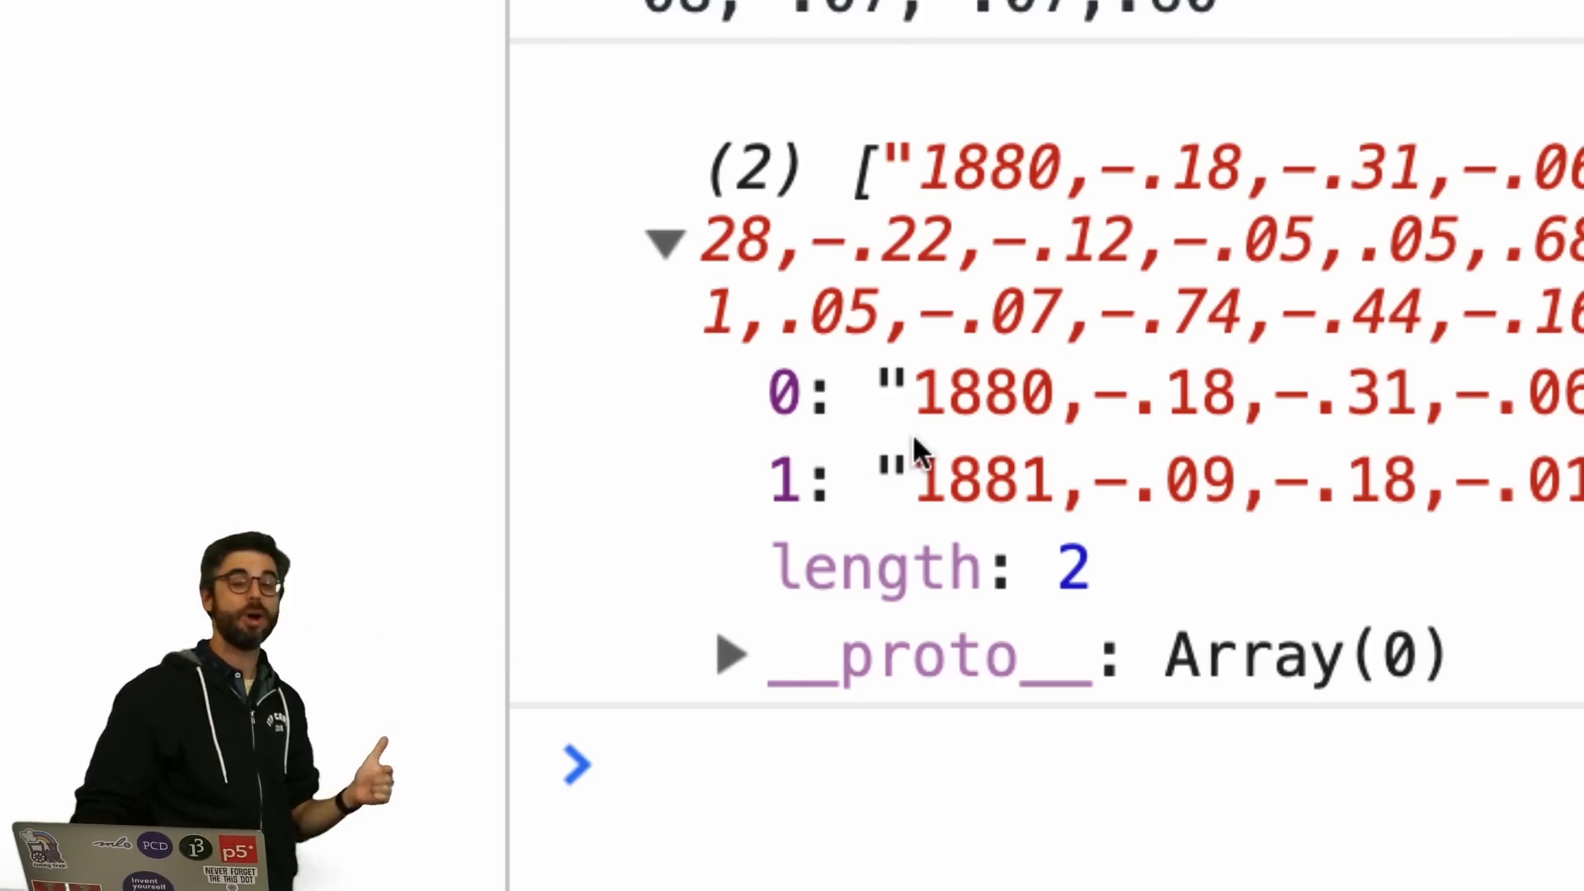
pyautogui.moveTo(990, 450)
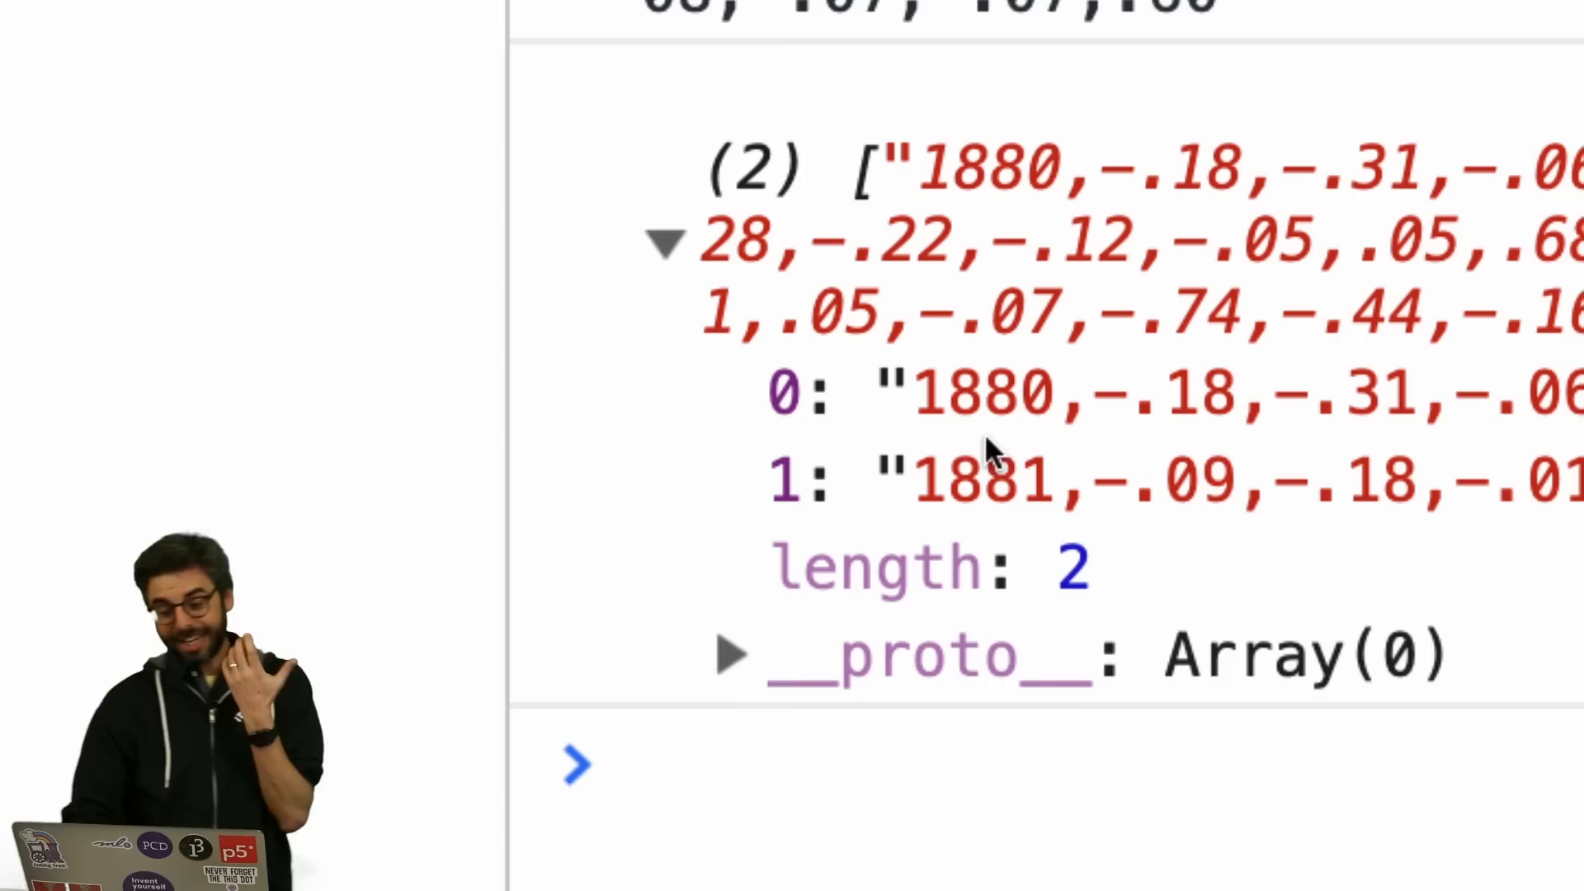
pyautogui.doubleClick(975, 392)
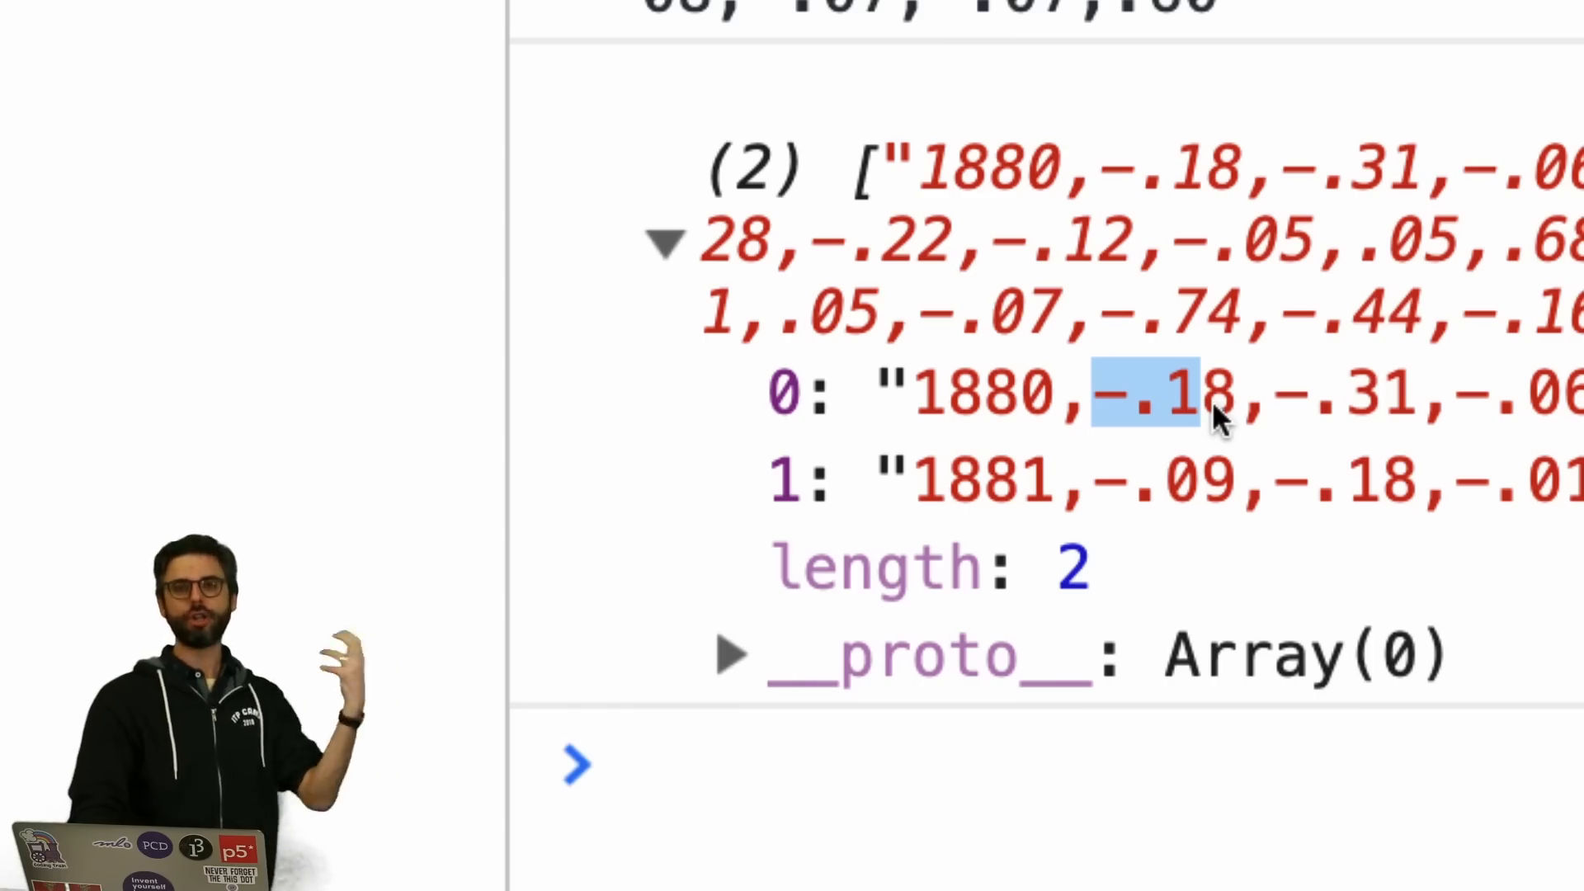
pyautogui.moveTo(1202, 435)
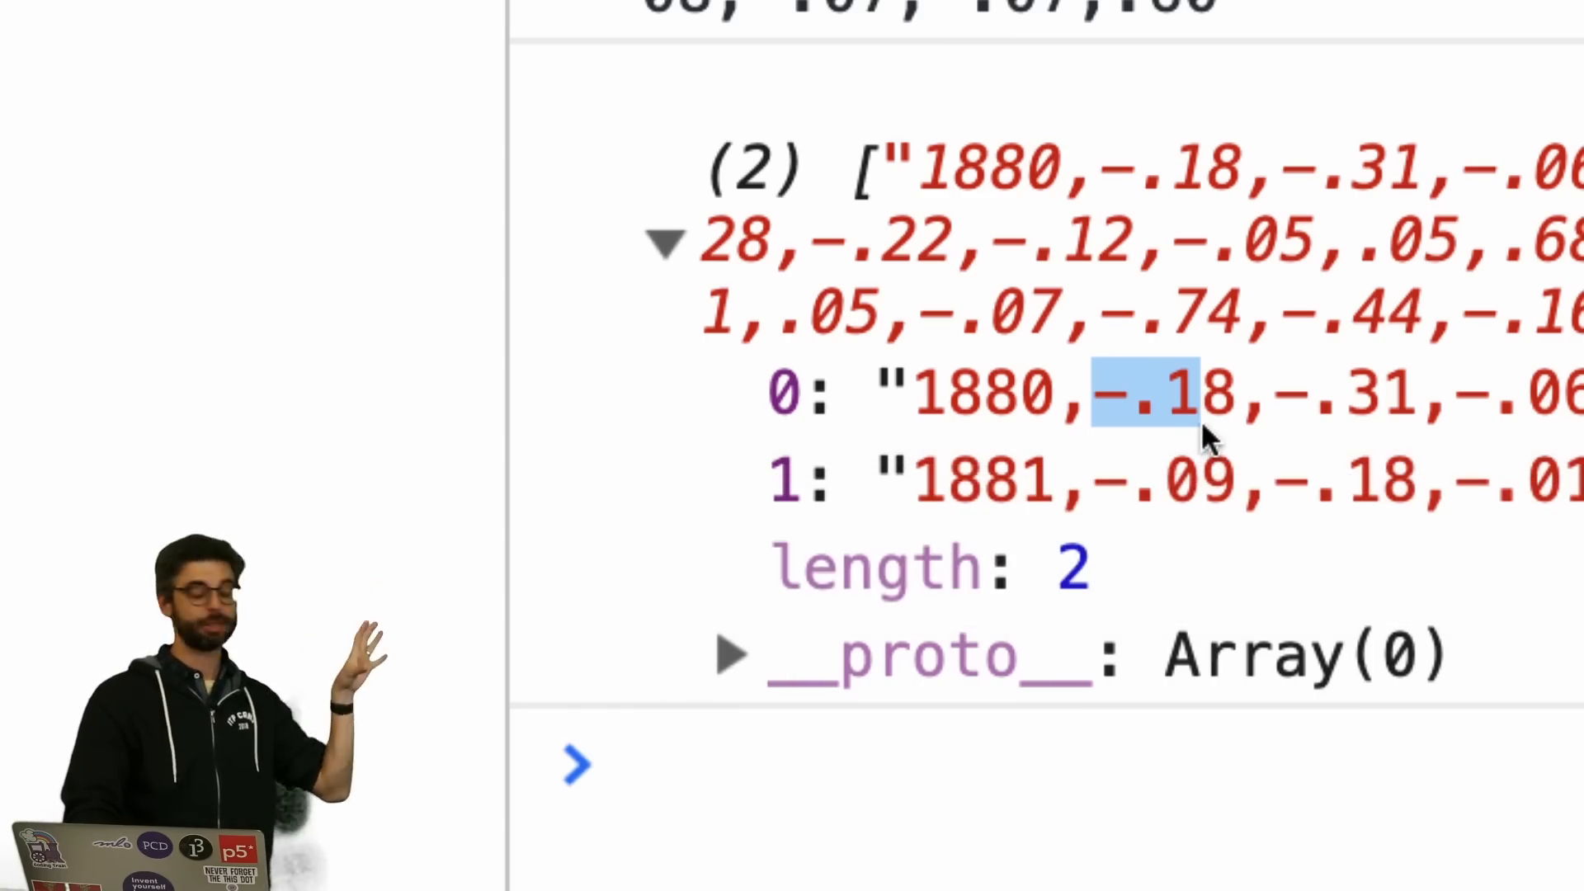
pyautogui.scroll(-3)
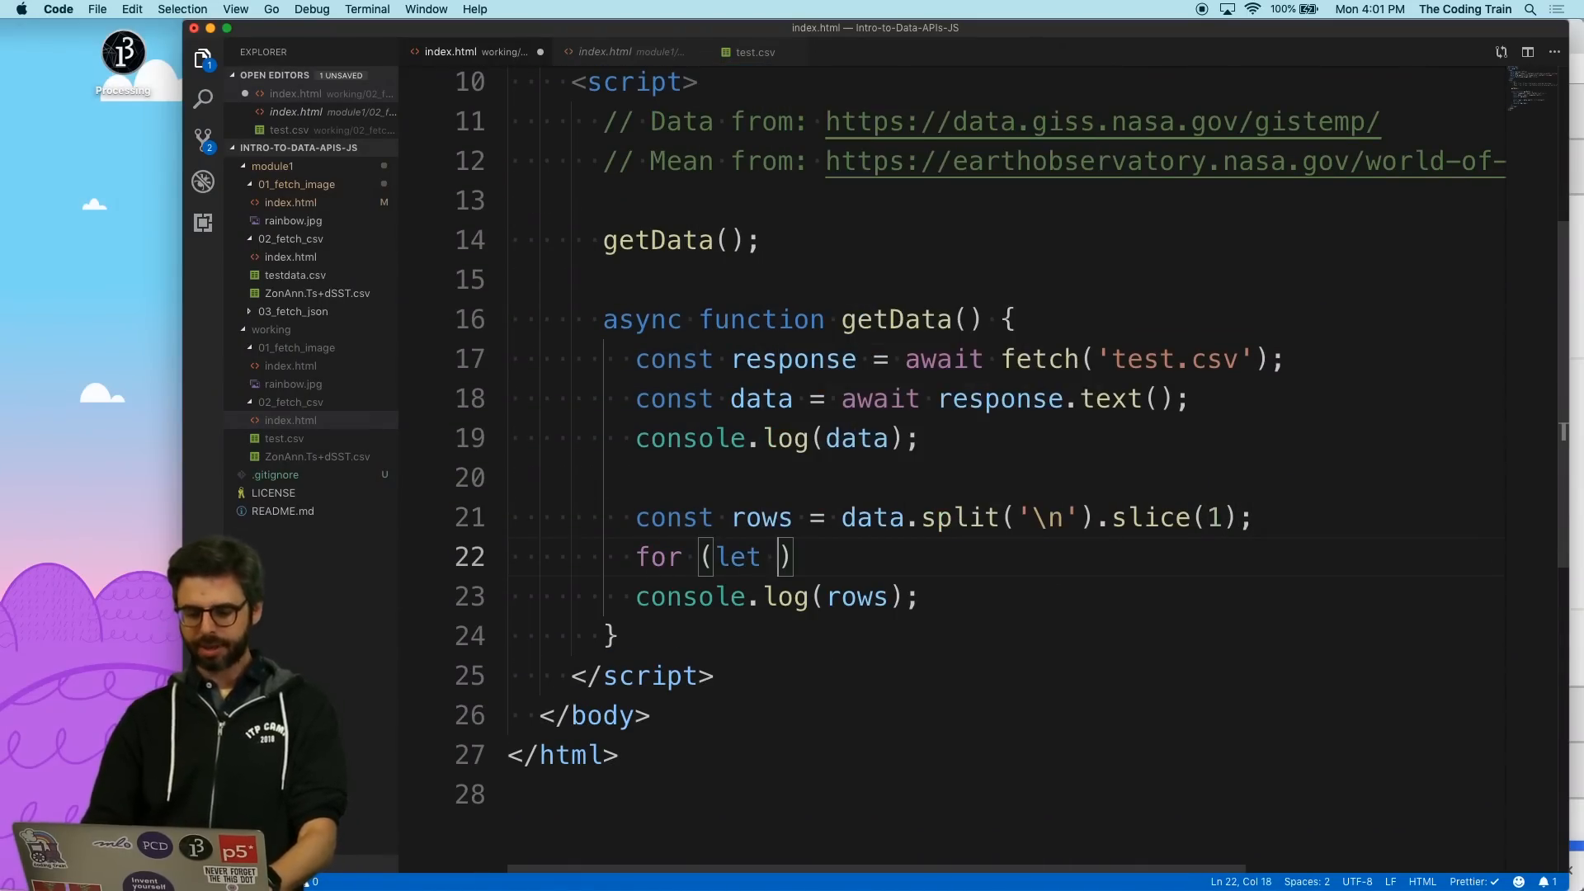
# Start a for loop over rows.length, then replace it with a rows.forEach arrow callback.
pyautogui.write('i = 0; i < row')
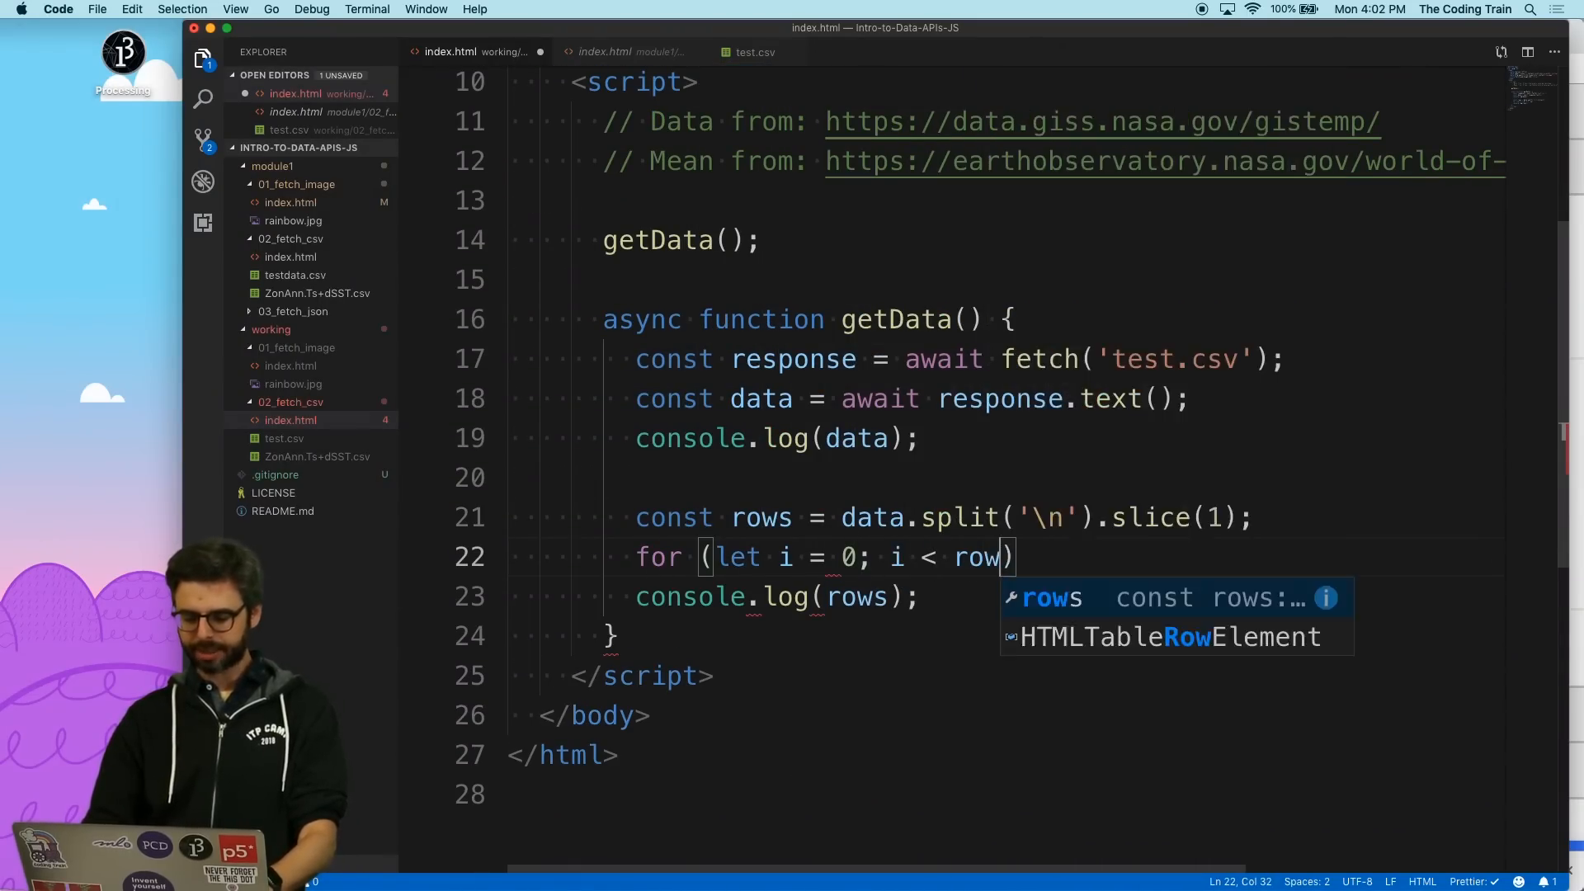
pyautogui.write('s.length; i++)')
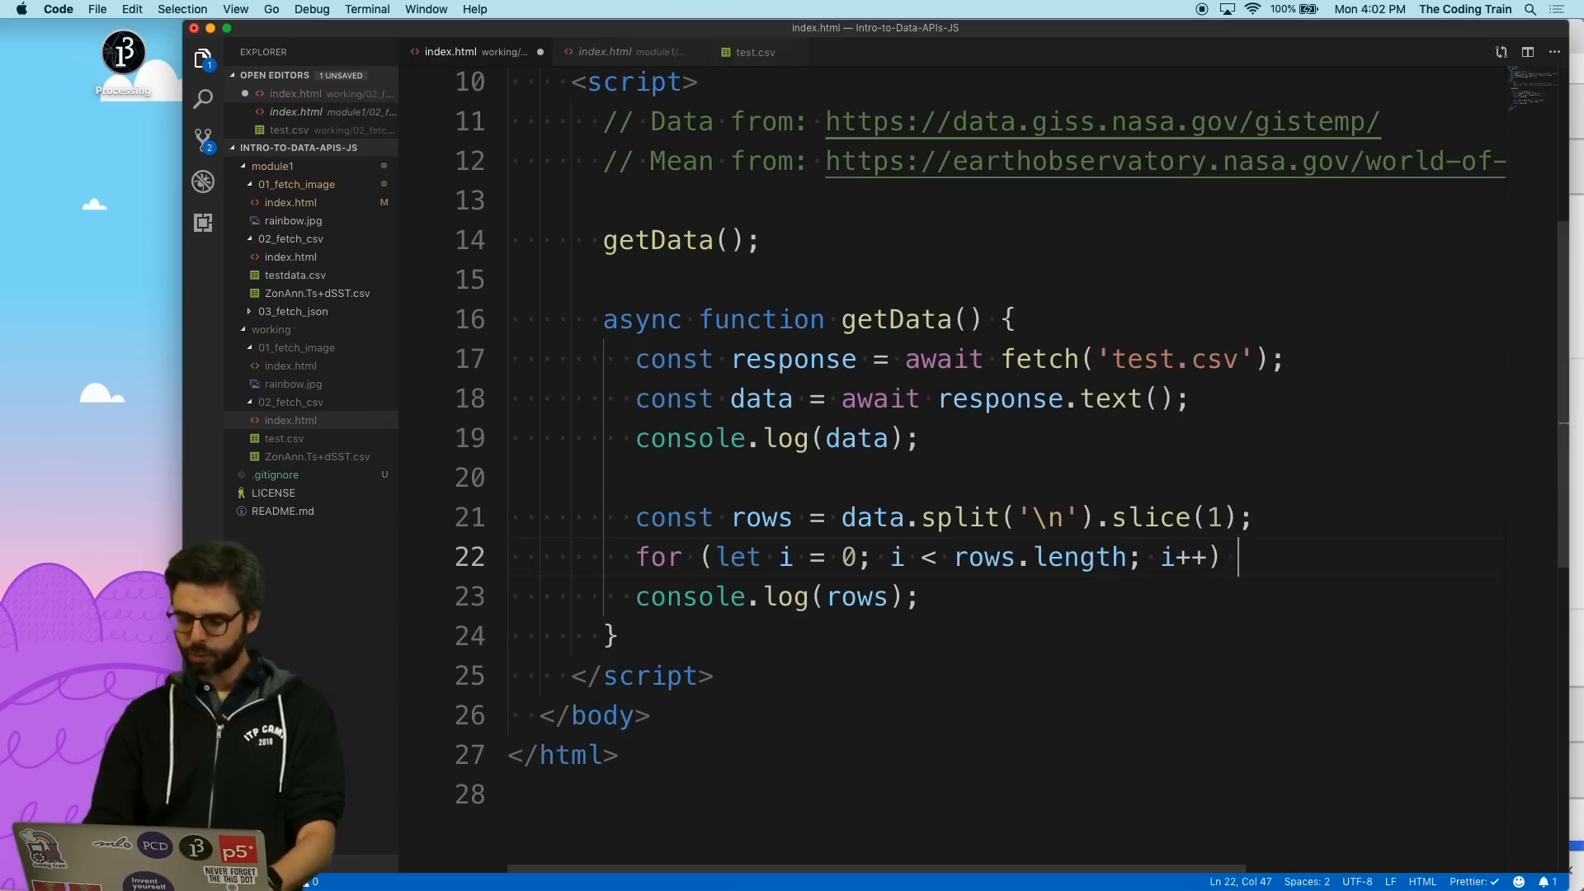
pyautogui.write('{')
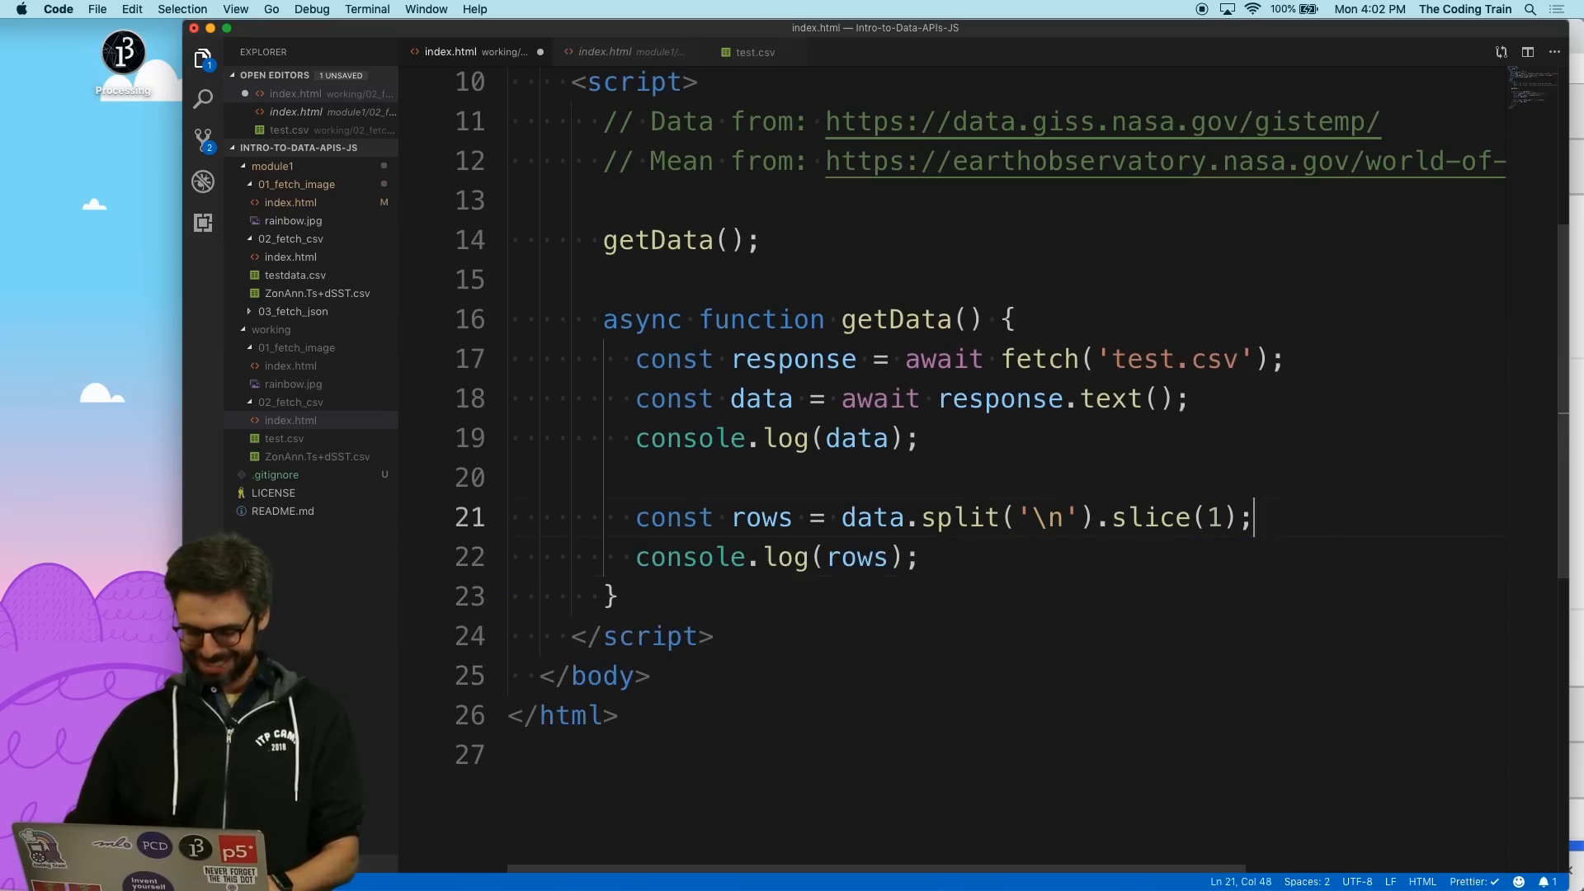
pyautogui.write('rows.forEach')
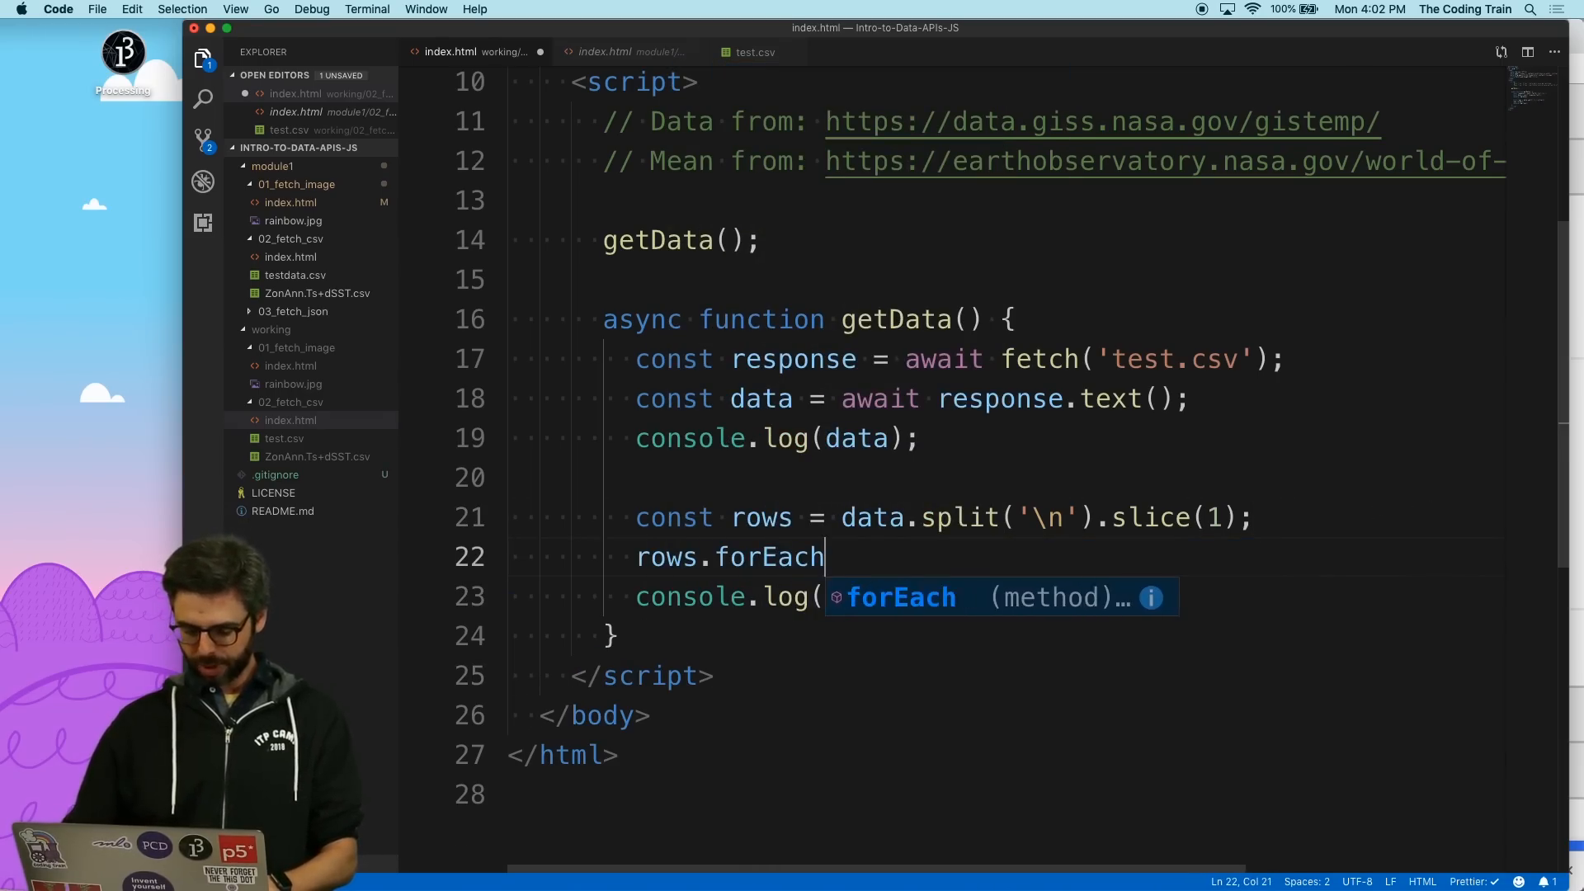
pyautogui.write('(row)')
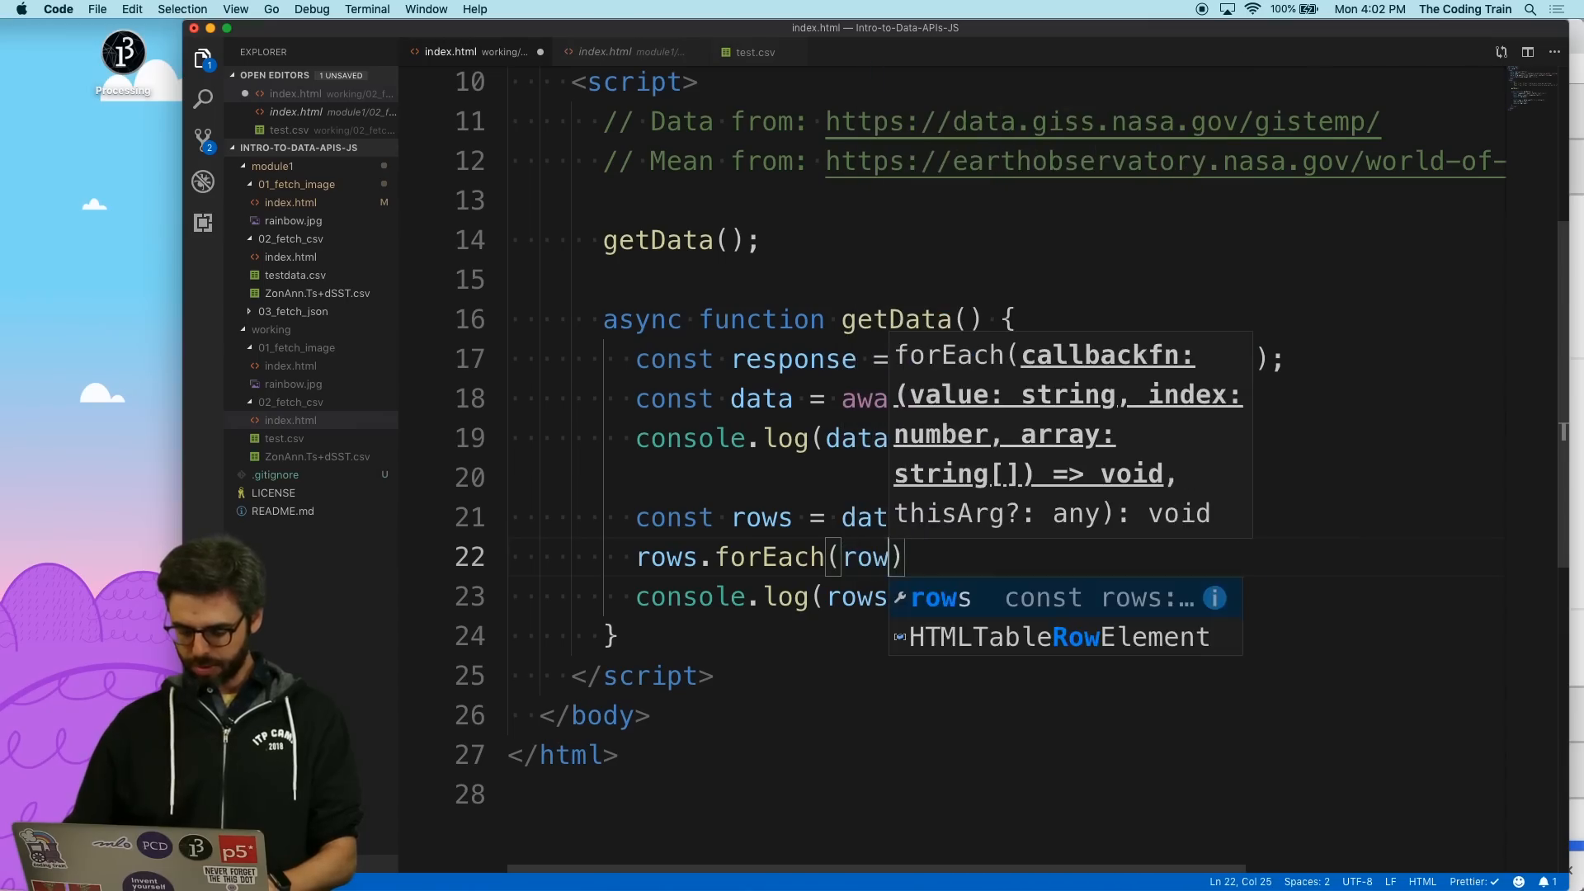
pyautogui.write('=> {}')
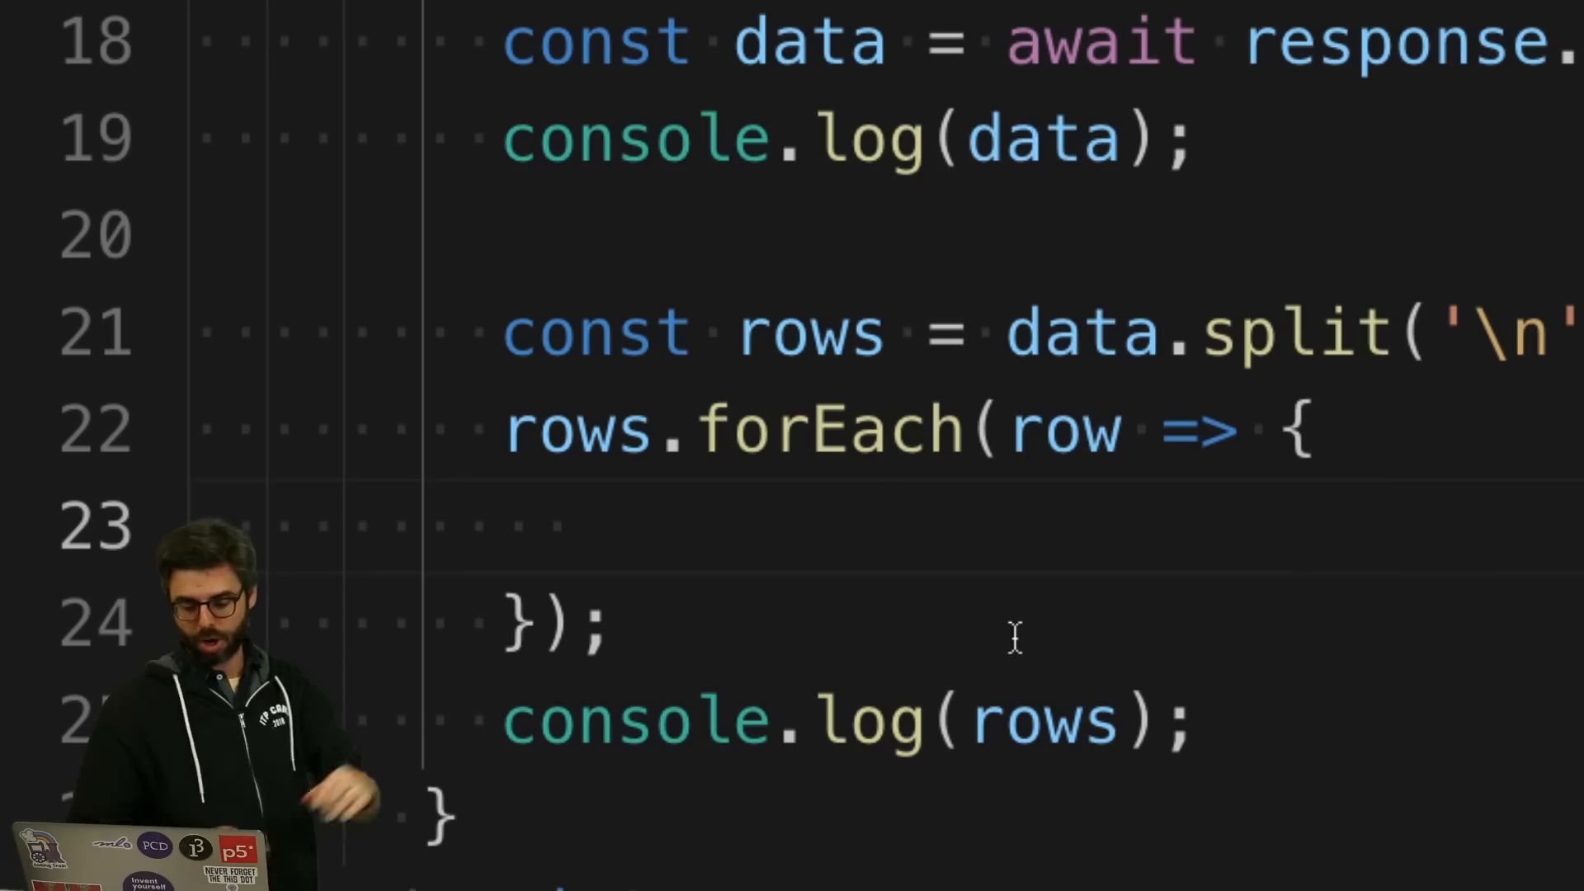
# In the callback, set const row = elt.split(',') and console.log the row.
pyautogui.write('console.log()')
pyautogui.write('const yy')
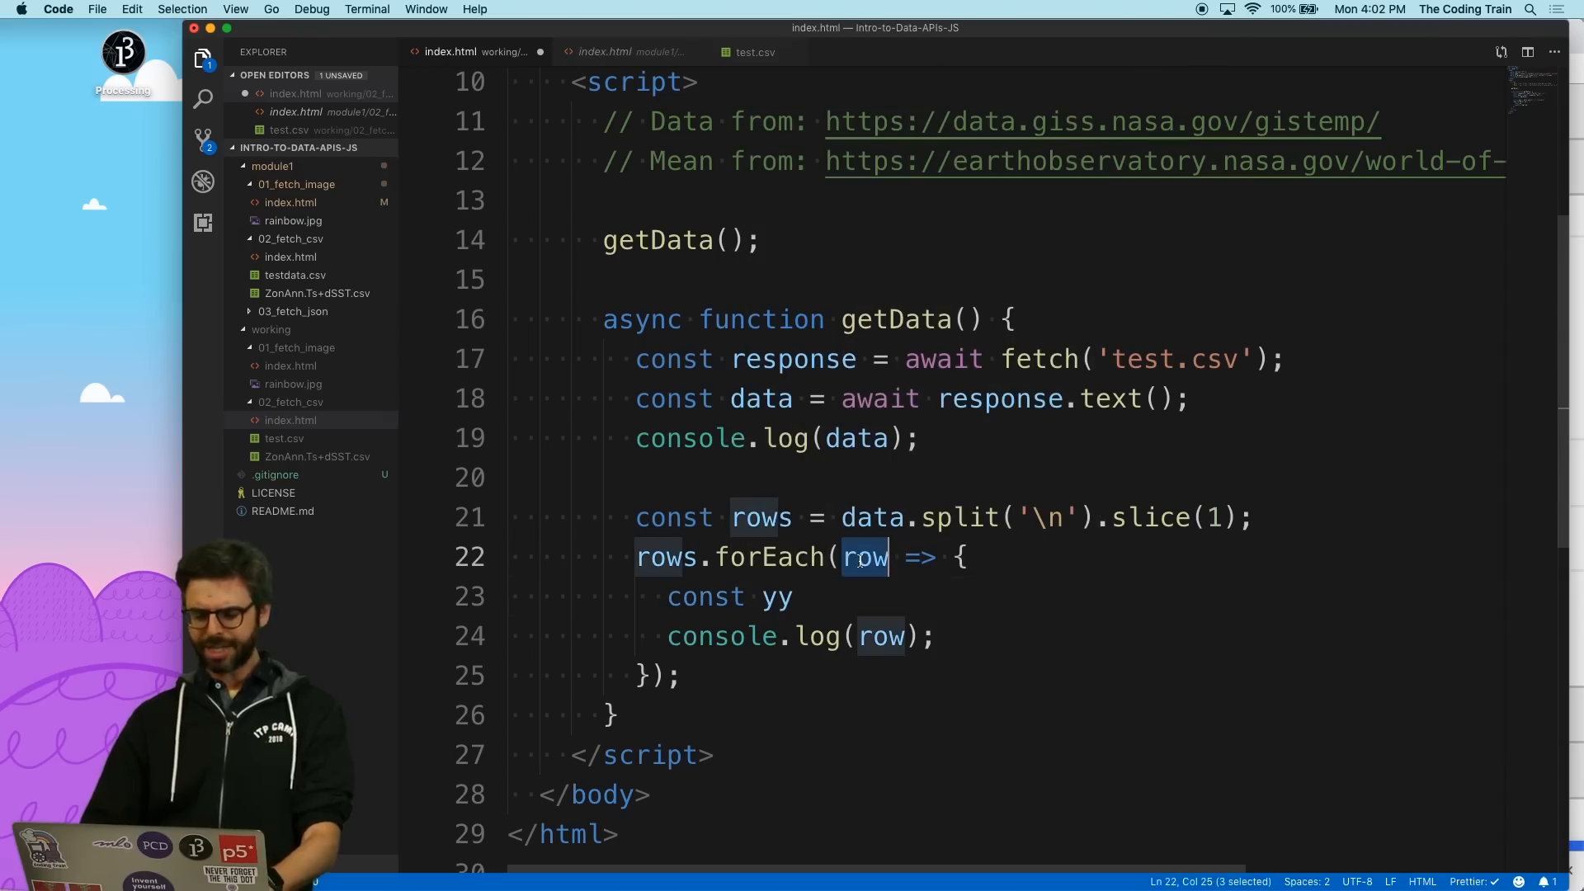
pyautogui.write('row')
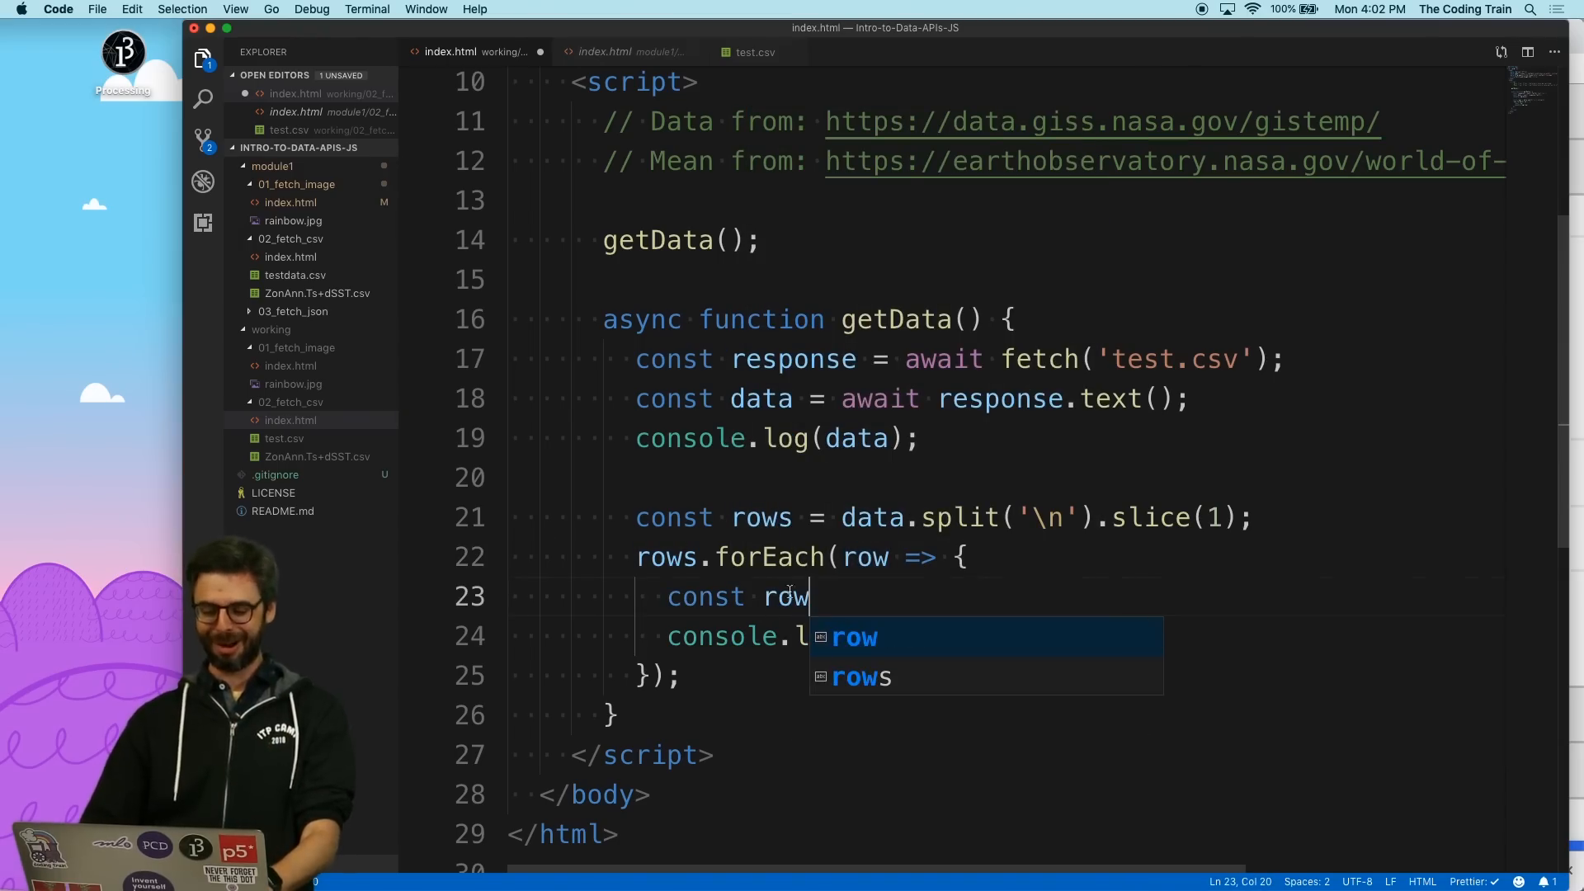
pyautogui.write('elt')
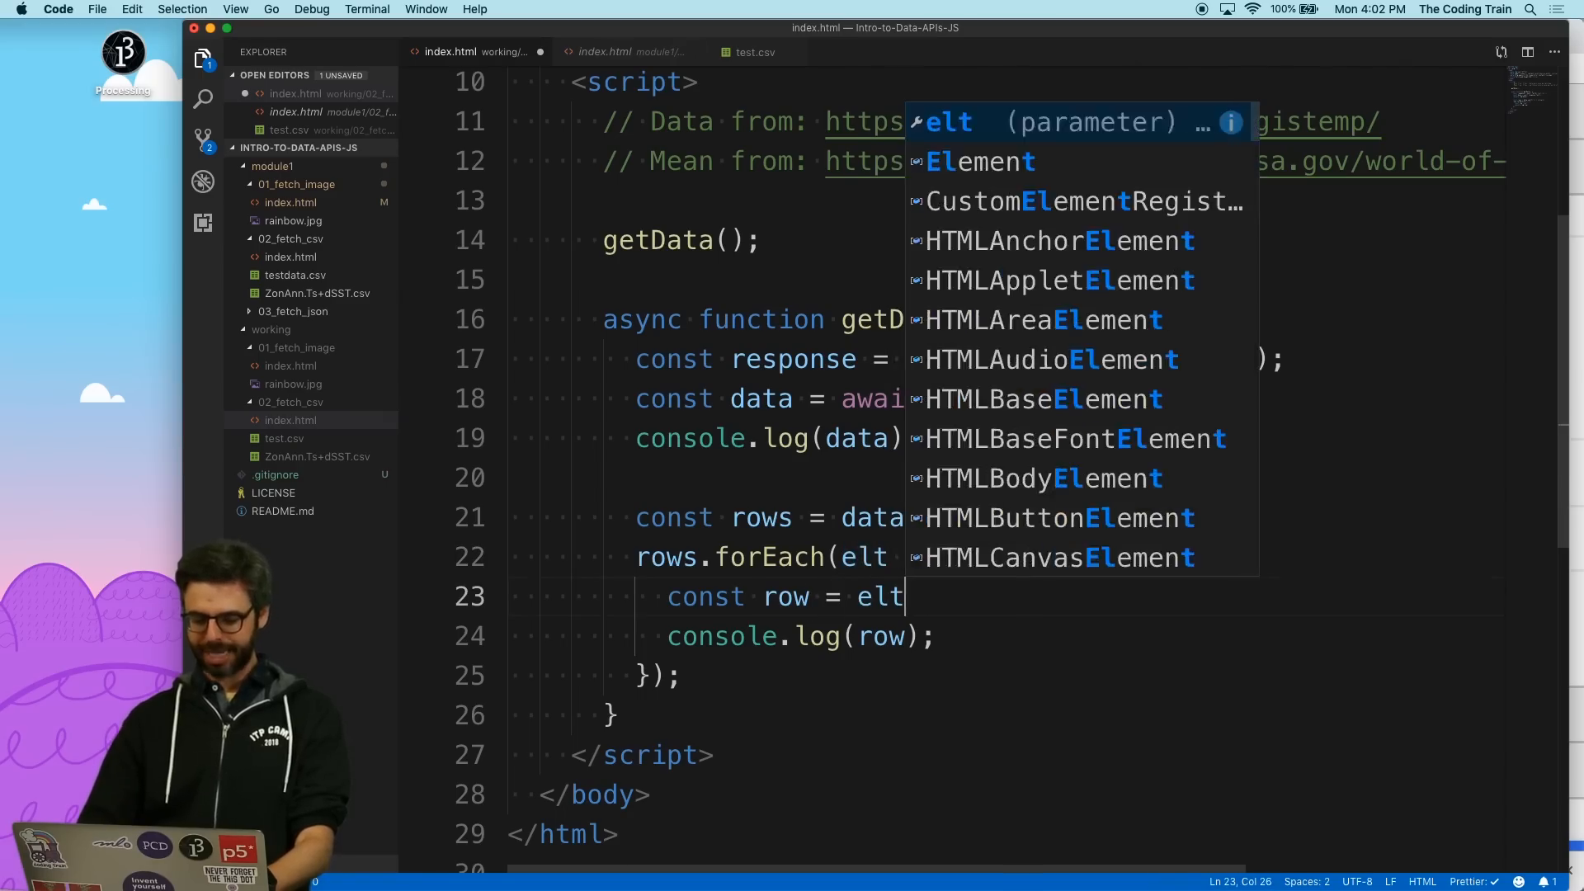
pyautogui.write(".split(',');")
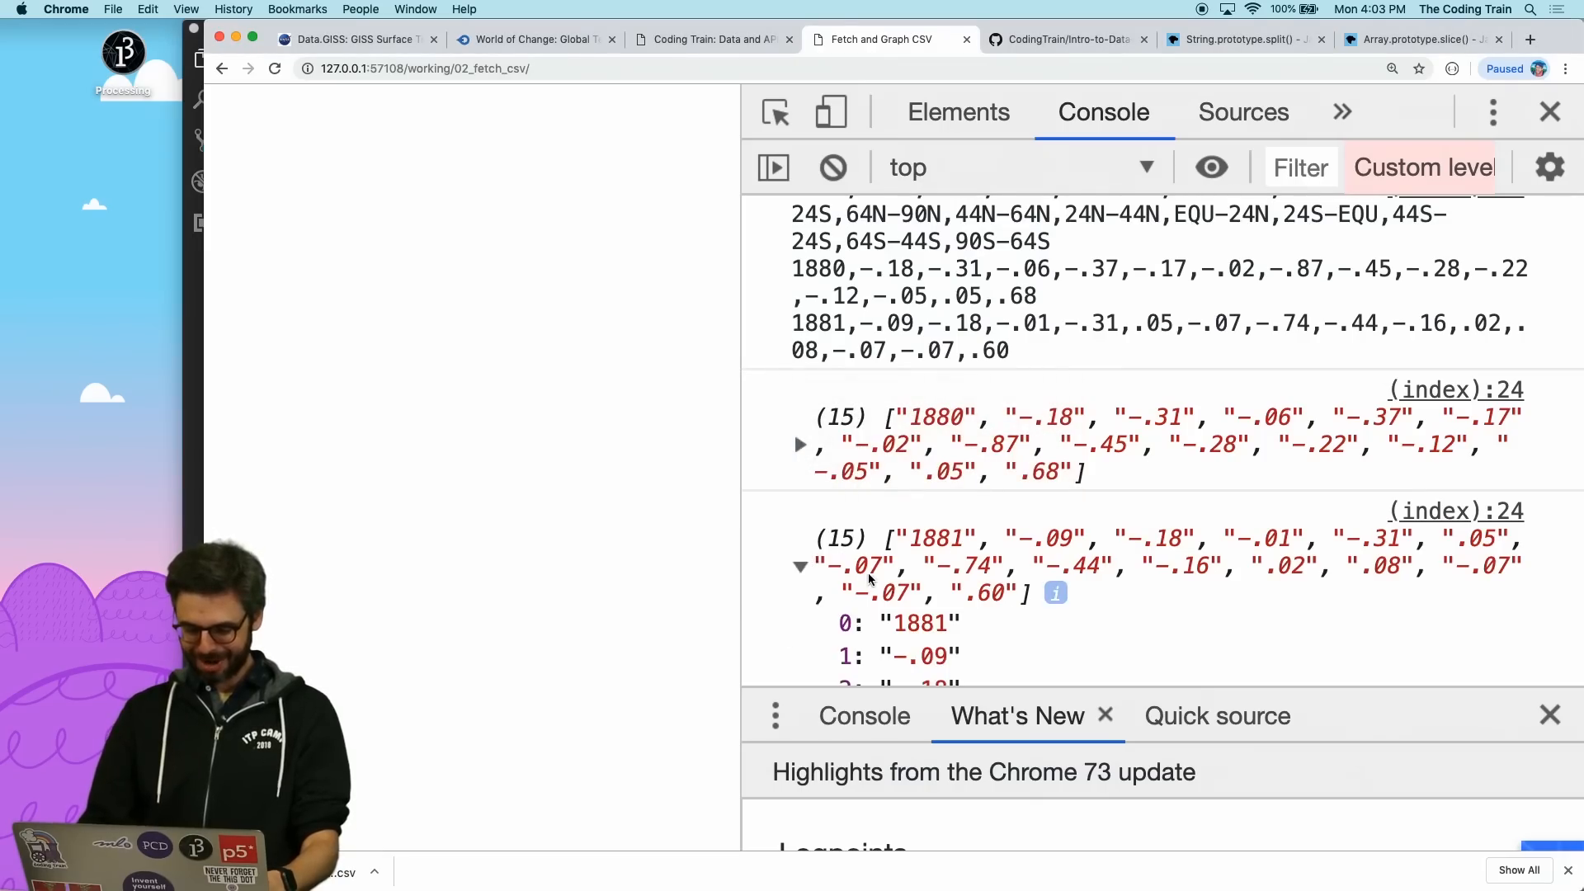
# Expand the logged 1881 row array to see its 15 comma-split values.
pyautogui.click(801, 442)
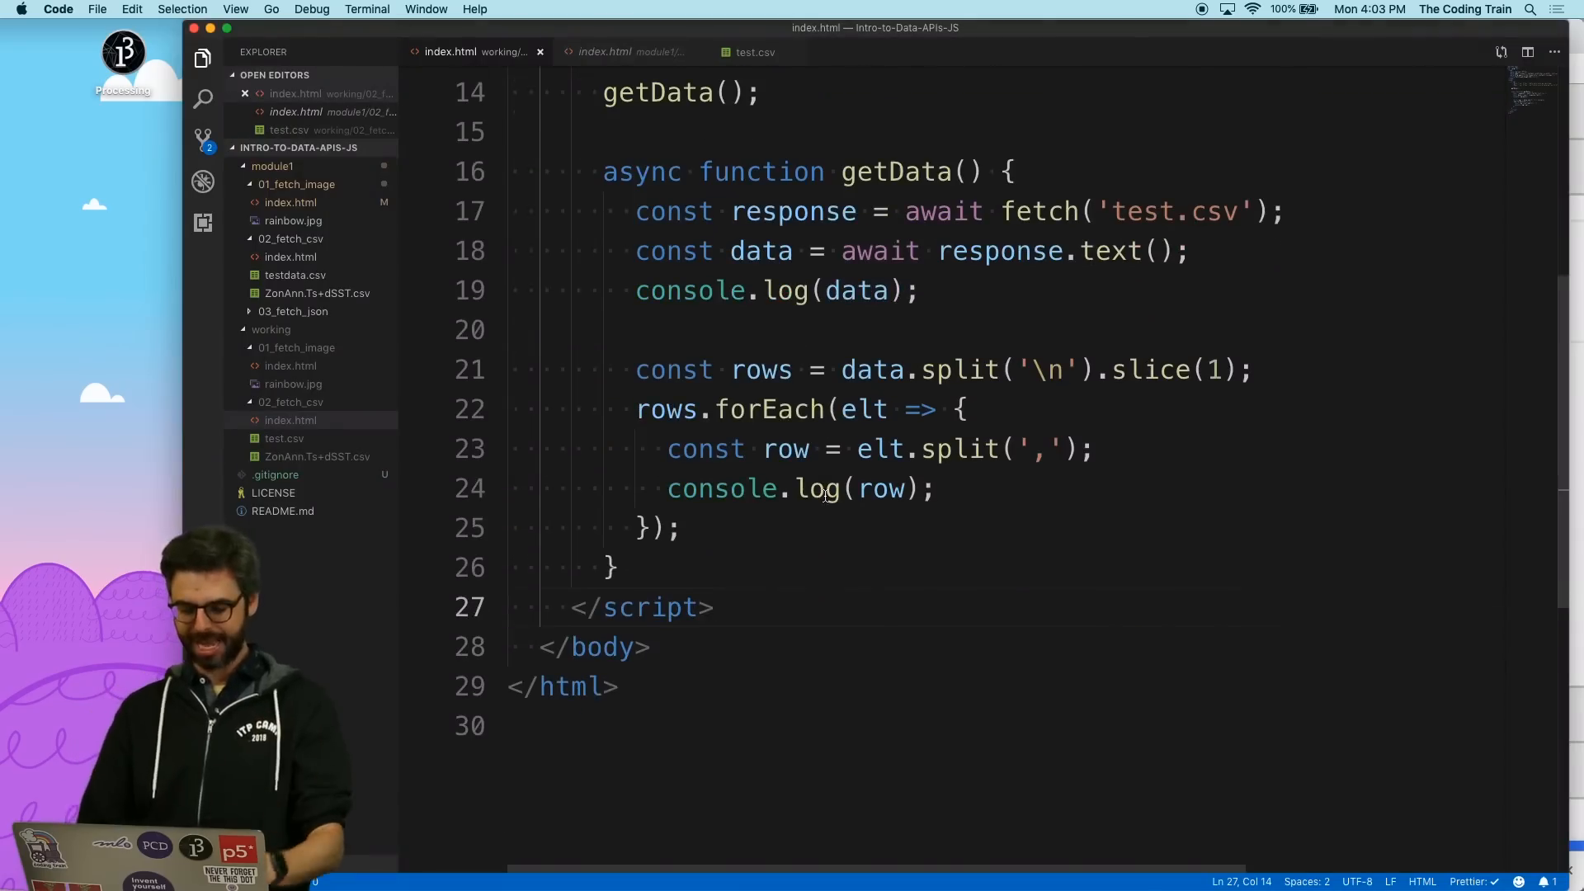
# Add const year = row[0] and const temp = row[1], remove console.log(data), and save.
pyautogui.write('const')
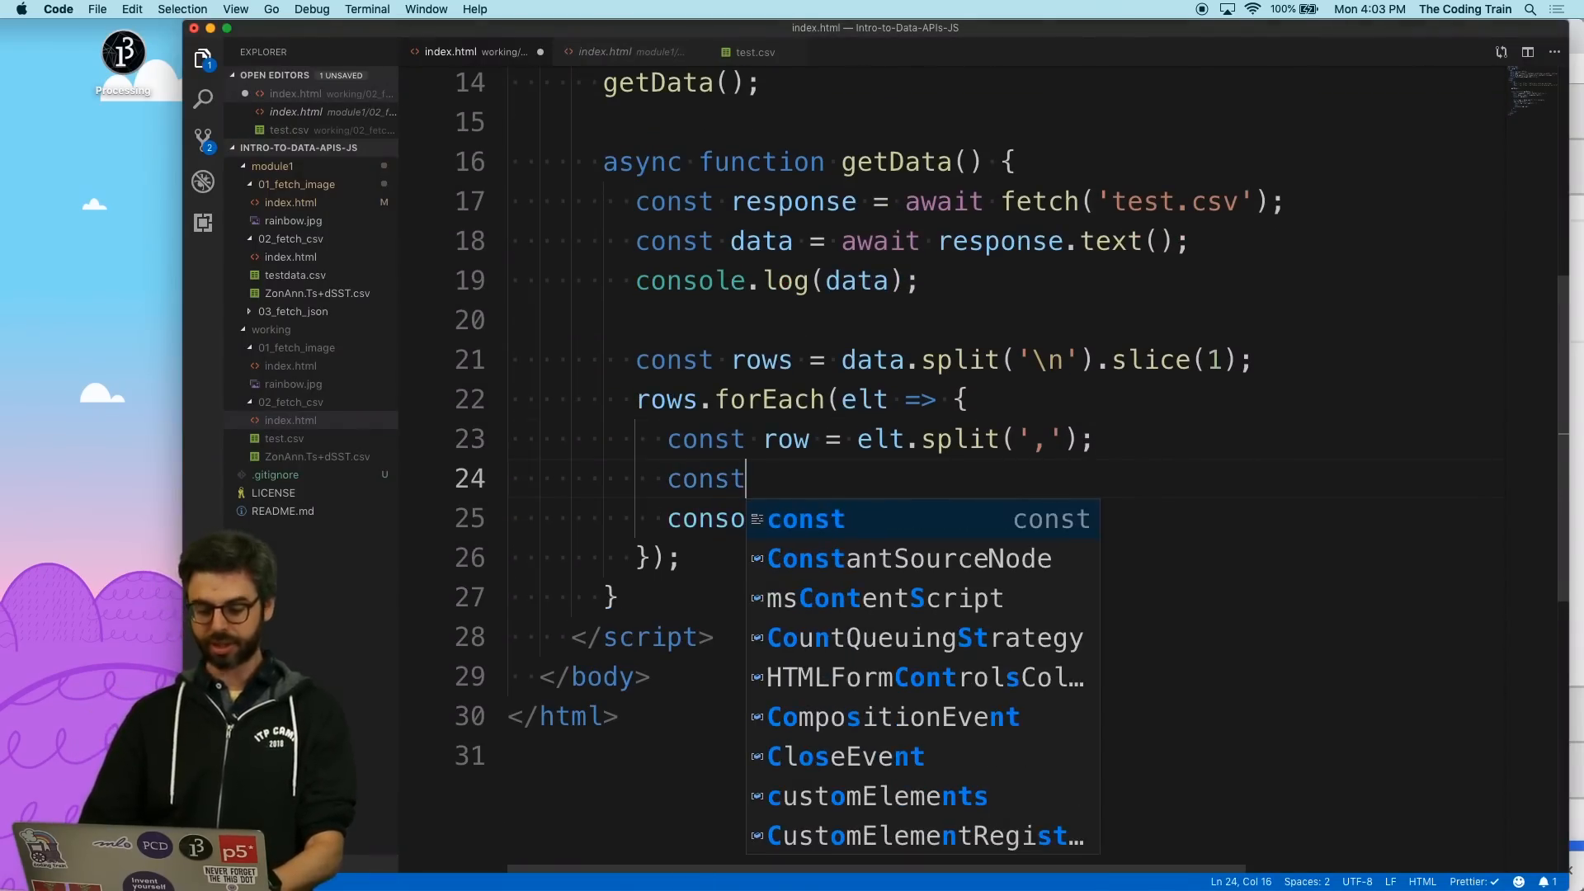
pyautogui.write('year = row[90]')
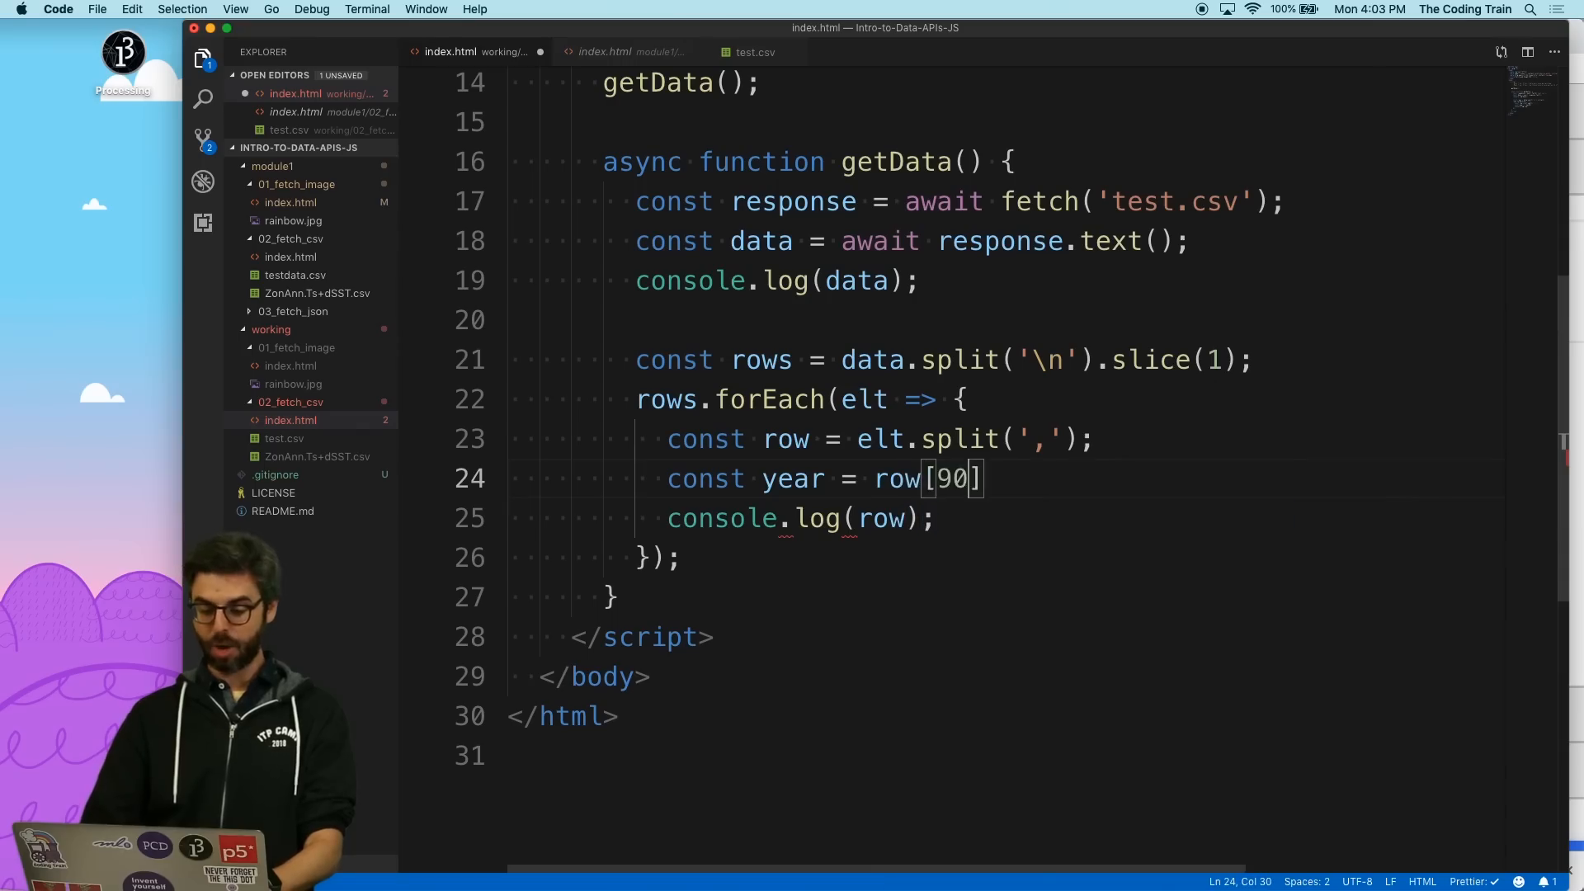
pyautogui.write('const temp = r')
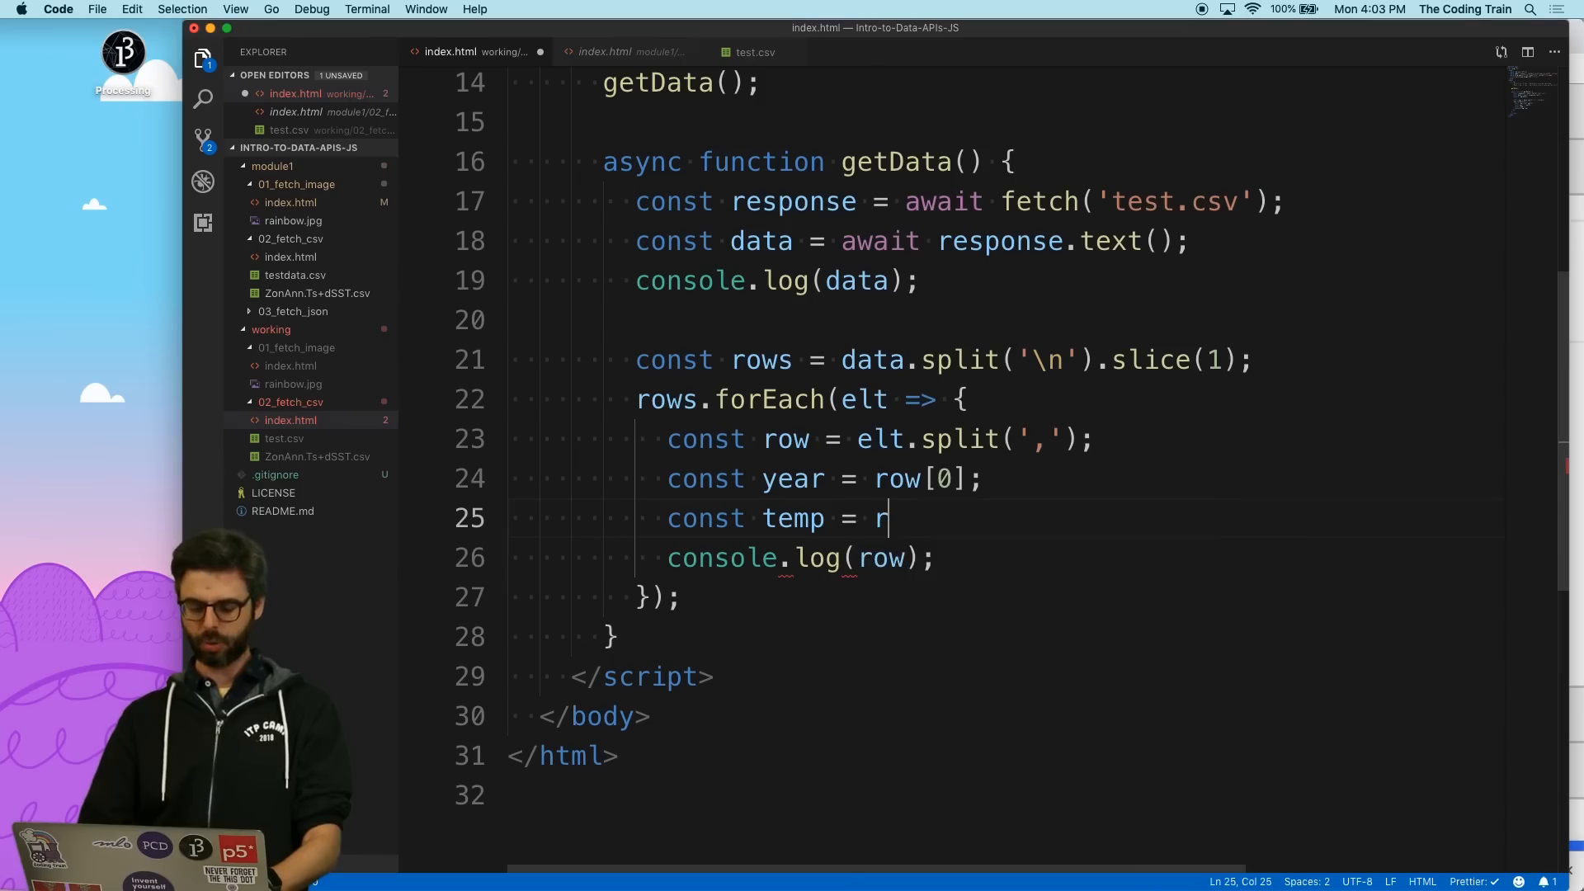
pyautogui.write('ow')
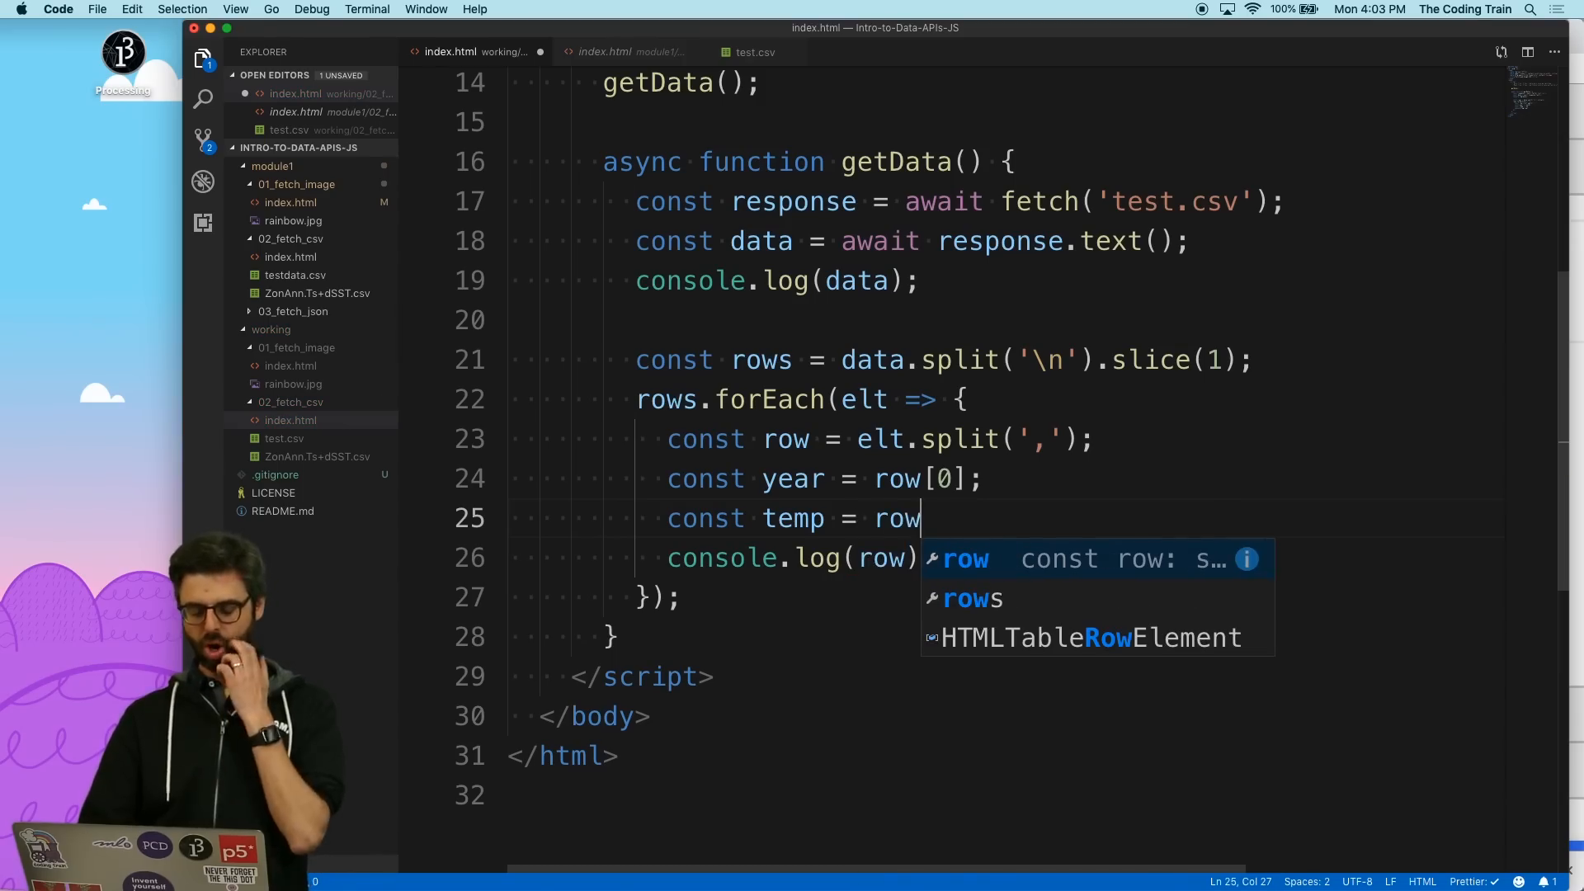
pyautogui.write('[1];')
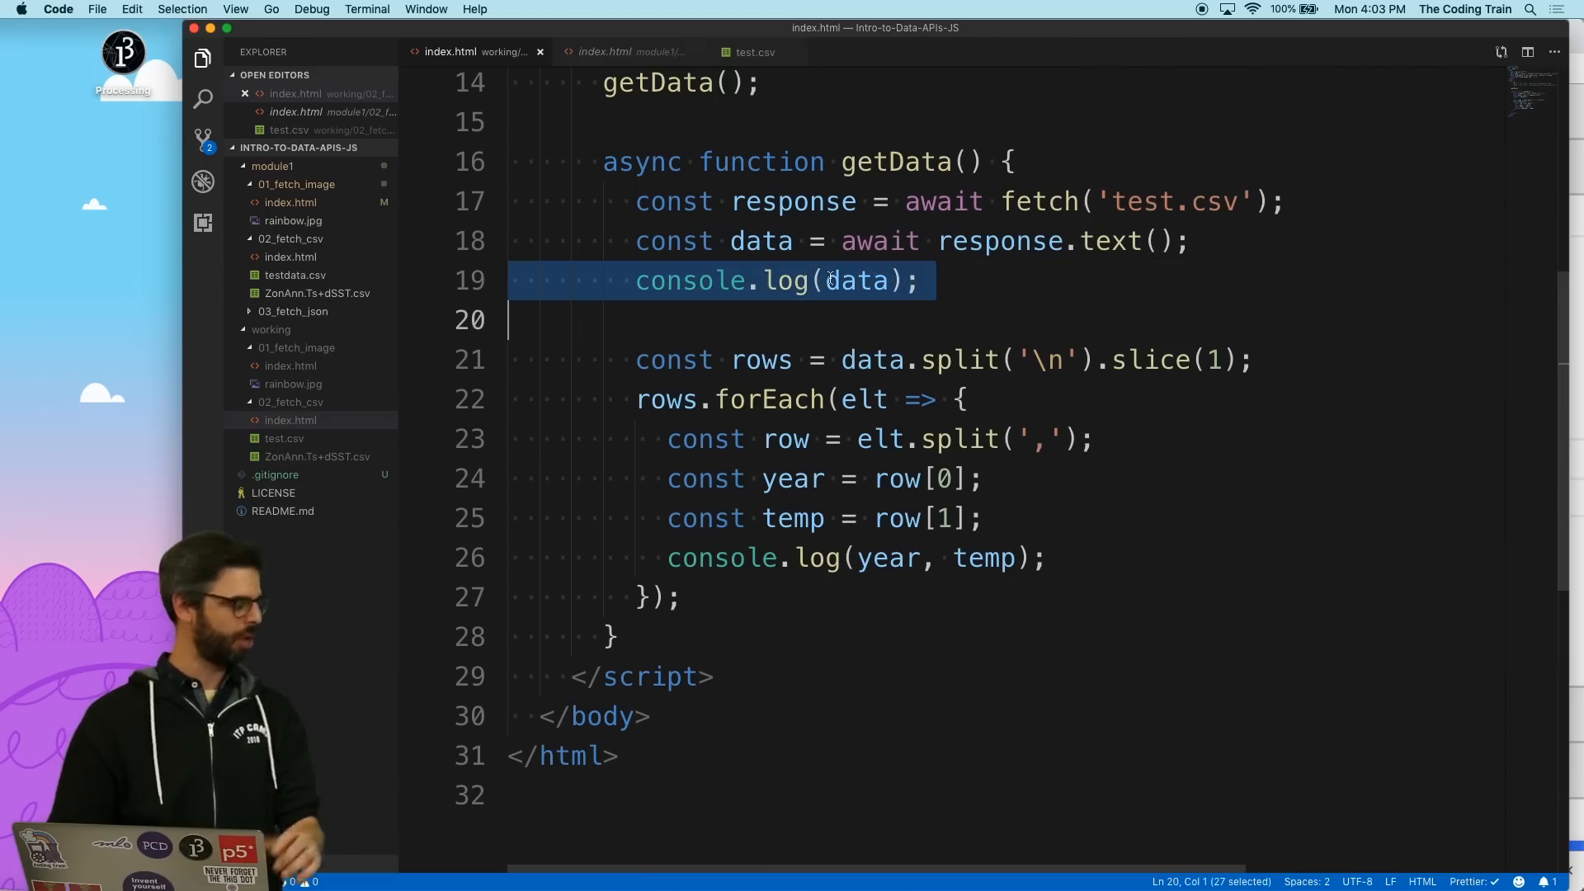
pyautogui.press('Backspace')
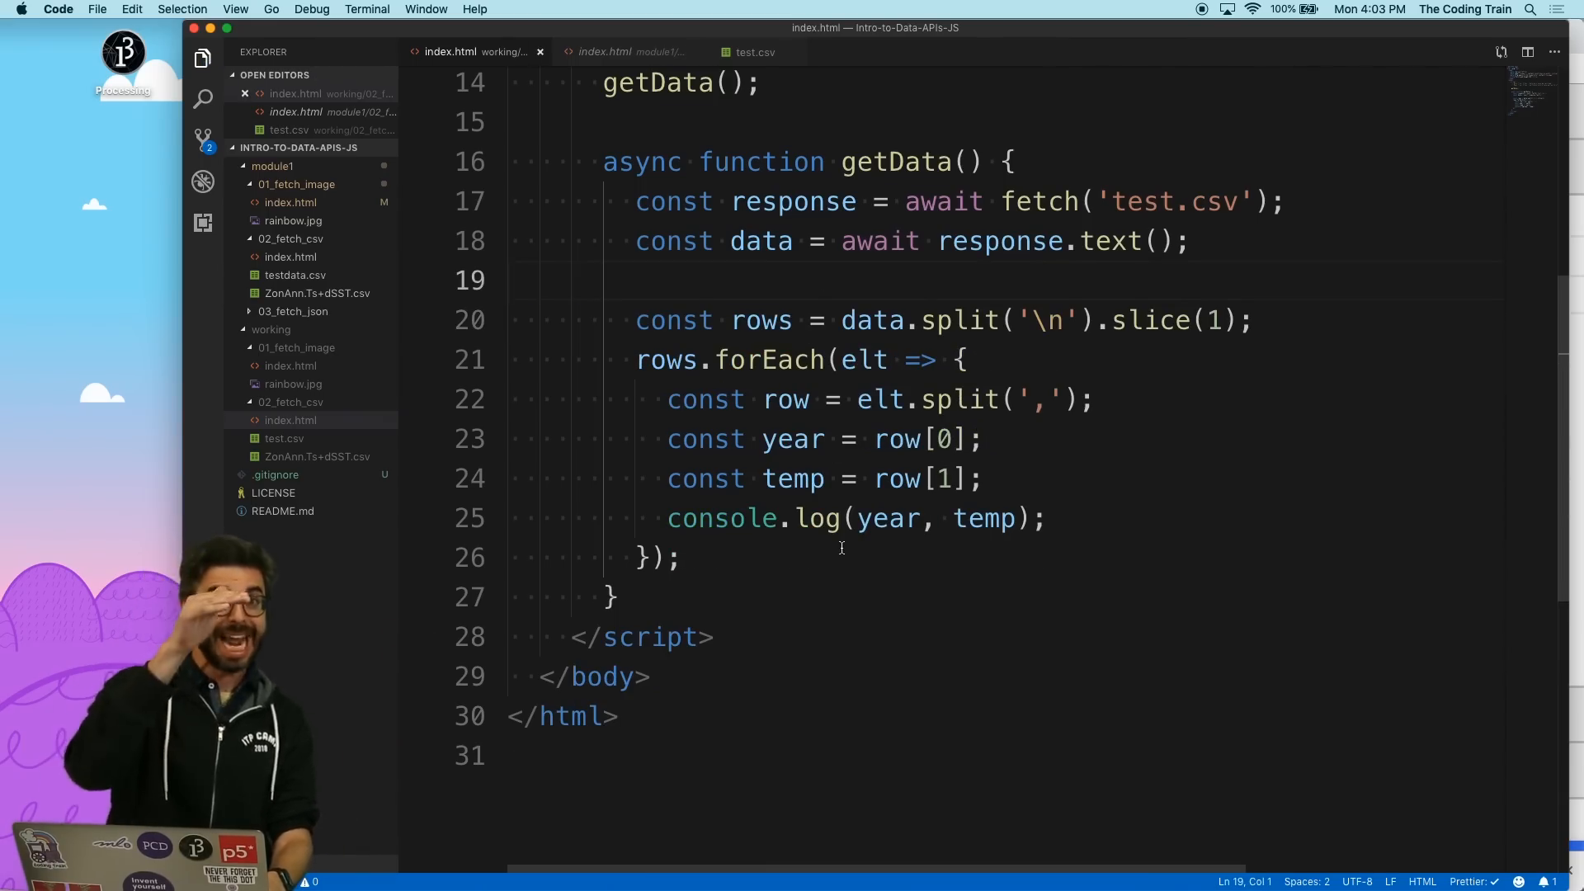
pyautogui.press('cmd+tab')
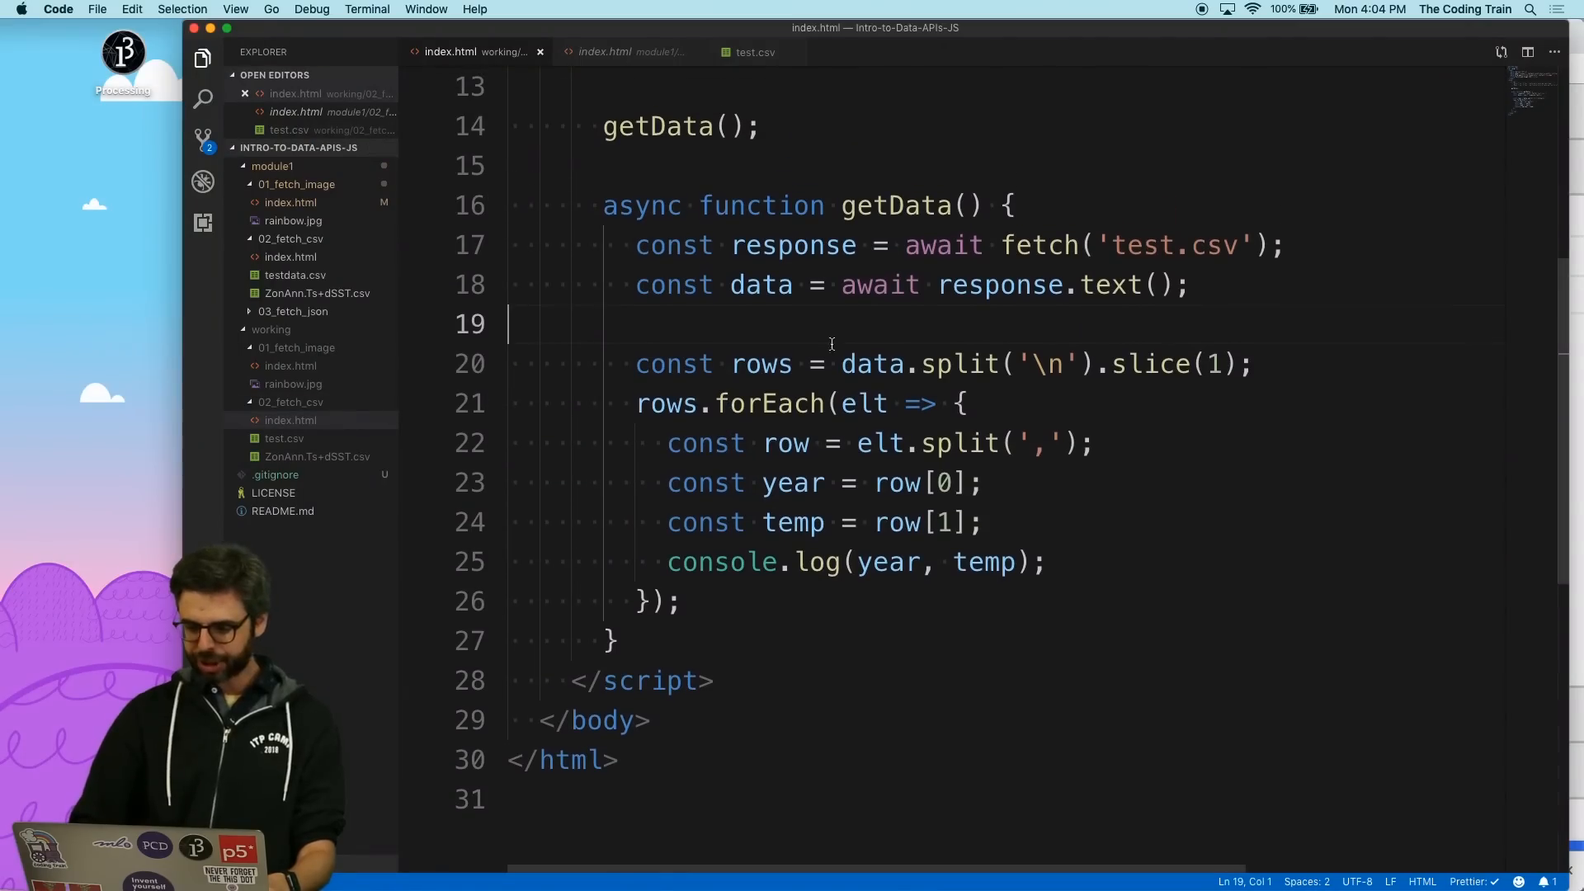
pyautogui.click(317, 456)
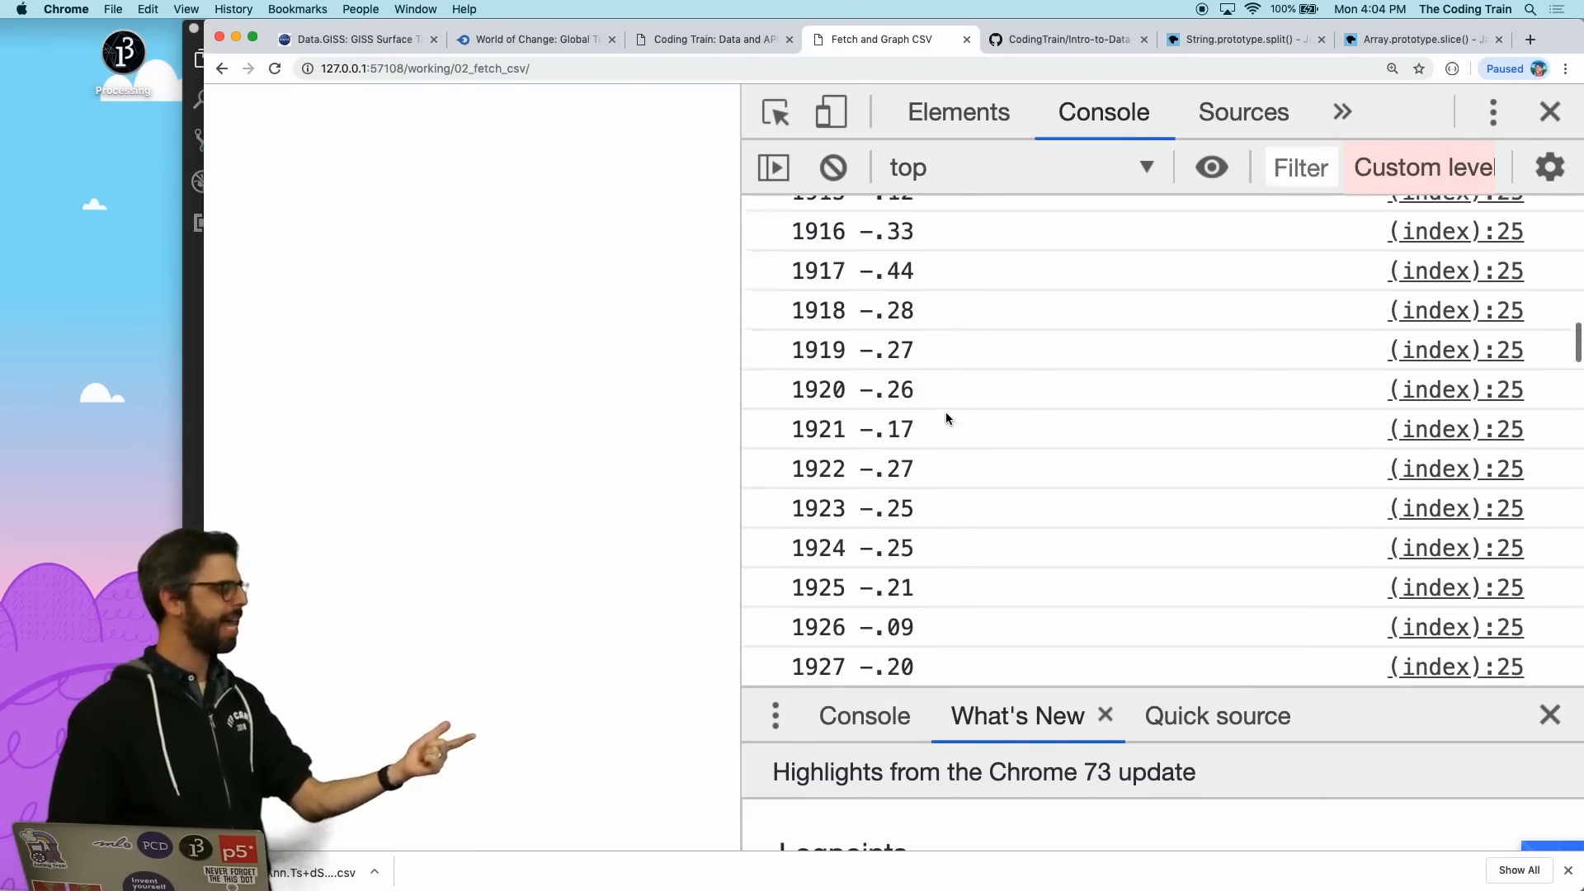
# Scroll the console's year/temperature pairs down to 2018, then return to the editor.
pyautogui.scroll(-3)
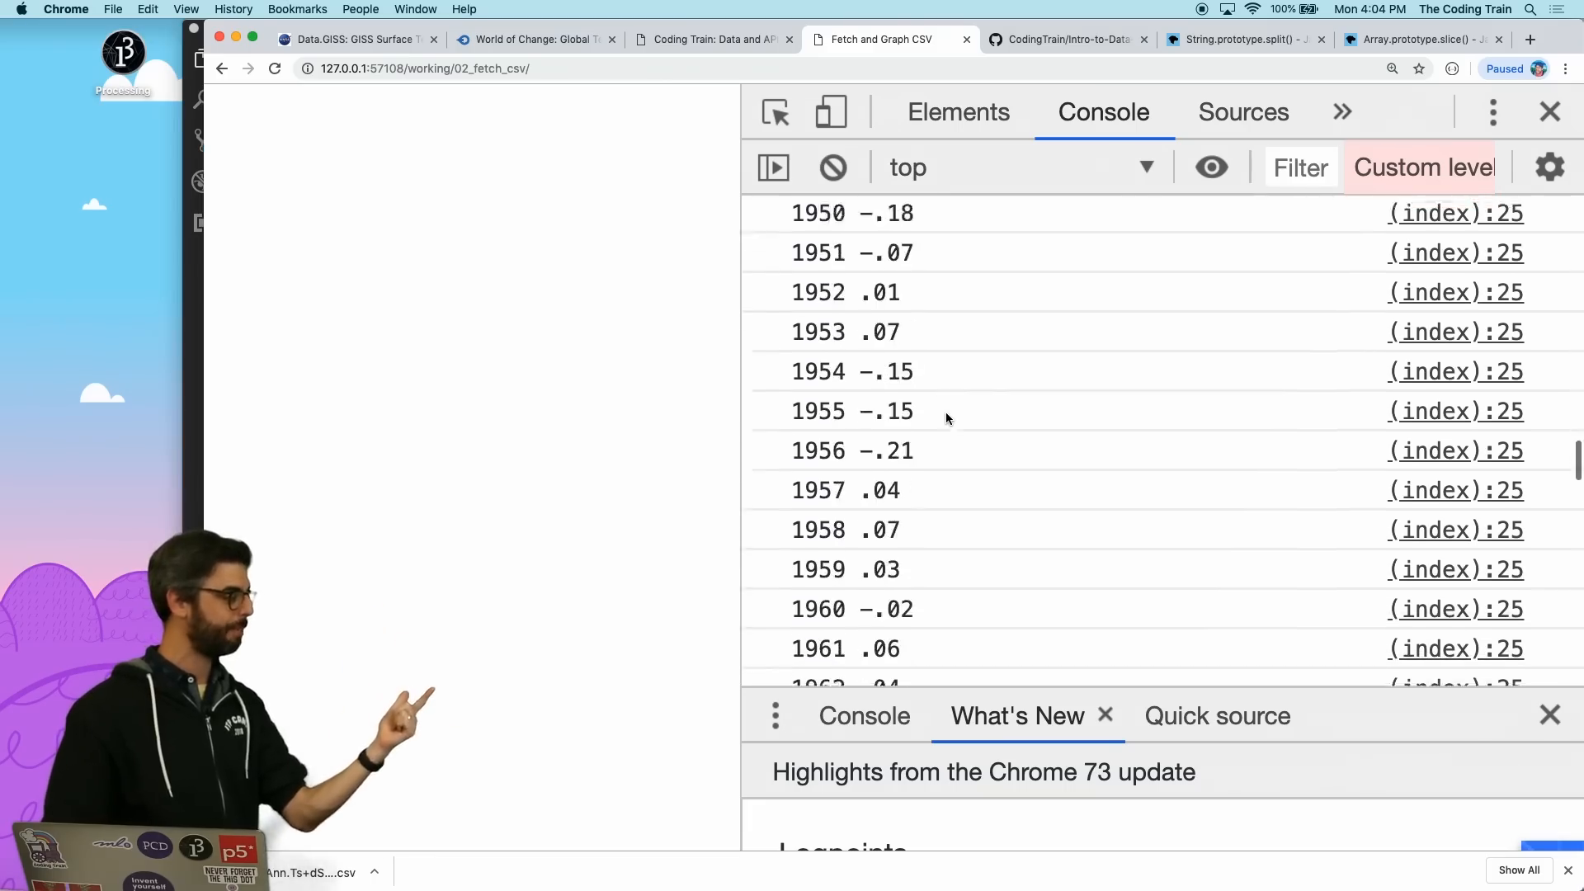
pyautogui.scroll(-3)
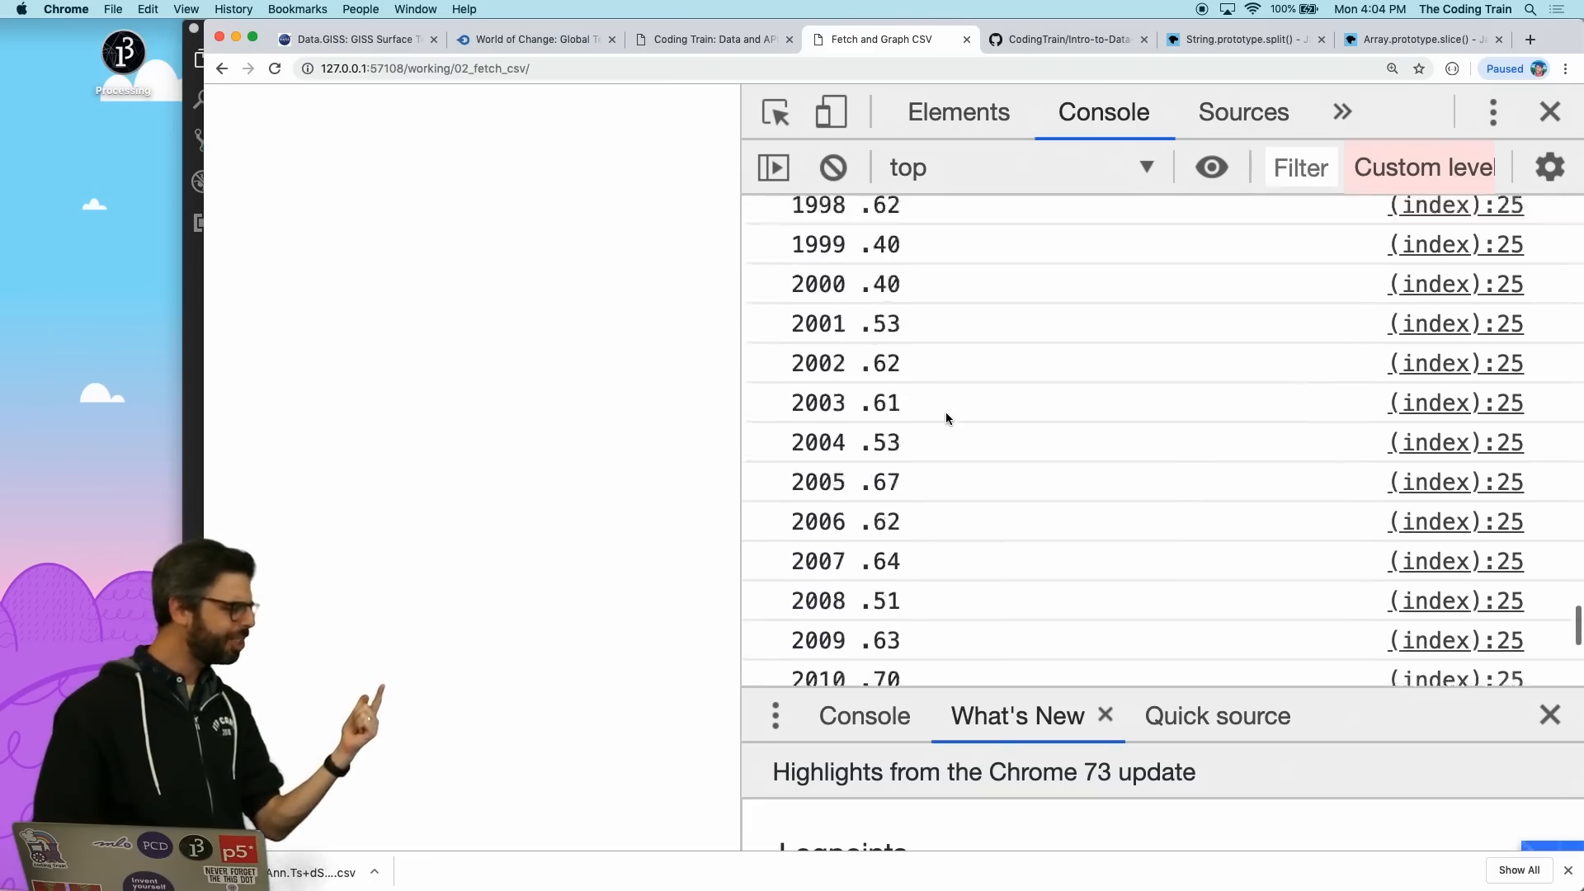
pyautogui.scroll(-3)
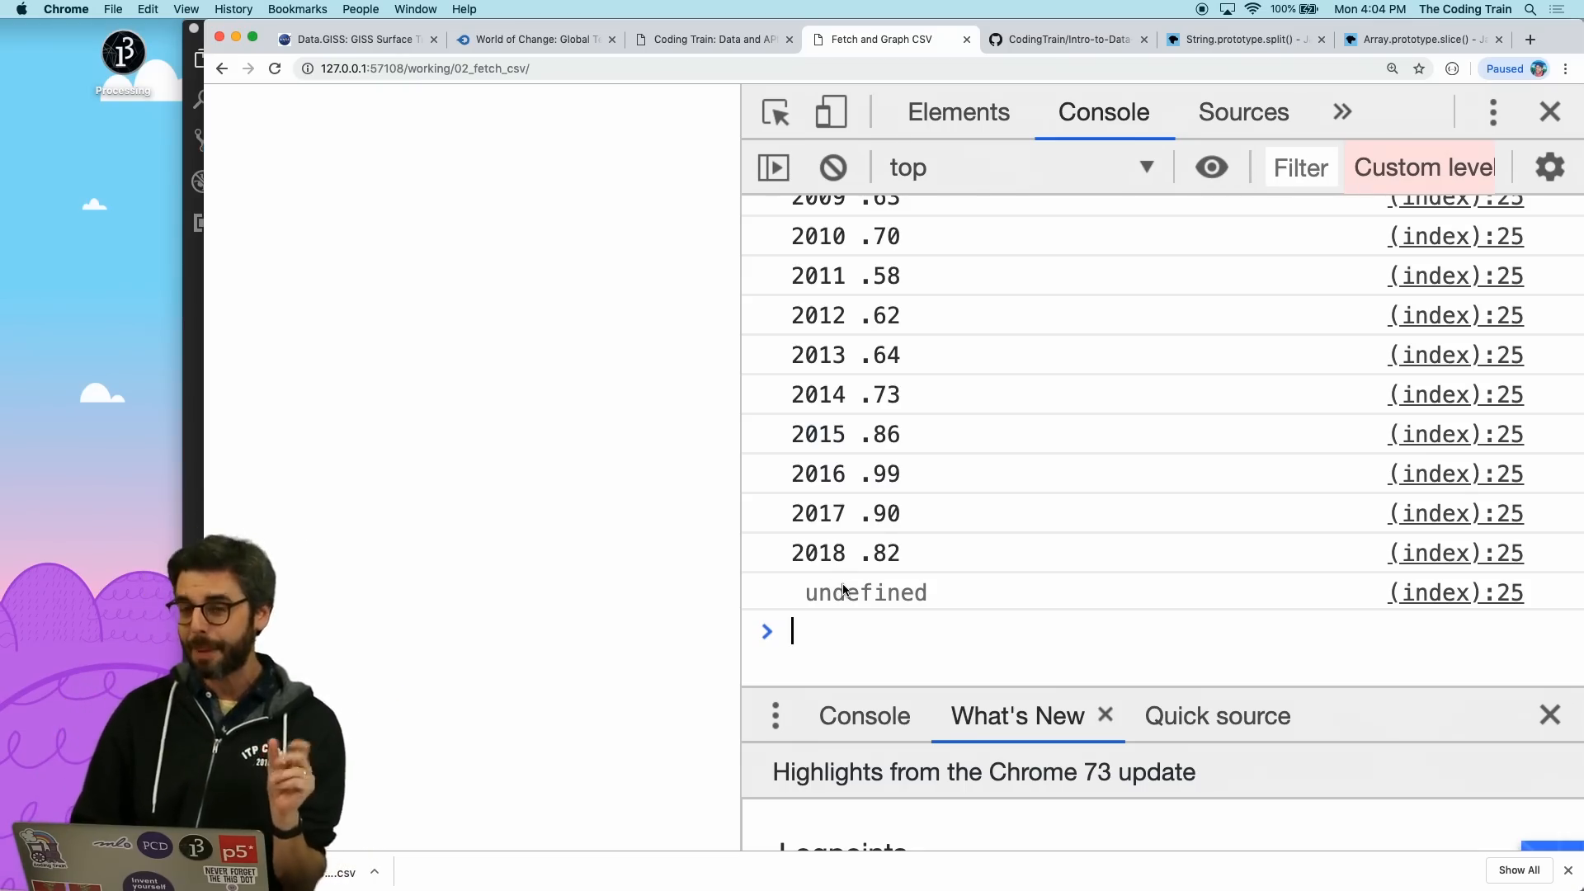
pyautogui.press('cmd+tab')
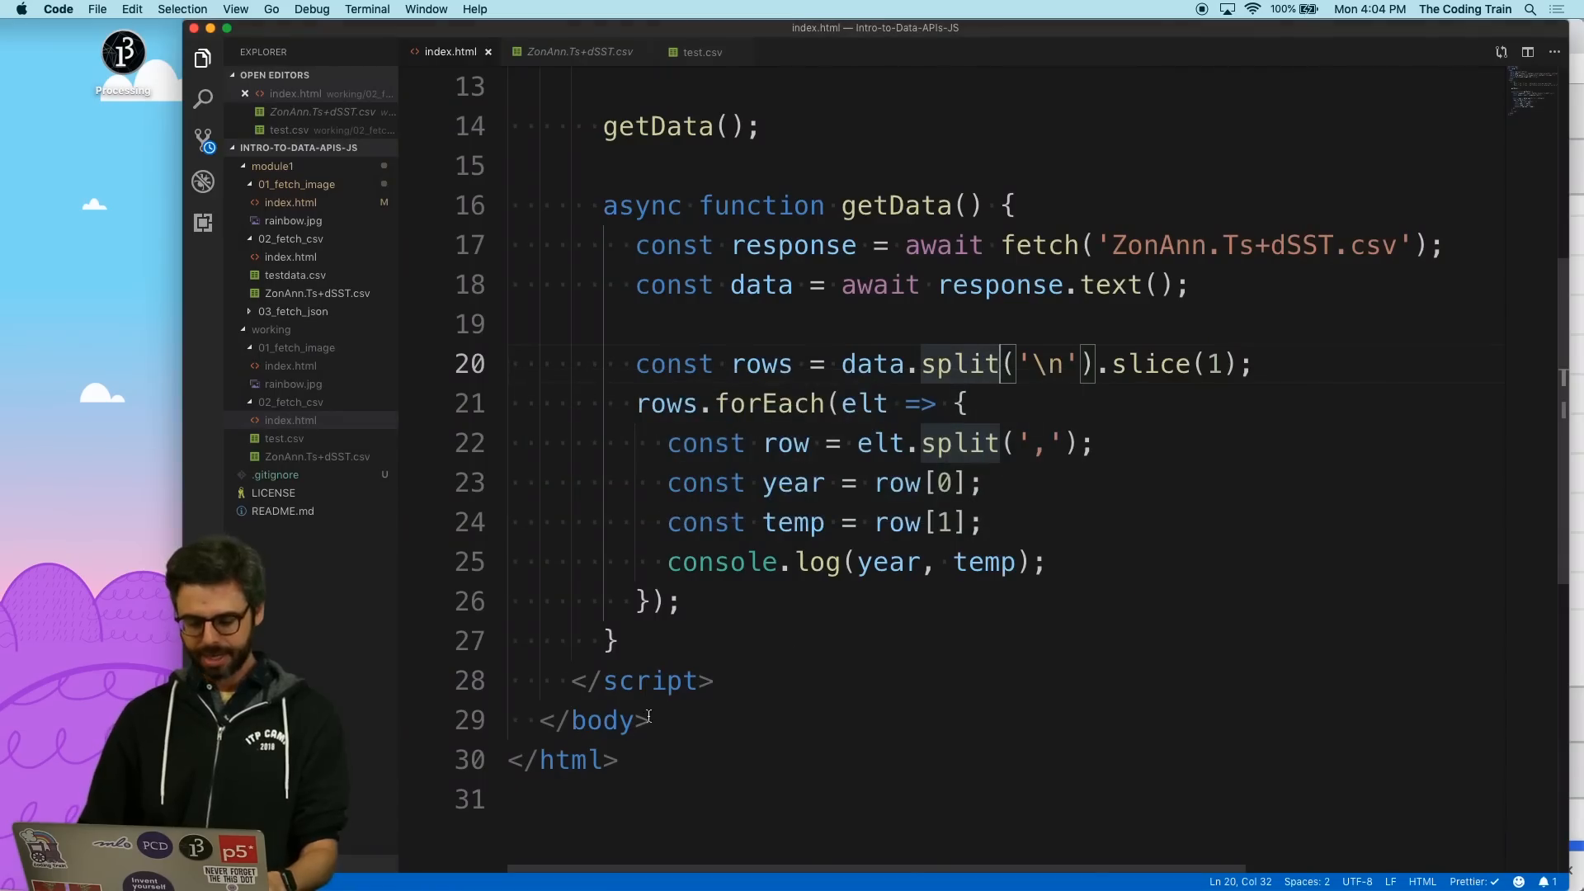
# Open the ZonAnn.Ts+dSST.csv file in an editor tab.
pyautogui.click(574, 52)
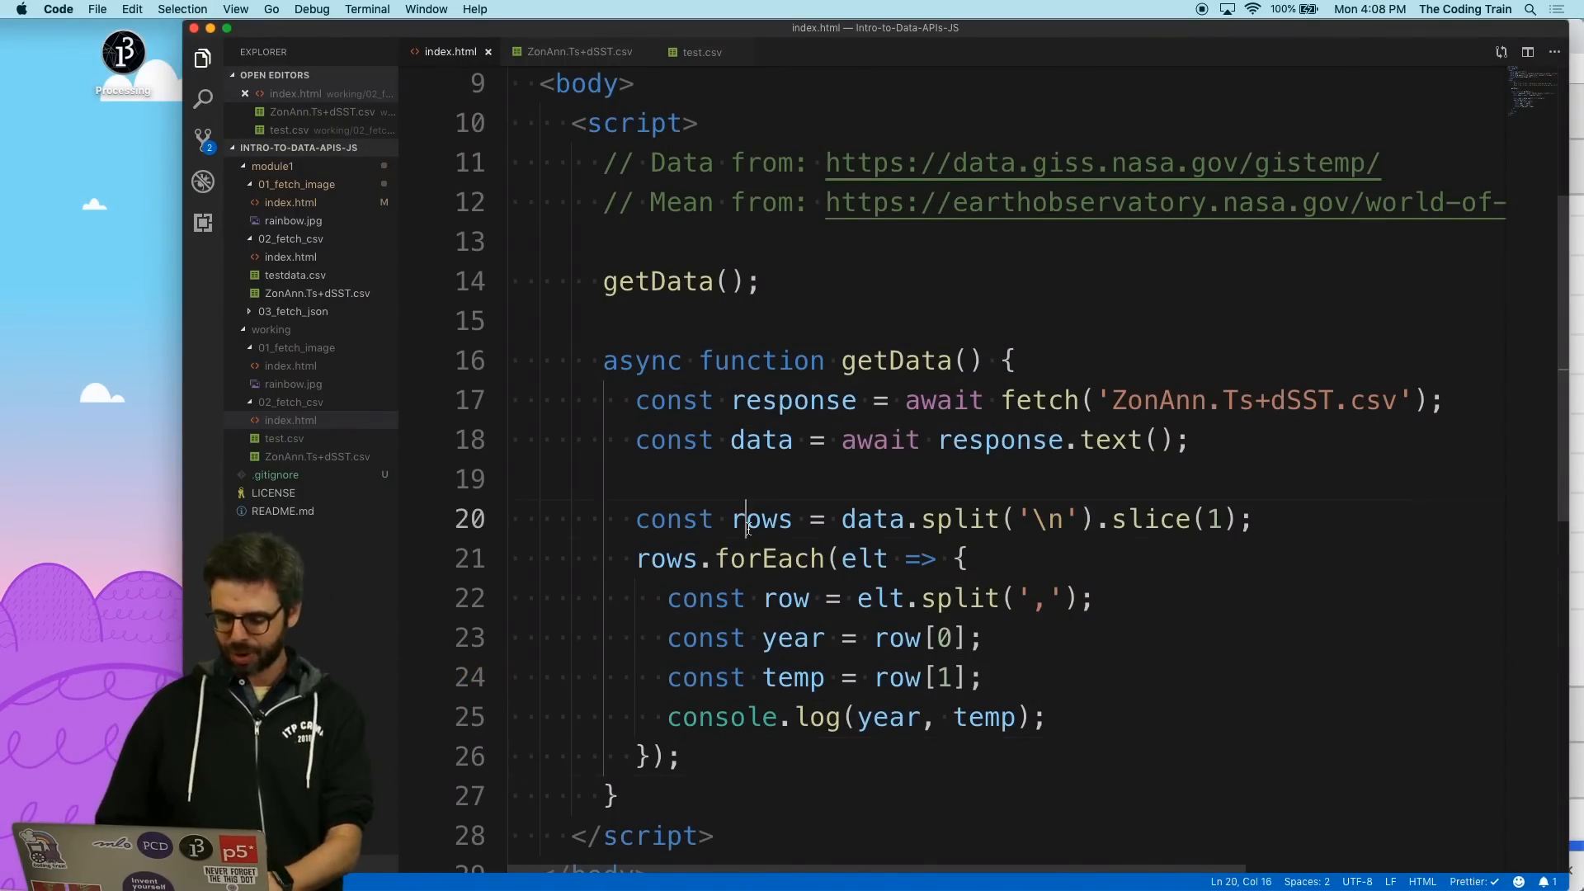
# Rename rows to table, the forEach parameter to row, and the split result to columns.
pyautogui.write('table')
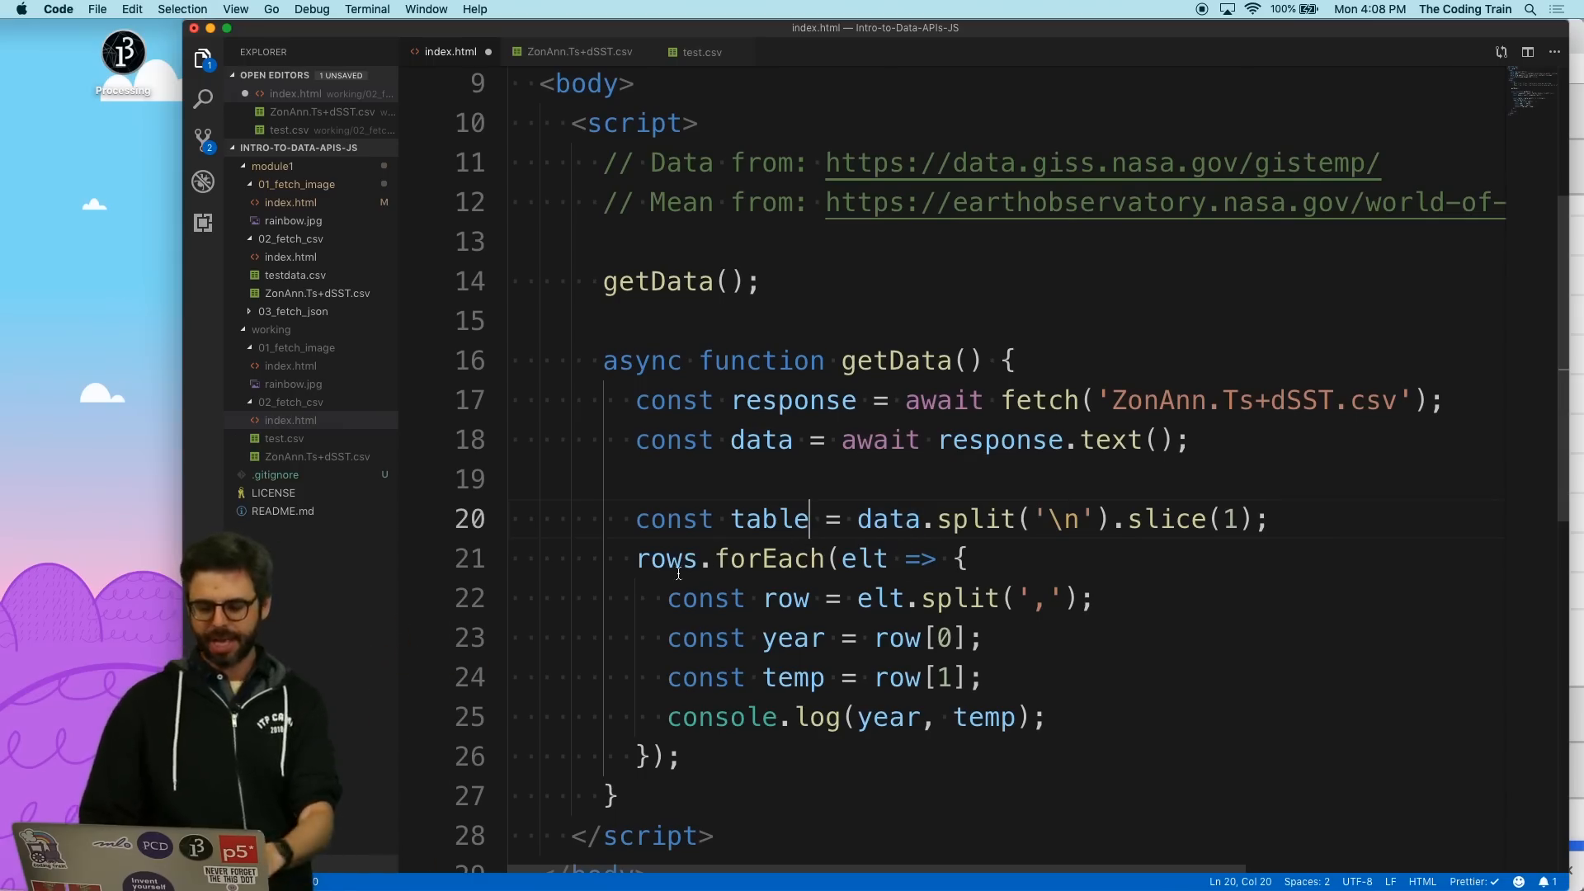
pyautogui.doubleClick(666, 558)
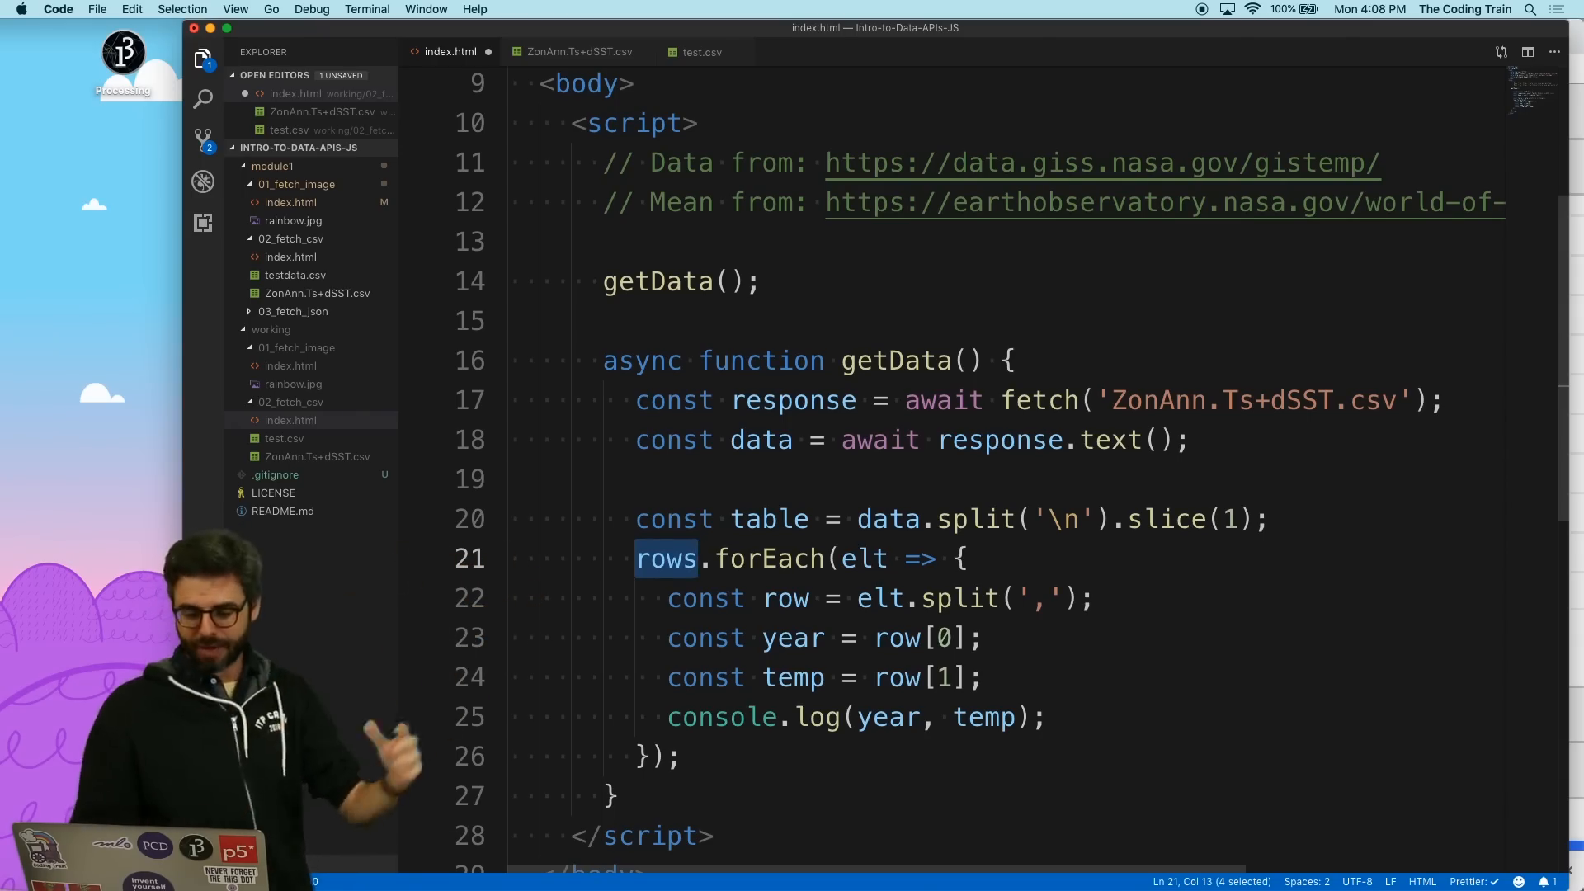
pyautogui.write('table')
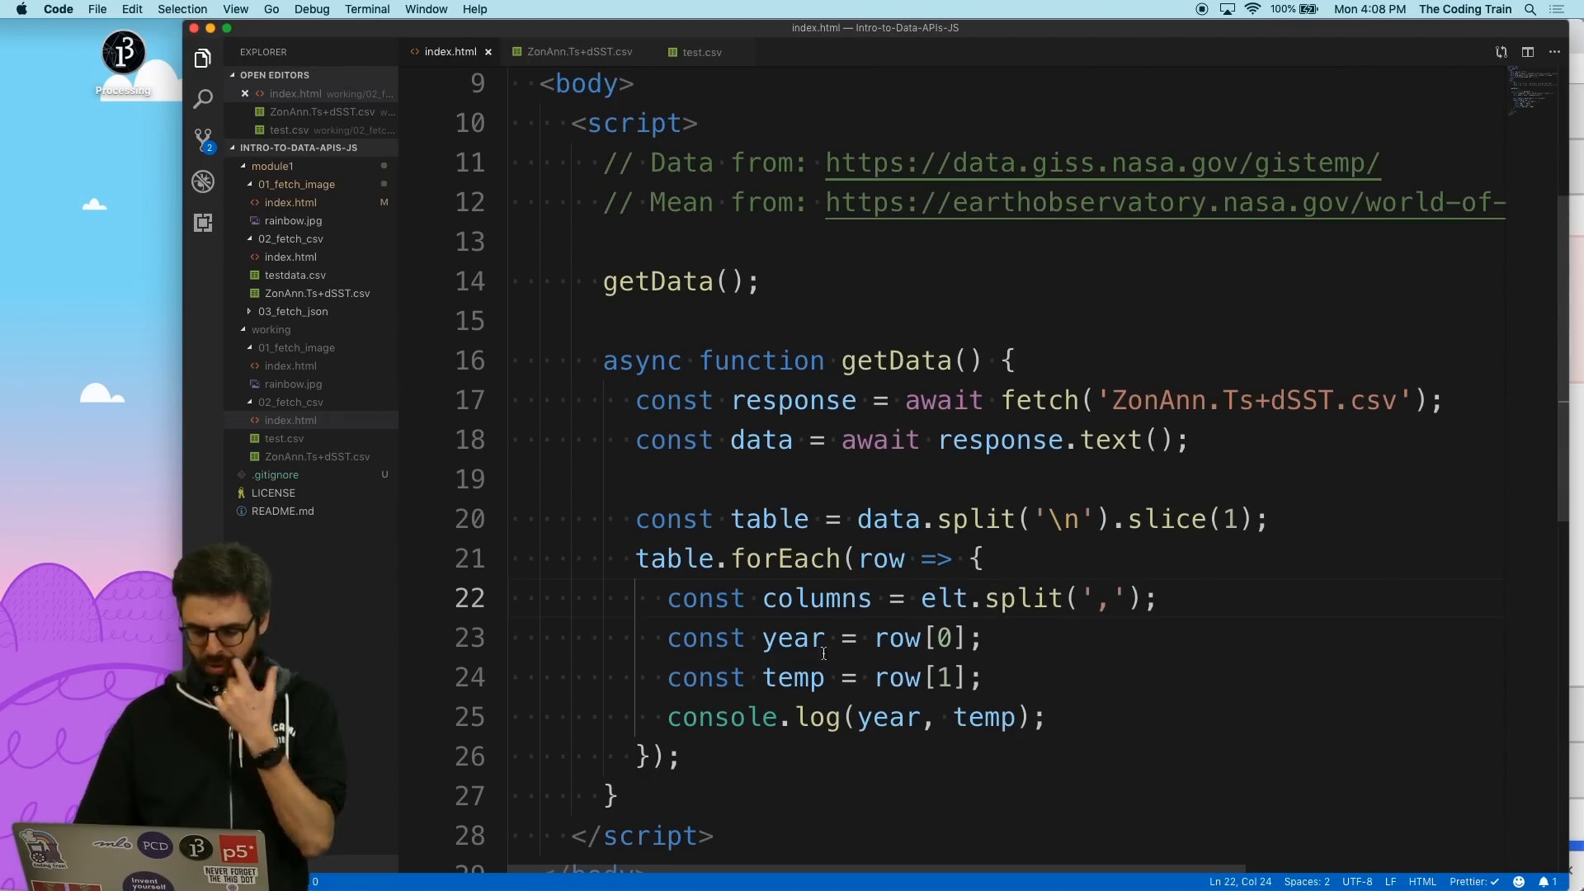
pyautogui.write('row')
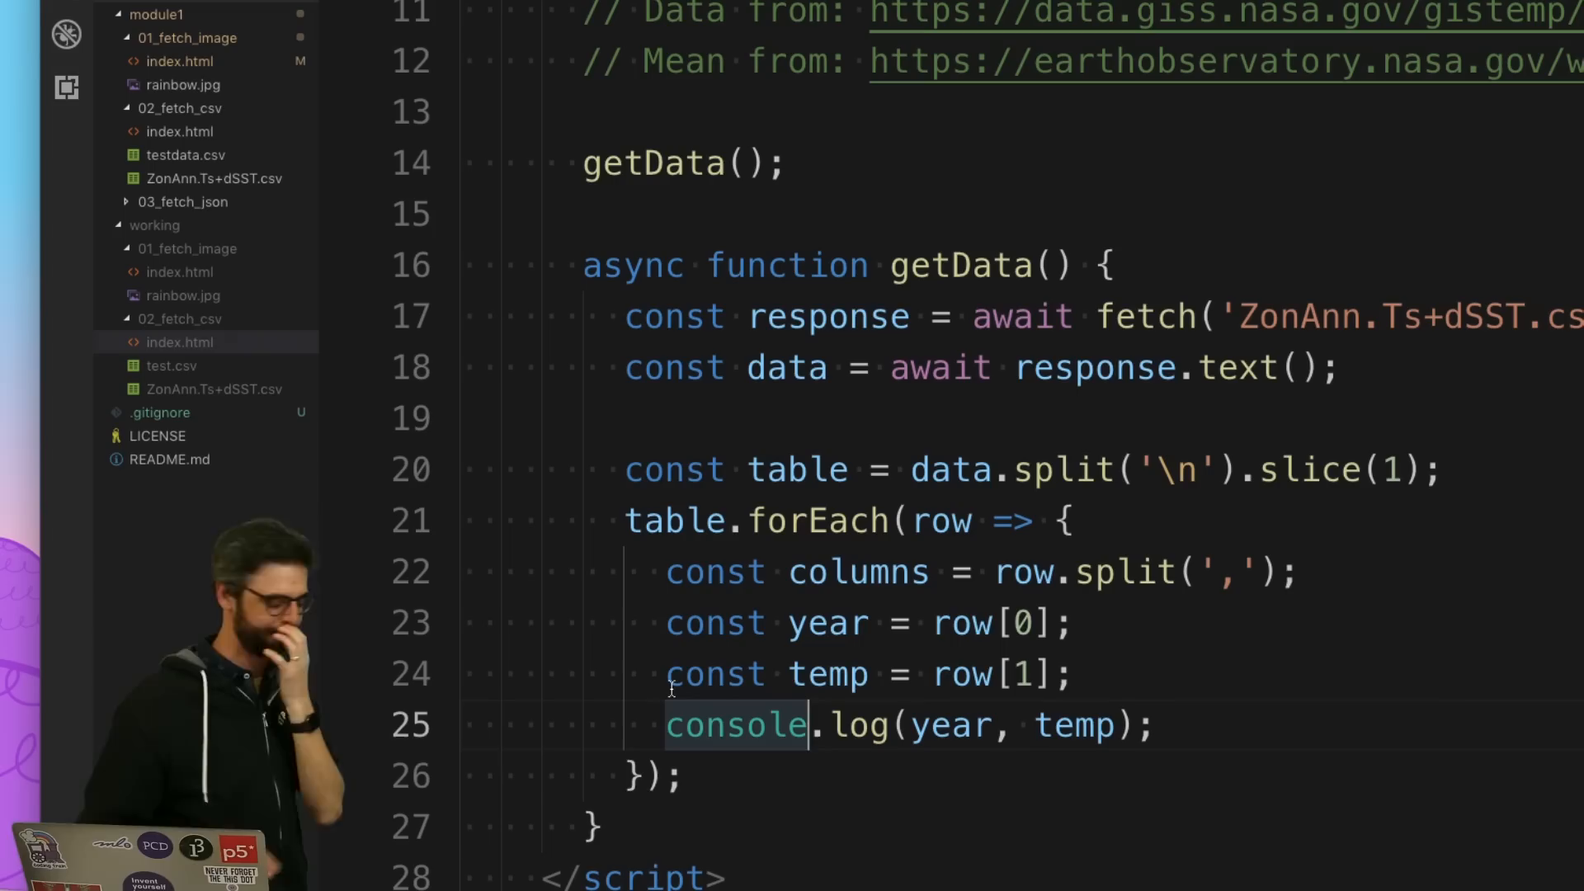
pyautogui.doubleClick(858, 572)
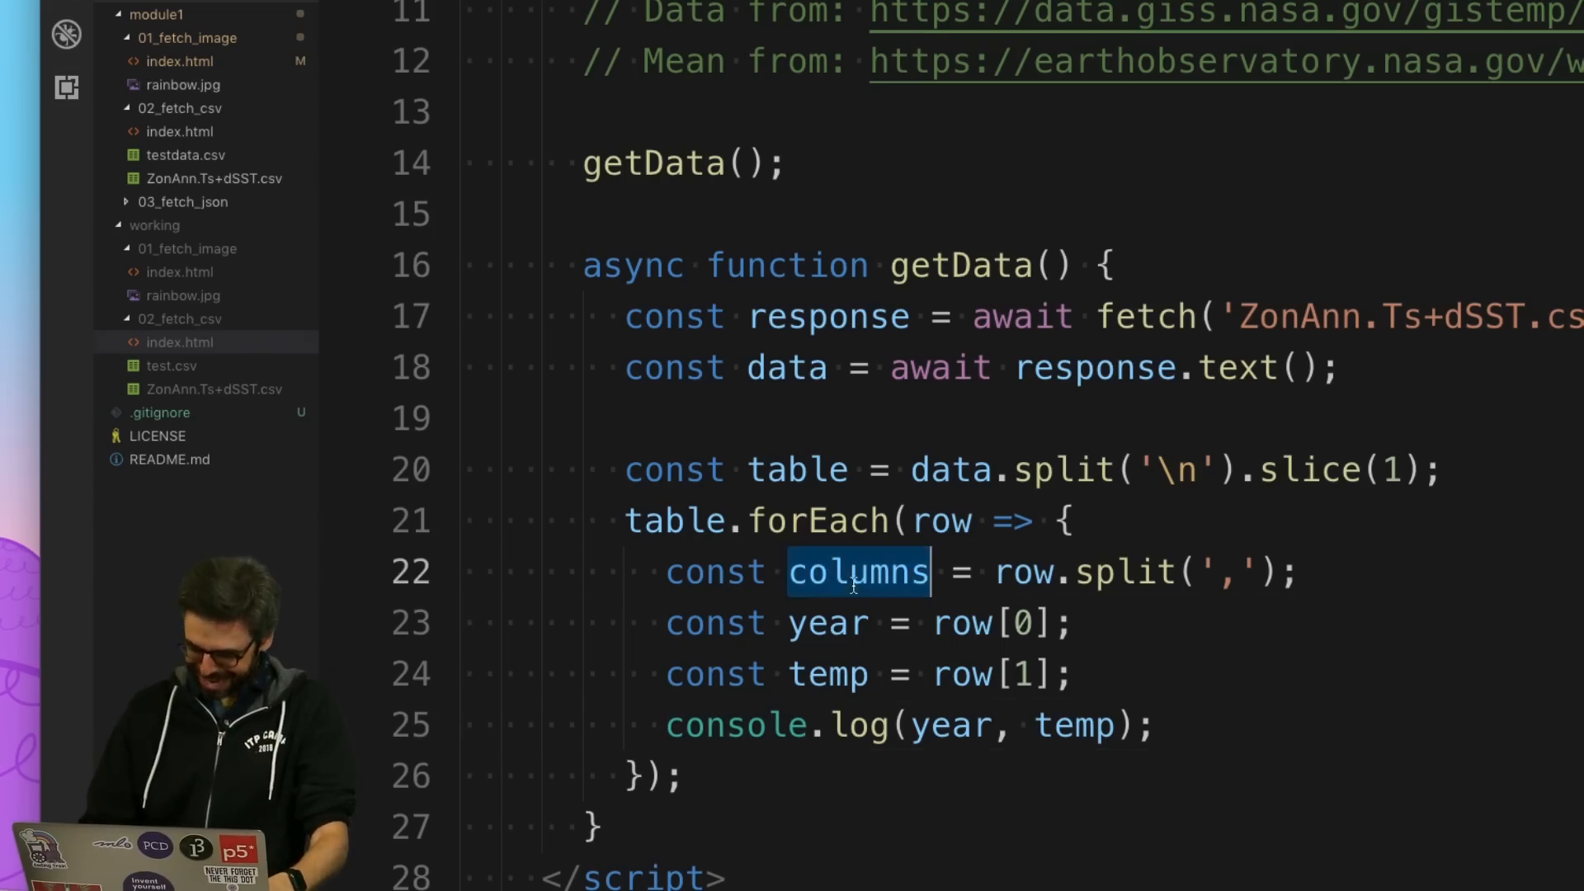